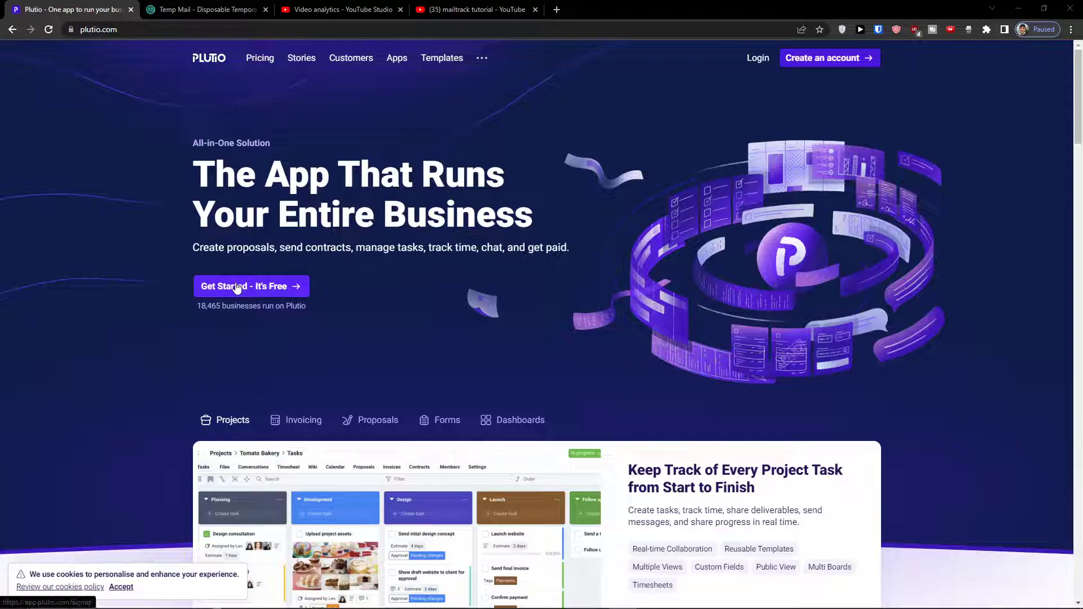
# - Start the free-trial sign-up and pull up a disposable address in Temp Mail
pyautogui.click(251, 285)
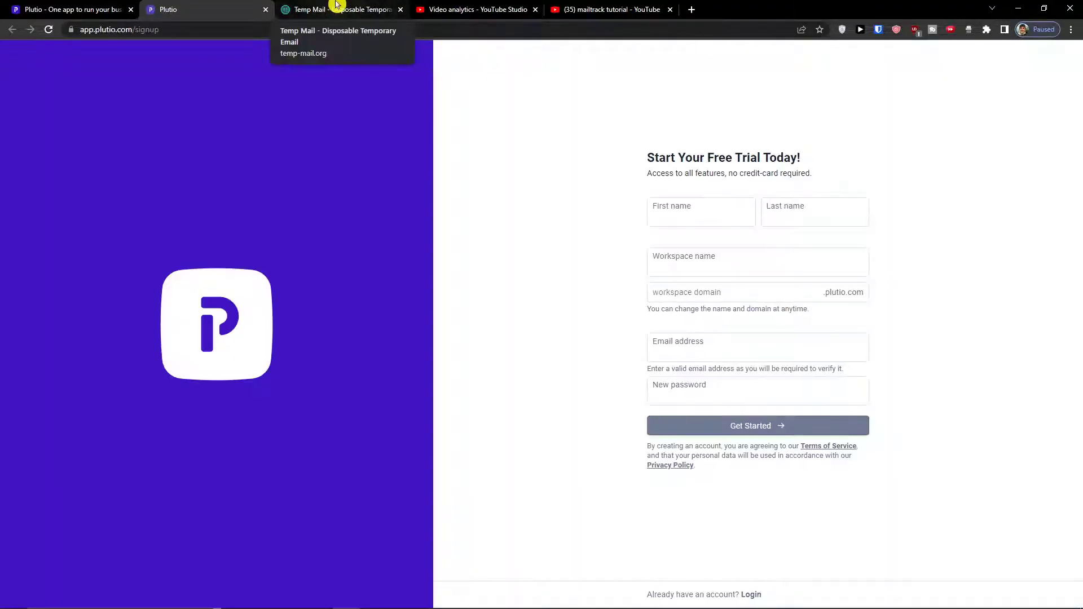
pyautogui.click(339, 9)
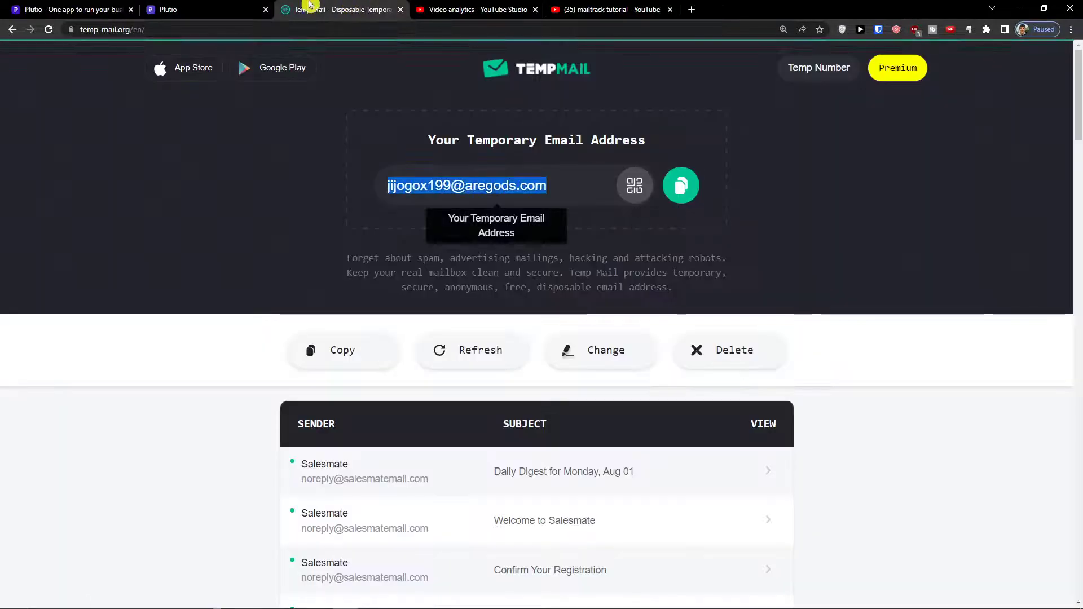
# - Submit the sign-up form with last name Stonell and workspace name Sunwei
pyautogui.click(201, 9)
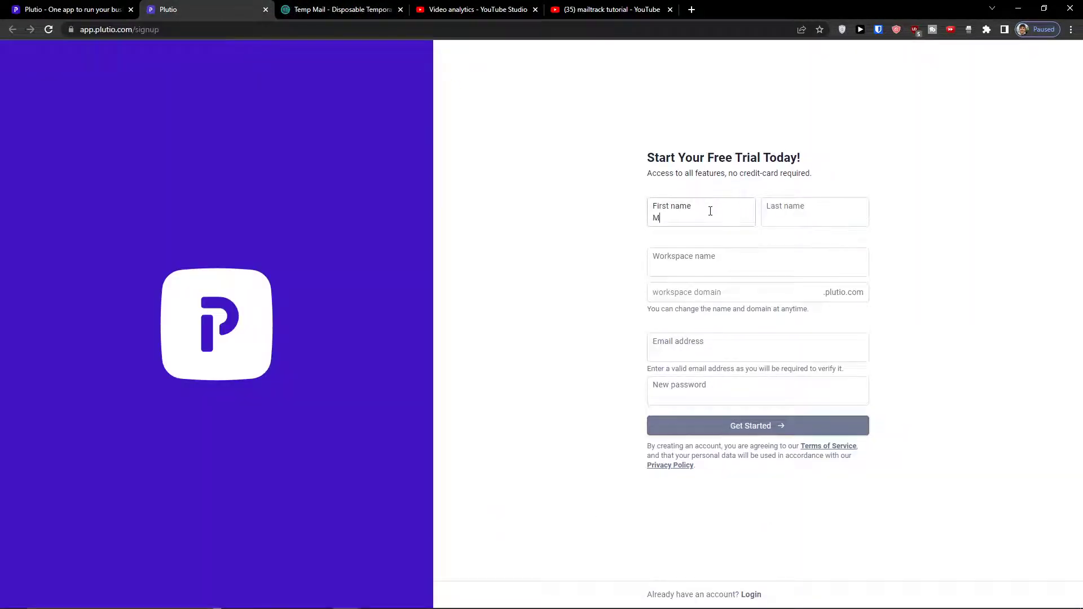
pyautogui.write('Stonell')
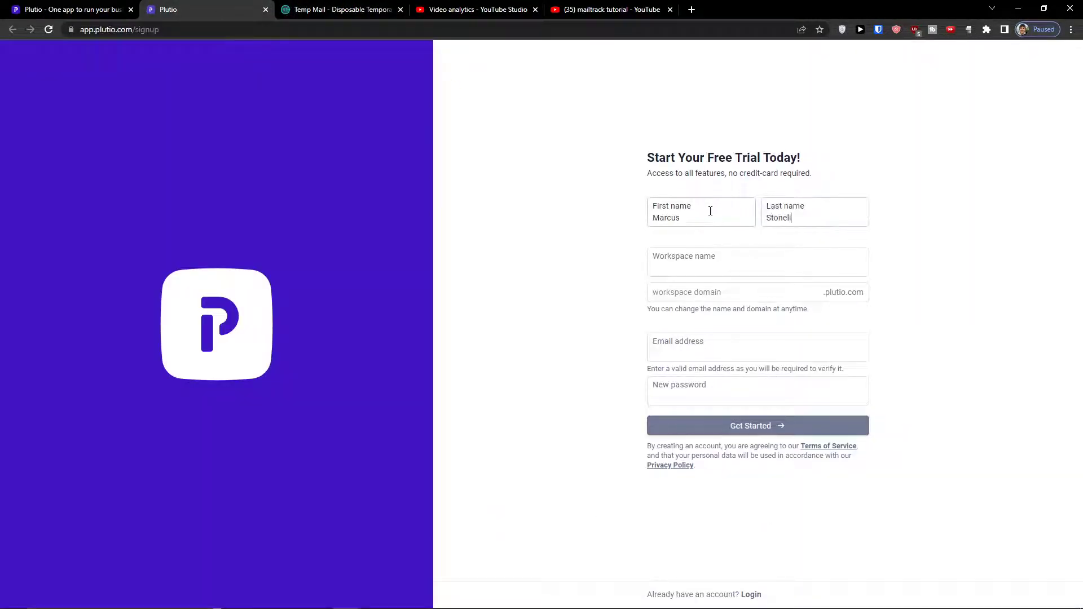
pyautogui.write('Sunwei')
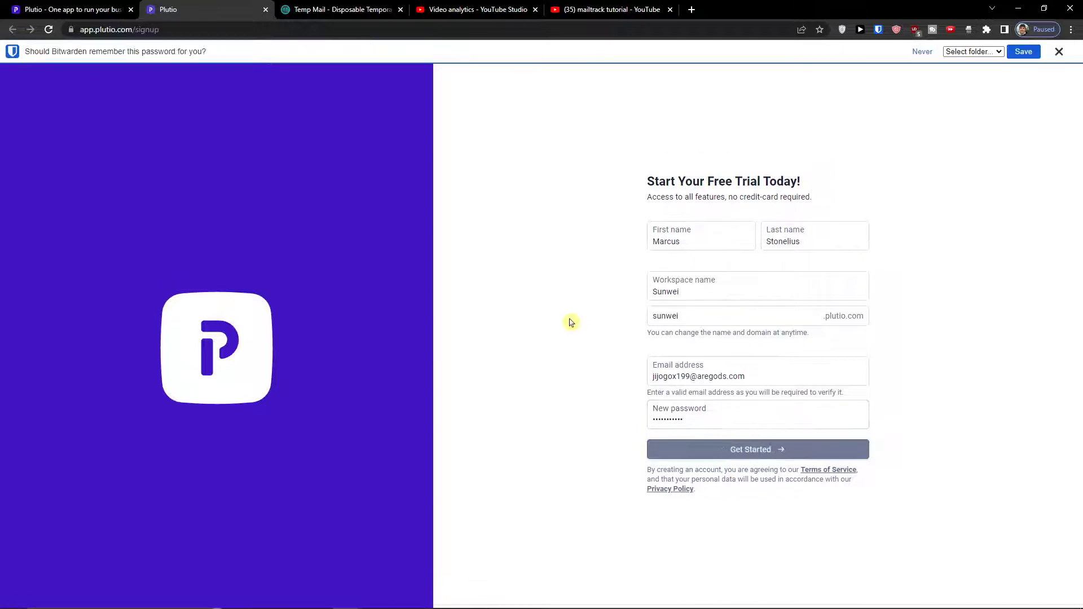
pyautogui.click(757, 449)
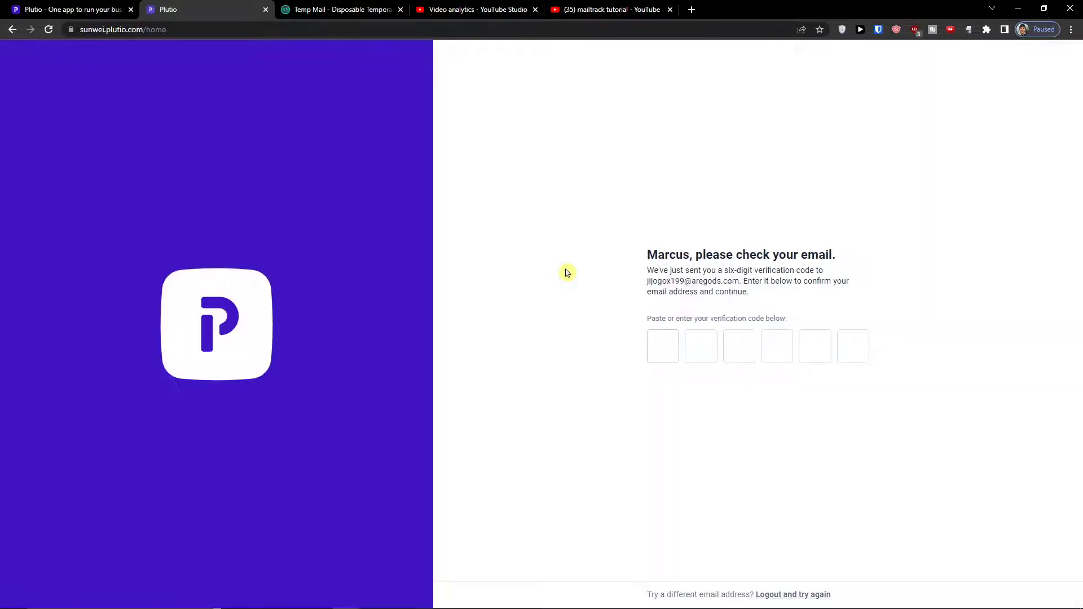
# - Refresh the Temp Mail inbox to receive Plutio's confirmation code
pyautogui.click(340, 9)
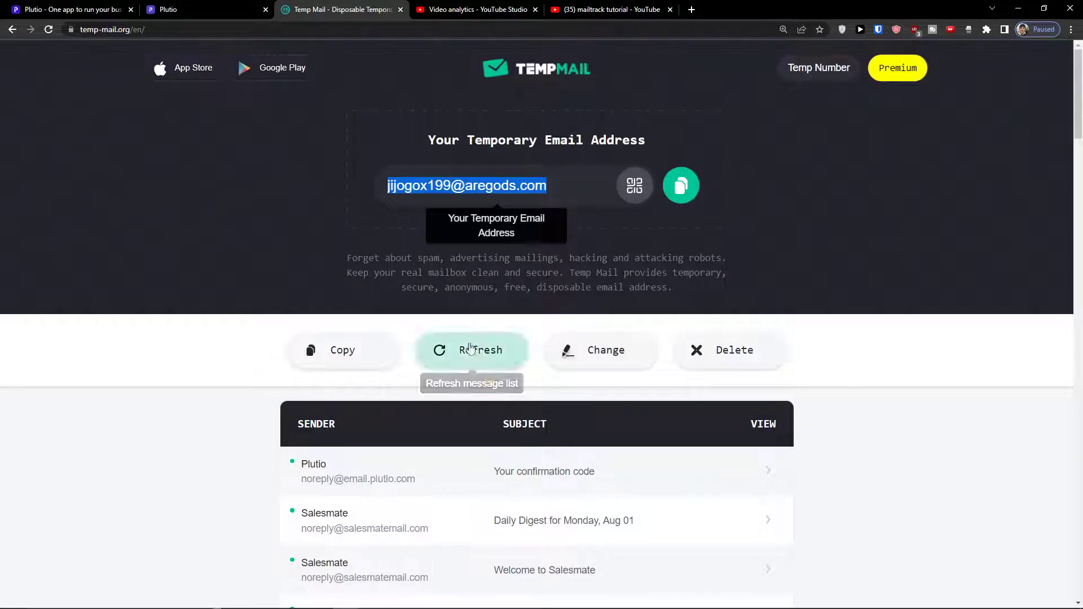
pyautogui.click(544, 472)
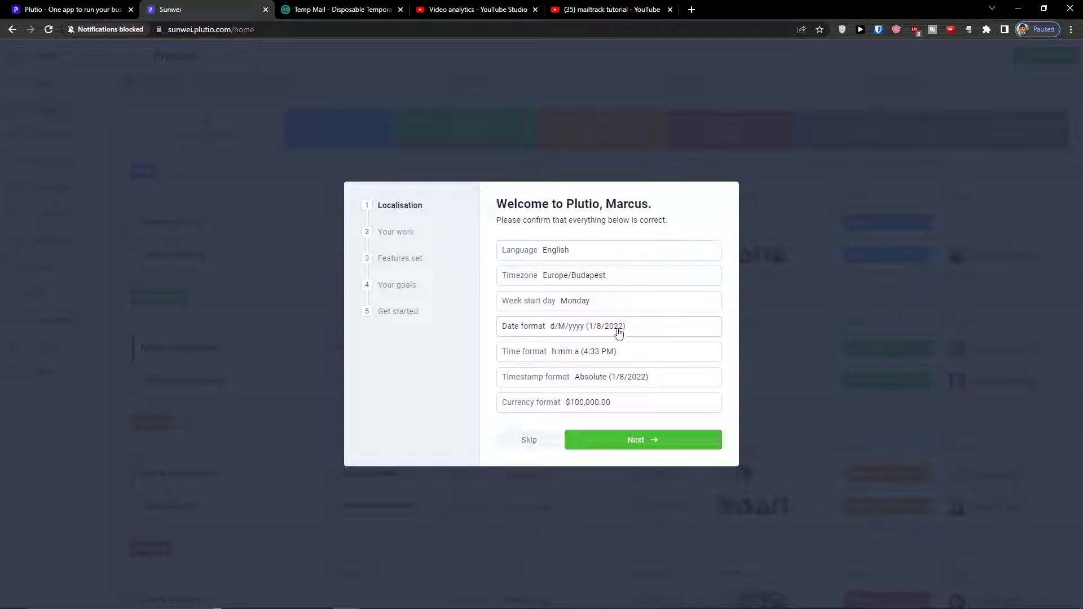
# - Accept localisation and answer Computer Games as work type, working with a team
pyautogui.click(642, 439)
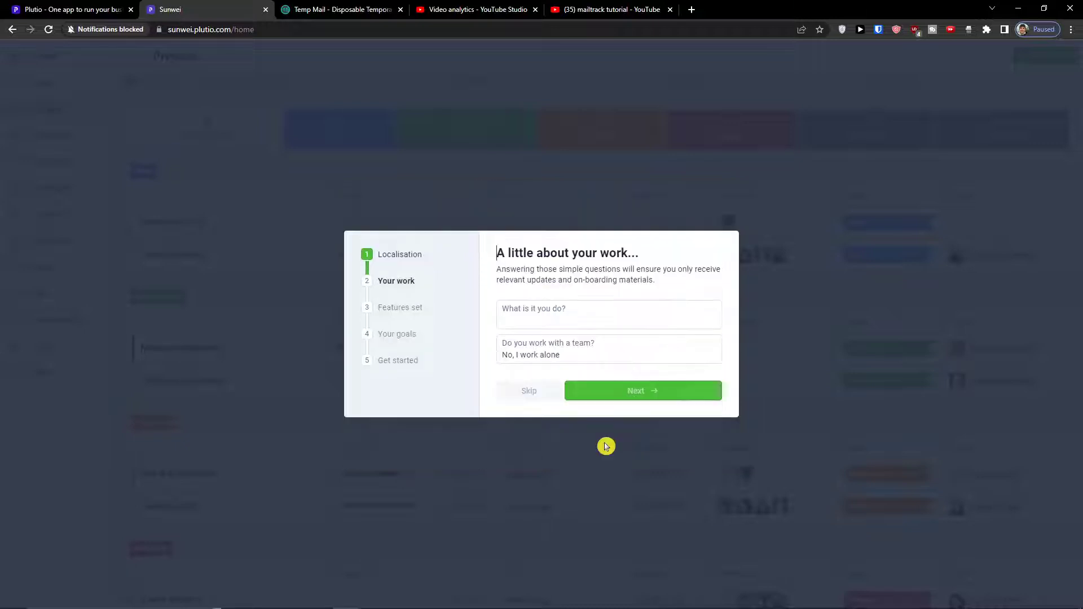
pyautogui.click(609, 315)
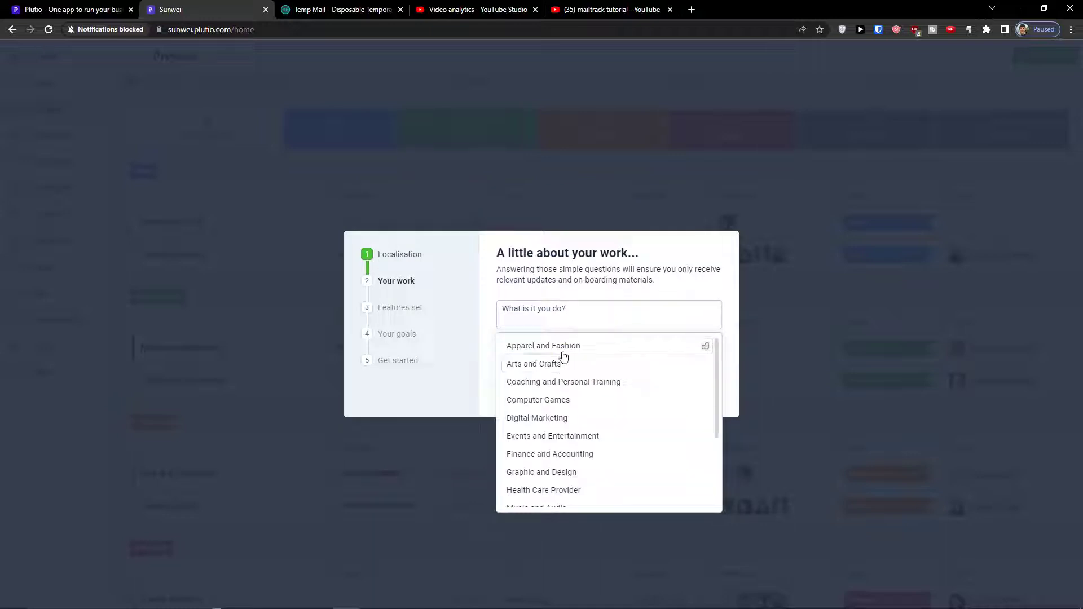
pyautogui.click(537, 399)
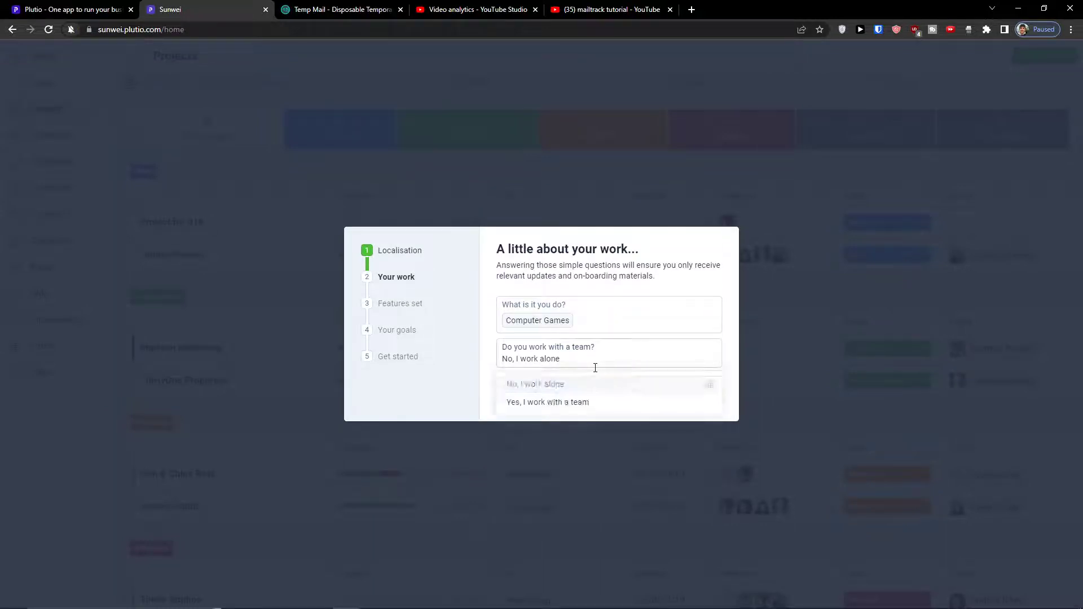
pyautogui.click(547, 402)
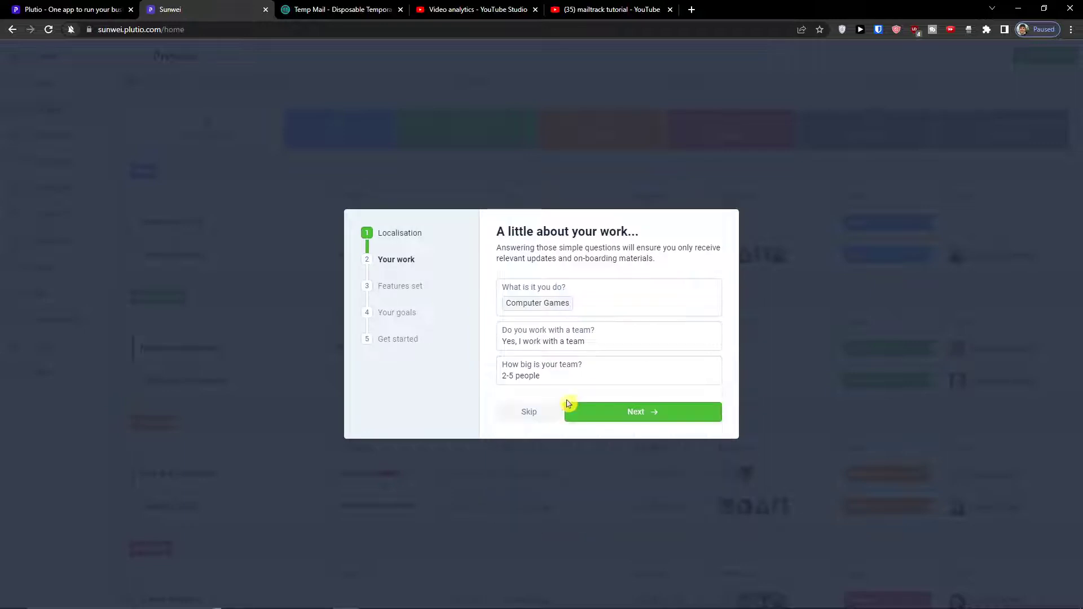
pyautogui.click(642, 412)
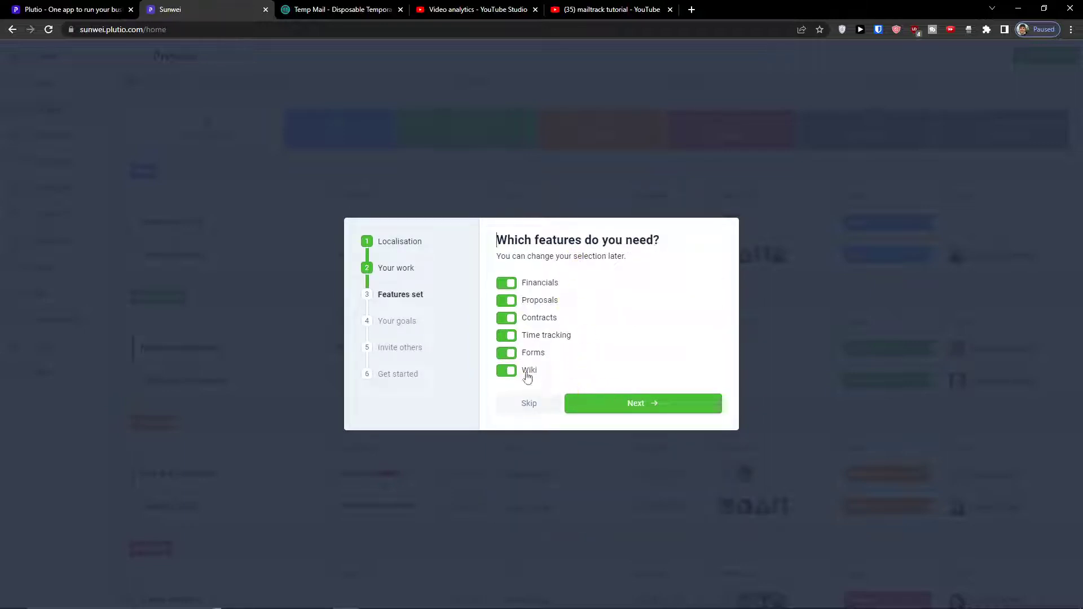
pyautogui.moveTo(584, 393)
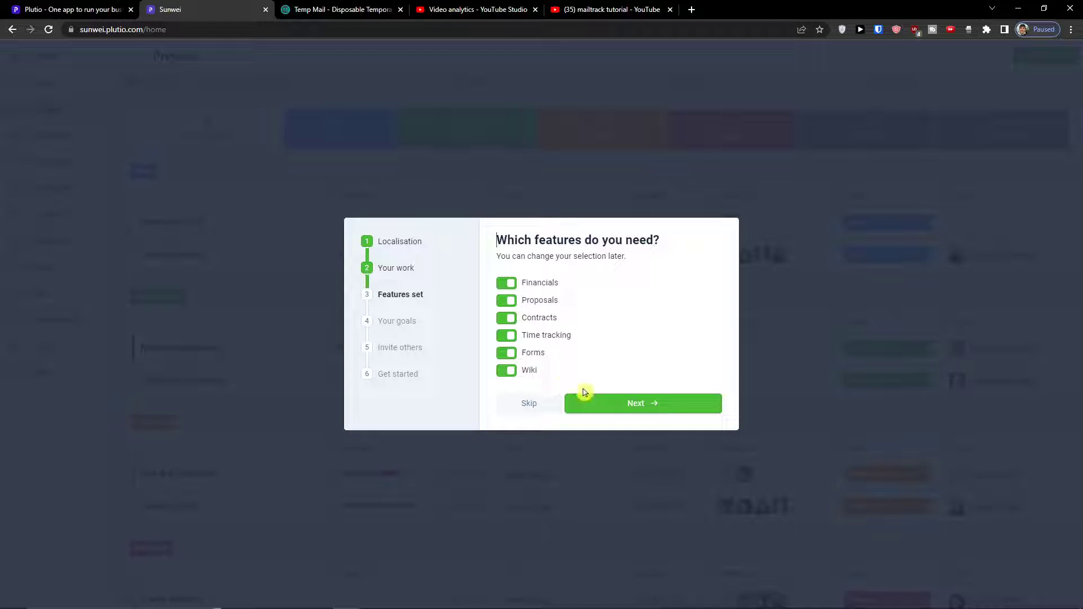
# - Keep all features enabled, skip the workflow goals and start with demo data
pyautogui.click(642, 403)
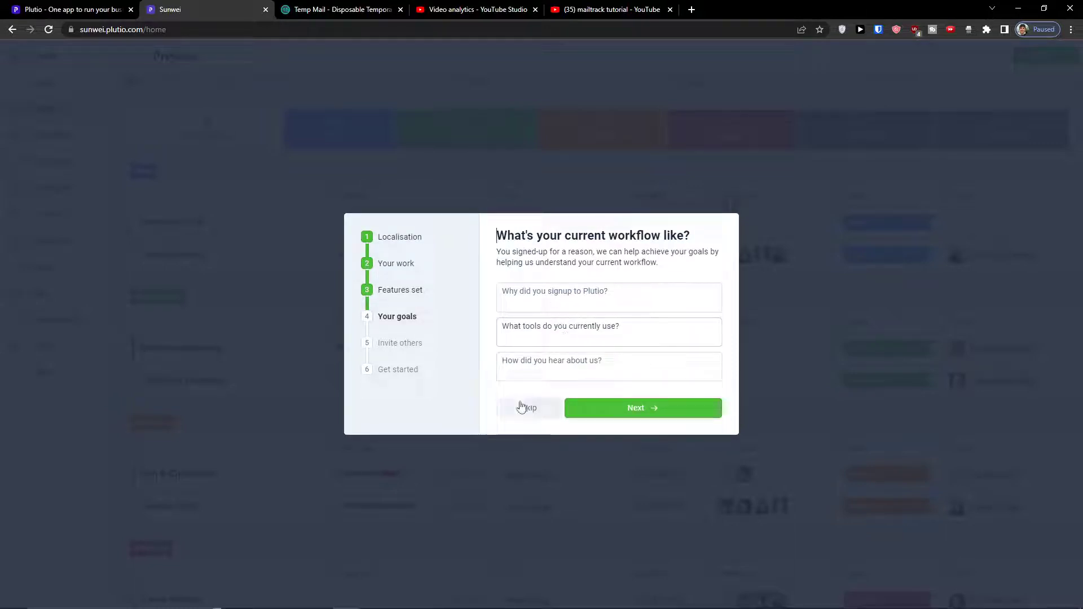
pyautogui.click(643, 407)
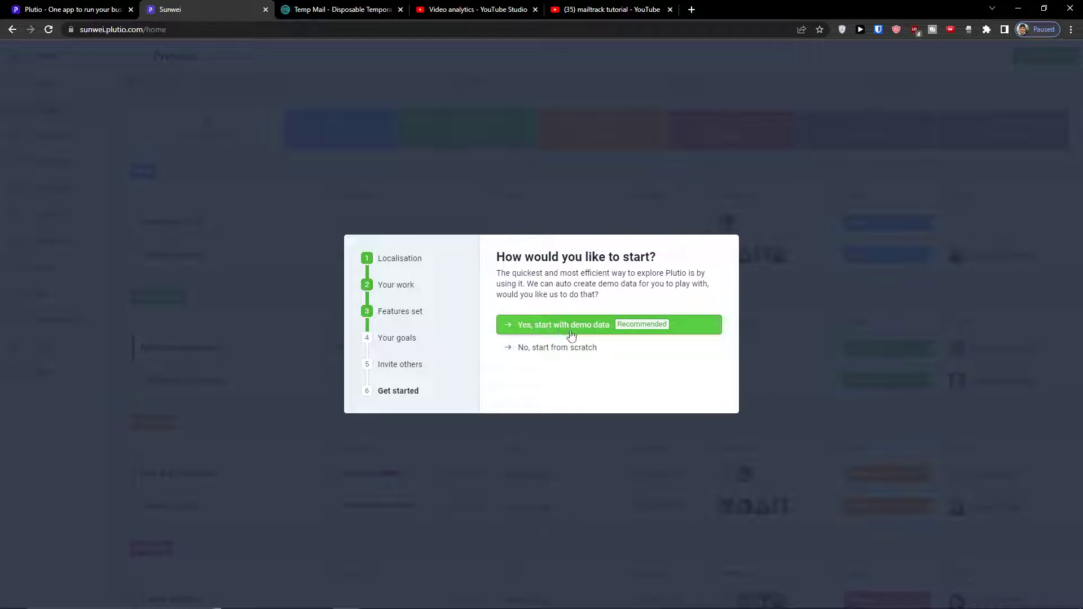
pyautogui.moveTo(569, 335)
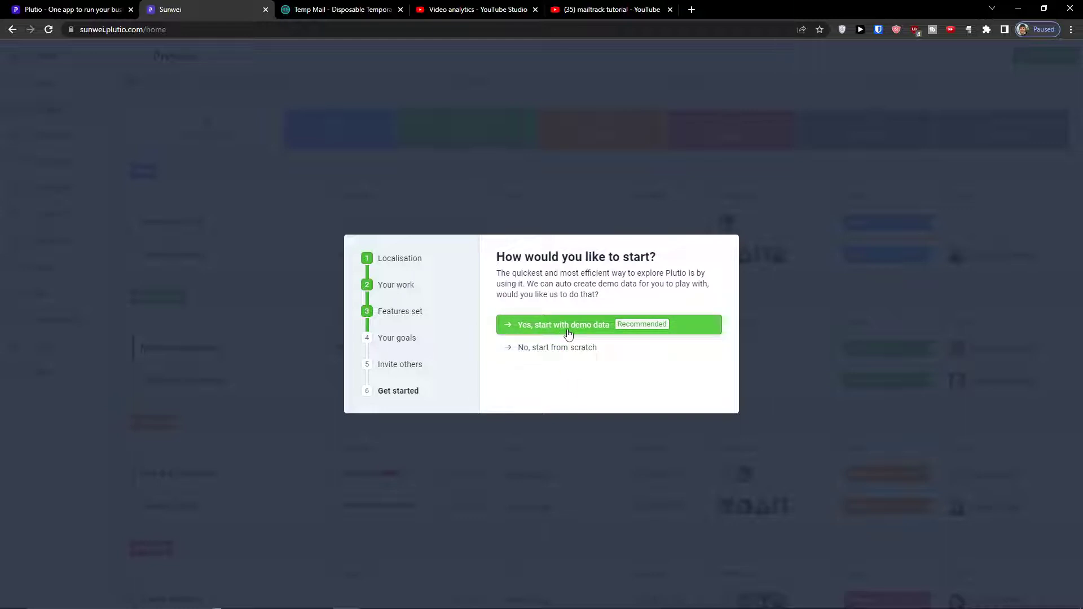
pyautogui.click(562, 325)
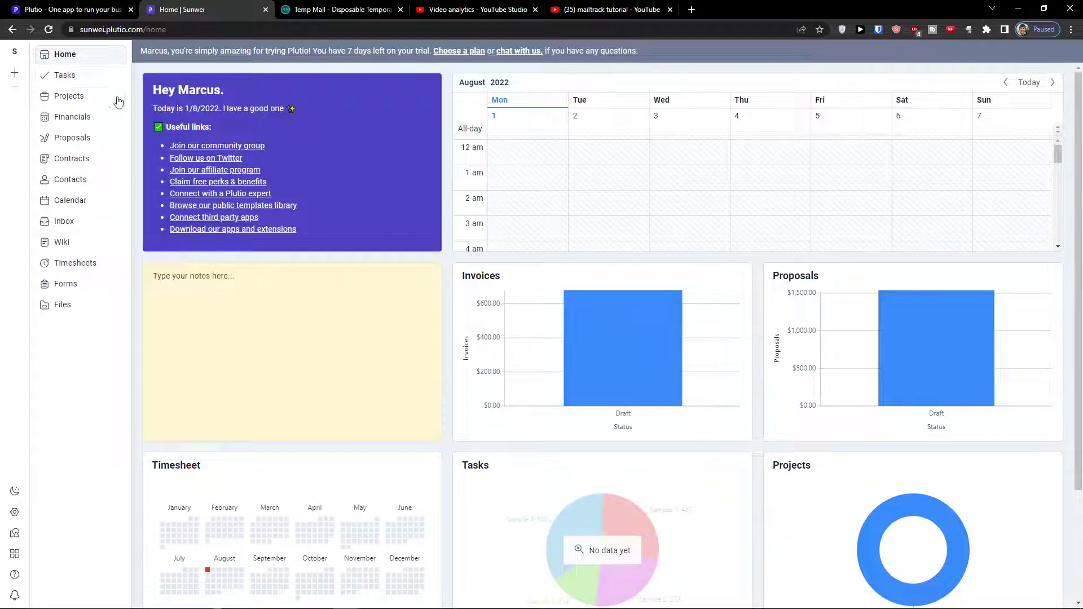
pyautogui.scroll(-3)
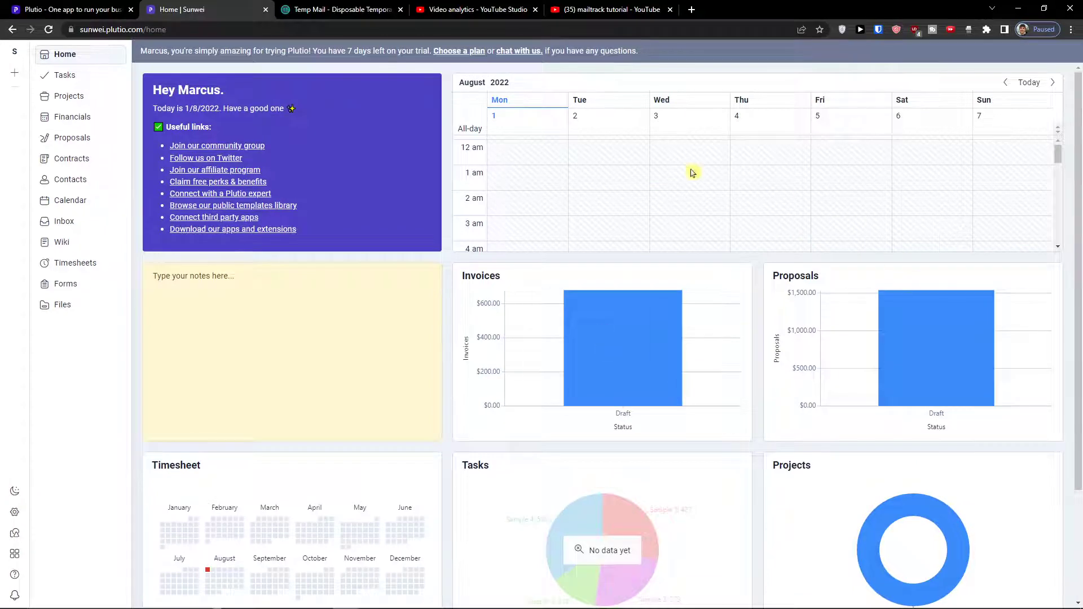
pyautogui.scroll(-3)
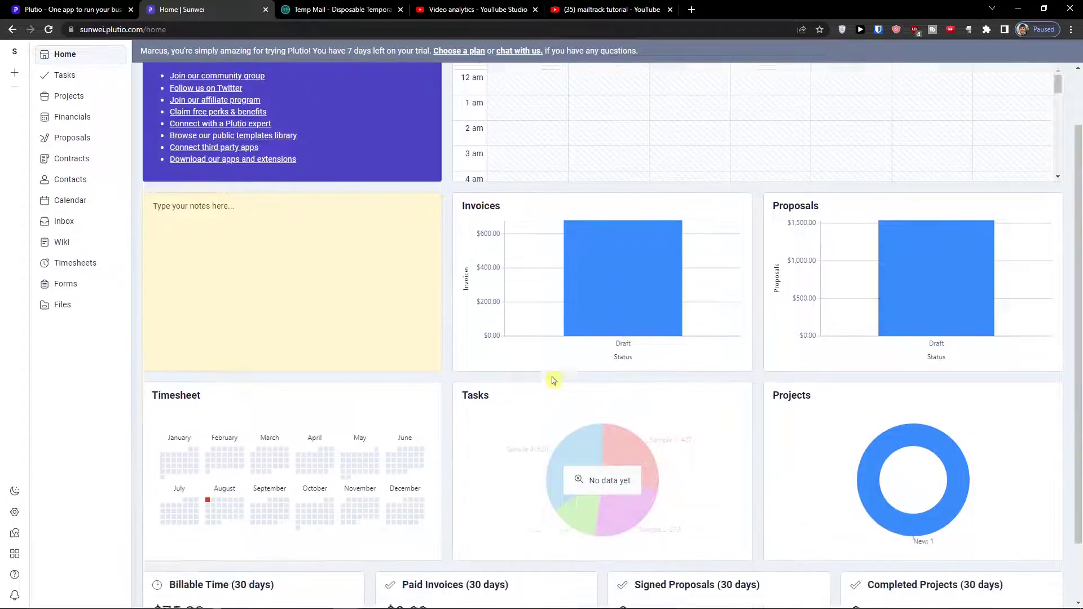
pyautogui.scroll(-3)
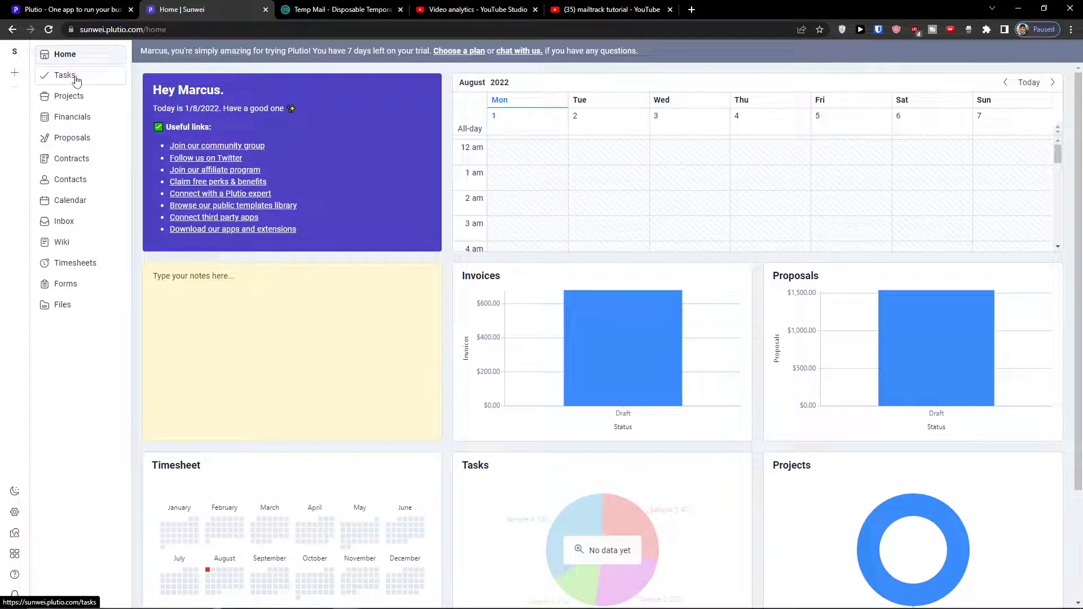
# - Create a private task titled 'Call mathew' on the Tasks page
pyautogui.click(65, 74)
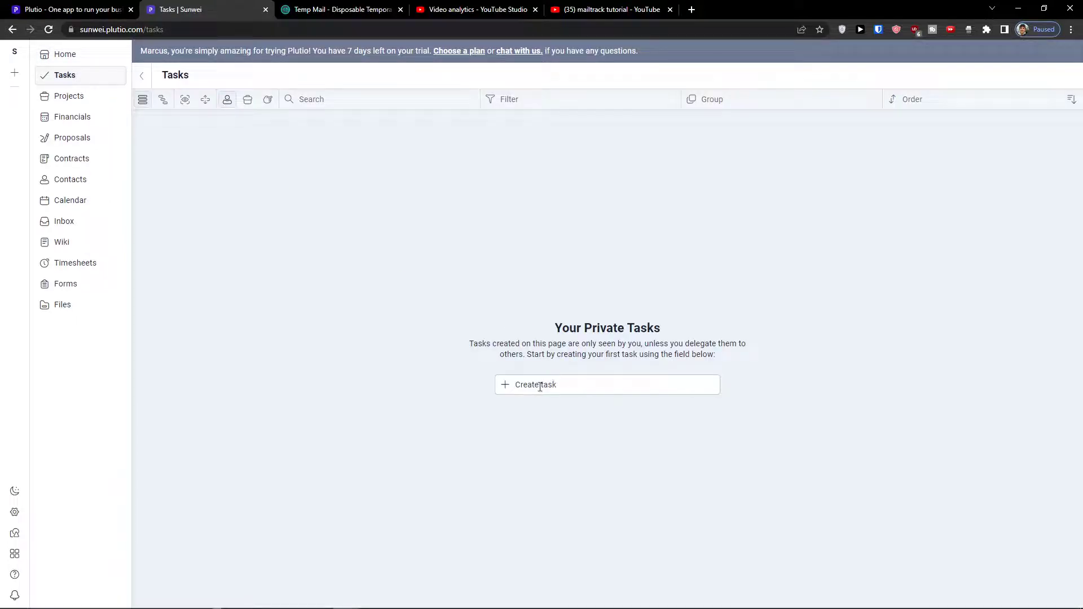
pyautogui.click(607, 385)
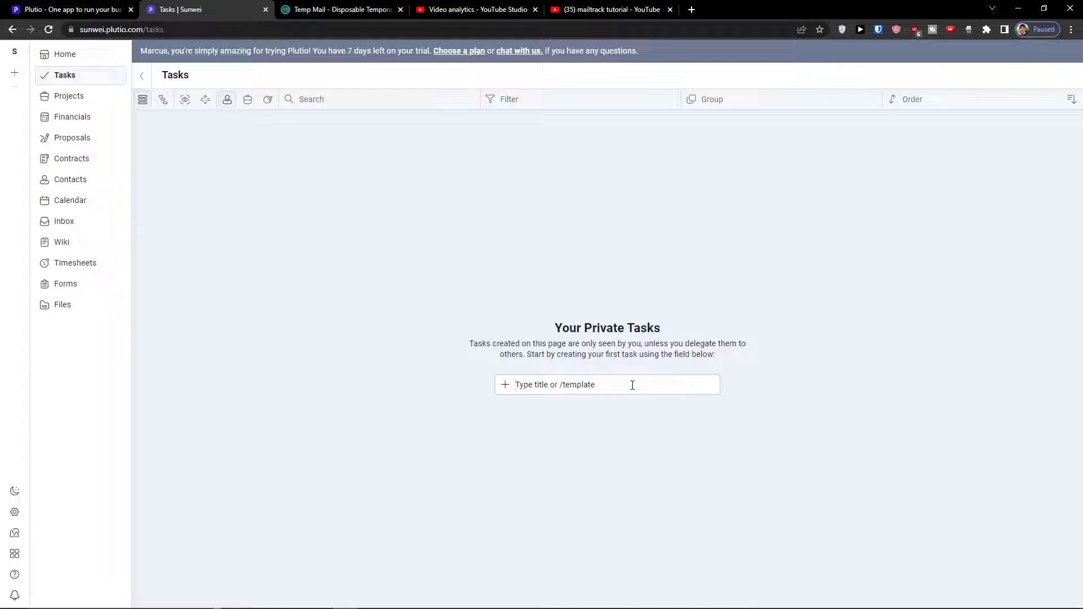
pyautogui.write('Call a m')
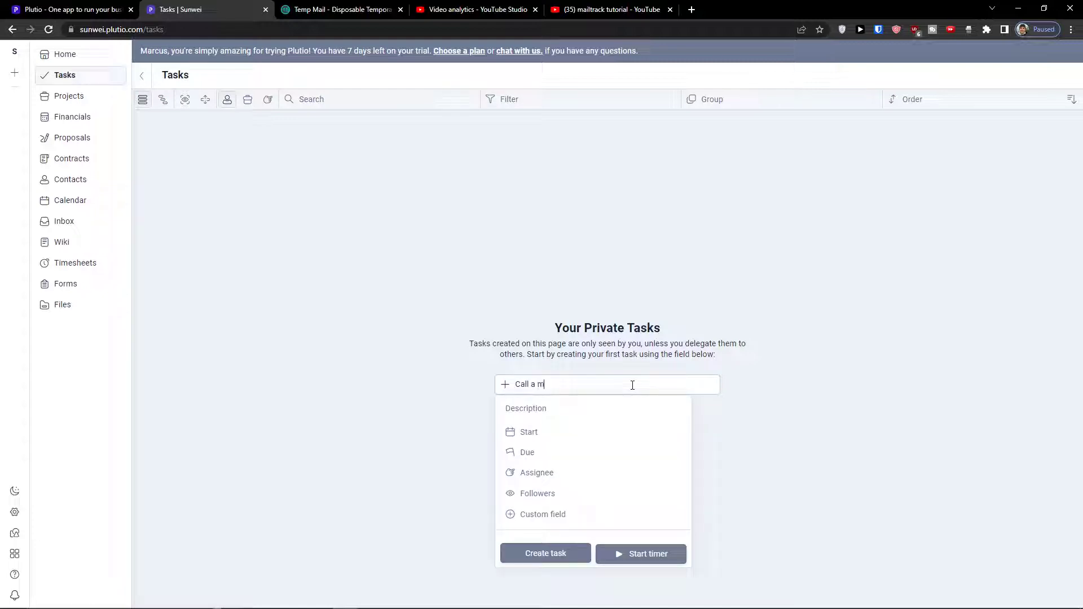
pyautogui.press('ctrl+a')
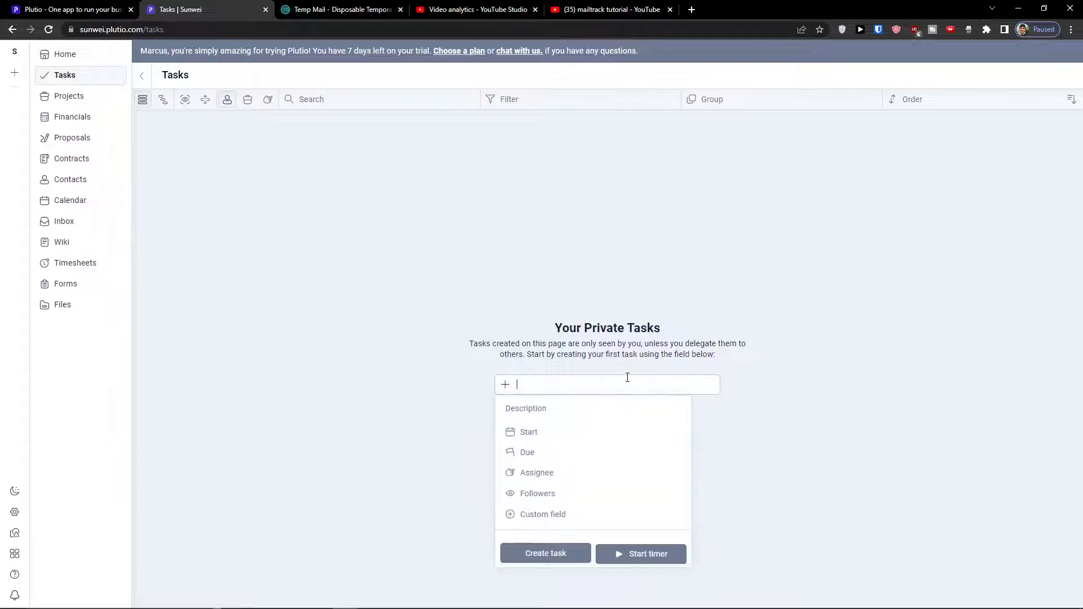
pyautogui.moveTo(544, 378)
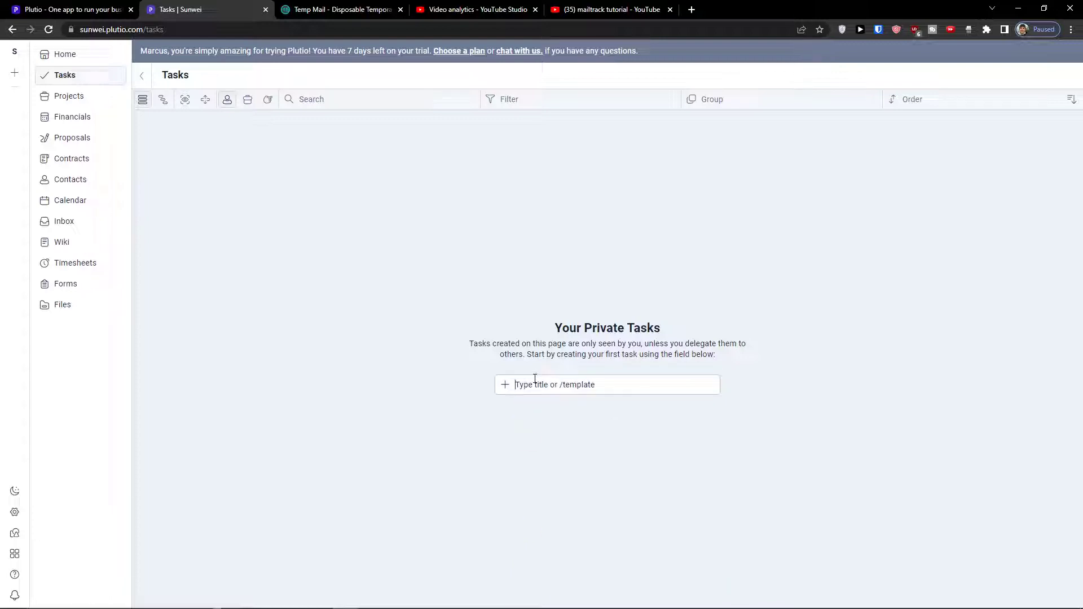
pyautogui.write('Call me')
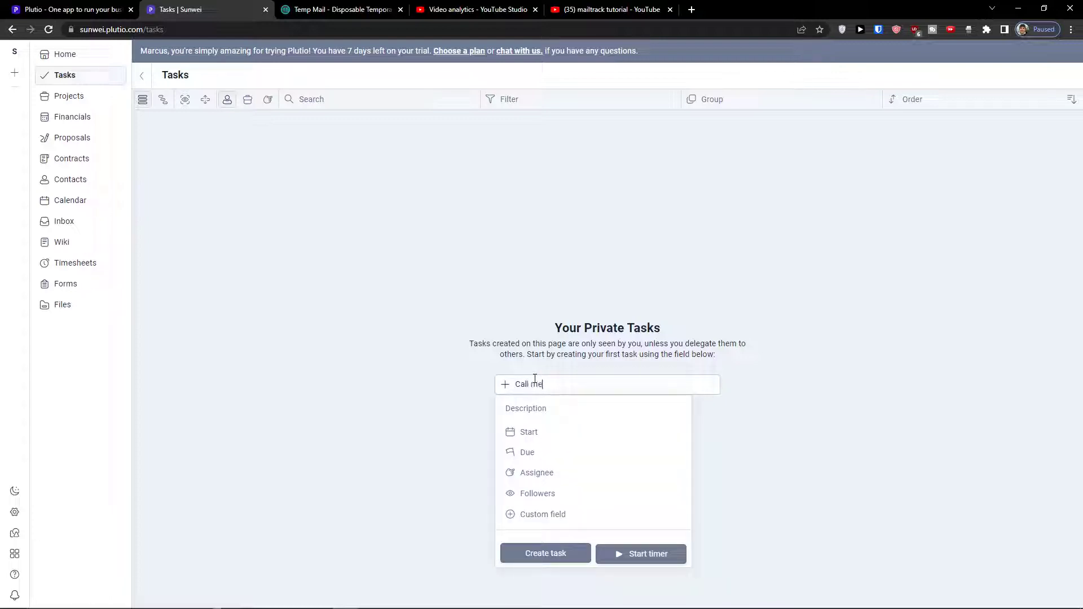
pyautogui.write('athew')
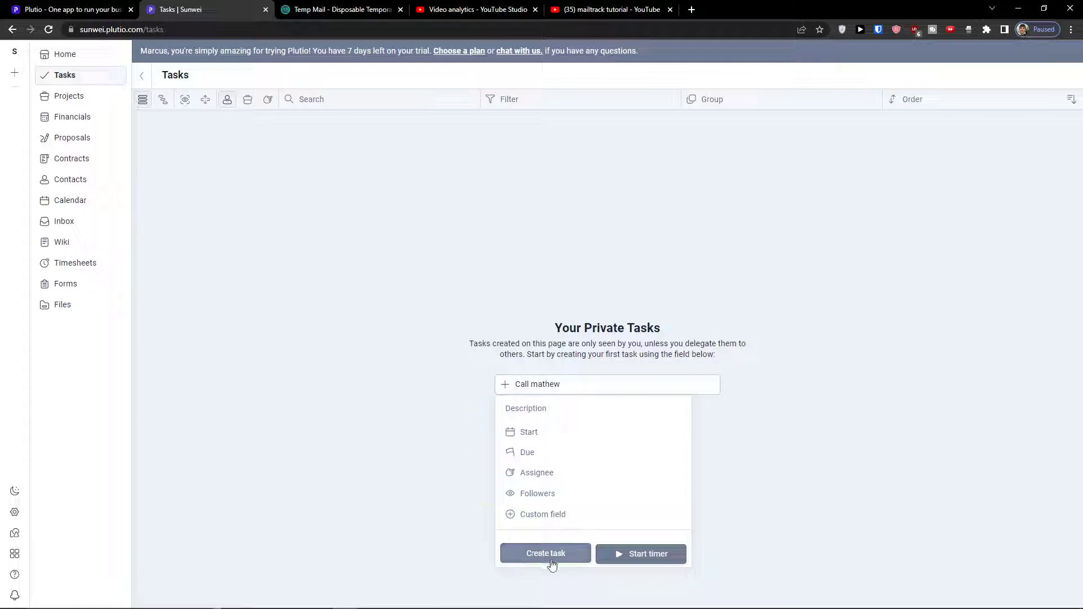
pyautogui.click(545, 553)
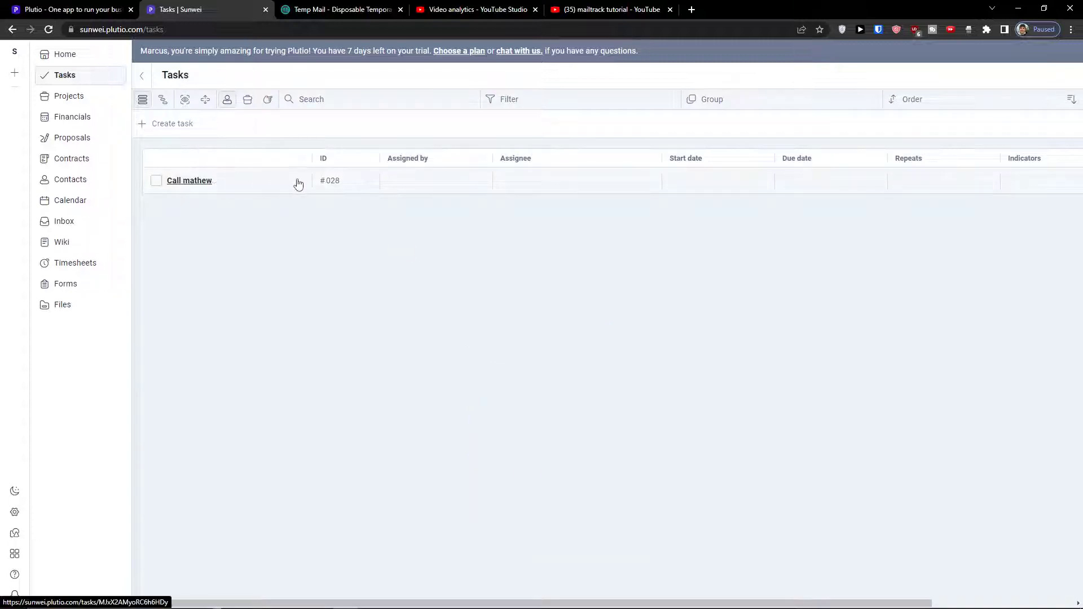
# - Give Call mathew a start of 2/8/2022 4:35 PM and a due of 3/8/2022 4:36 PM
pyautogui.click(190, 181)
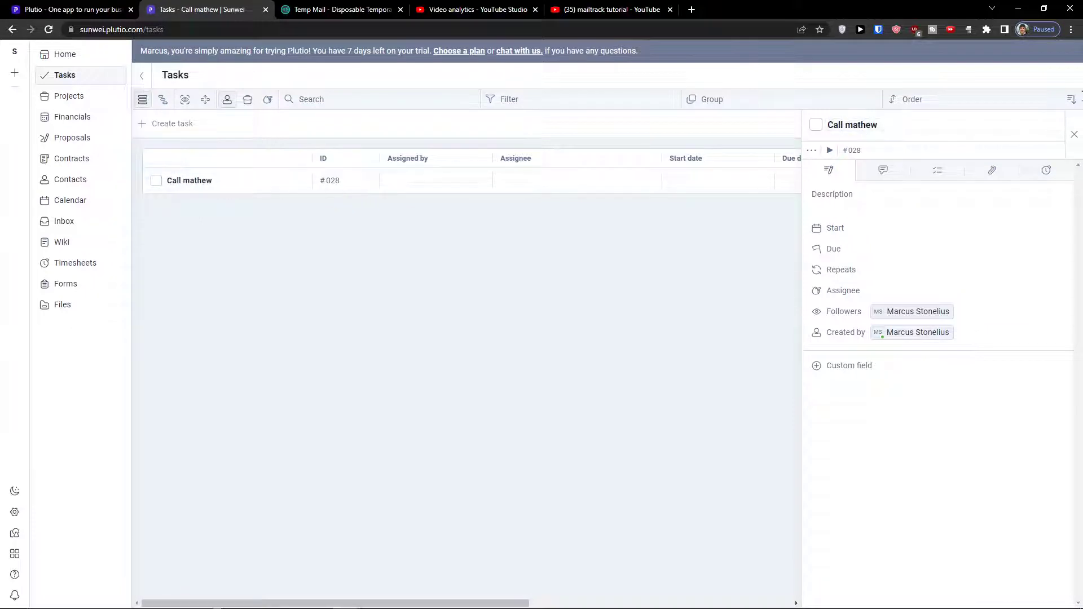
pyautogui.click(835, 227)
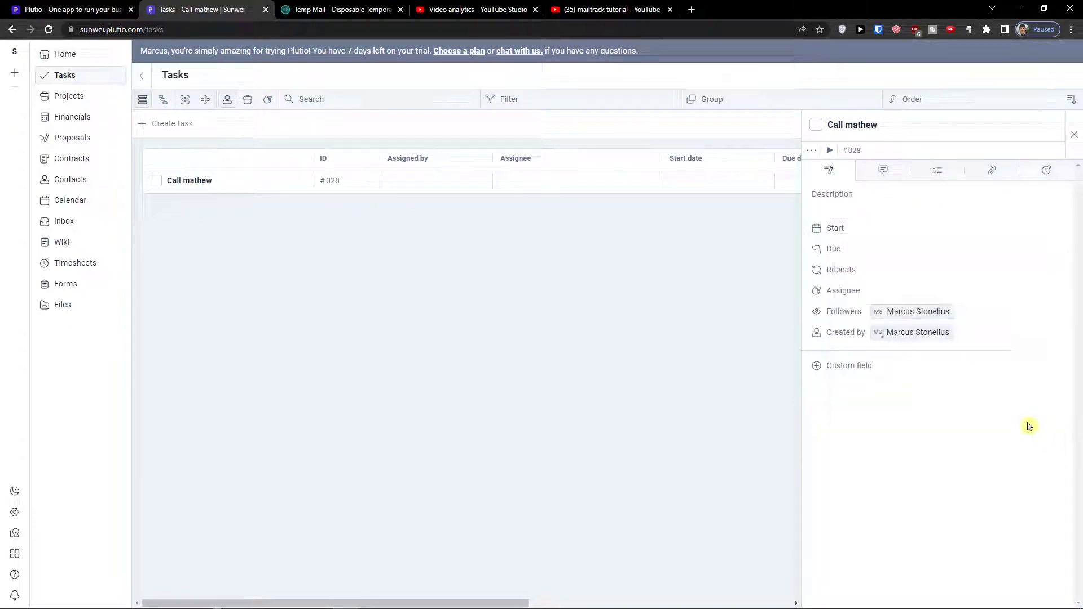
pyautogui.click(835, 227)
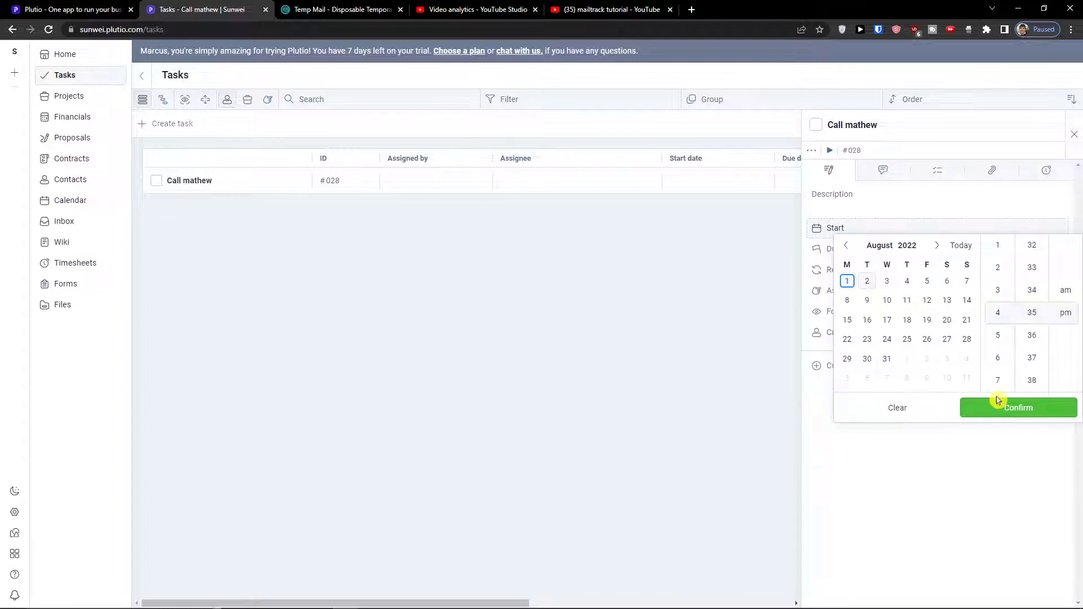
pyautogui.click(1018, 407)
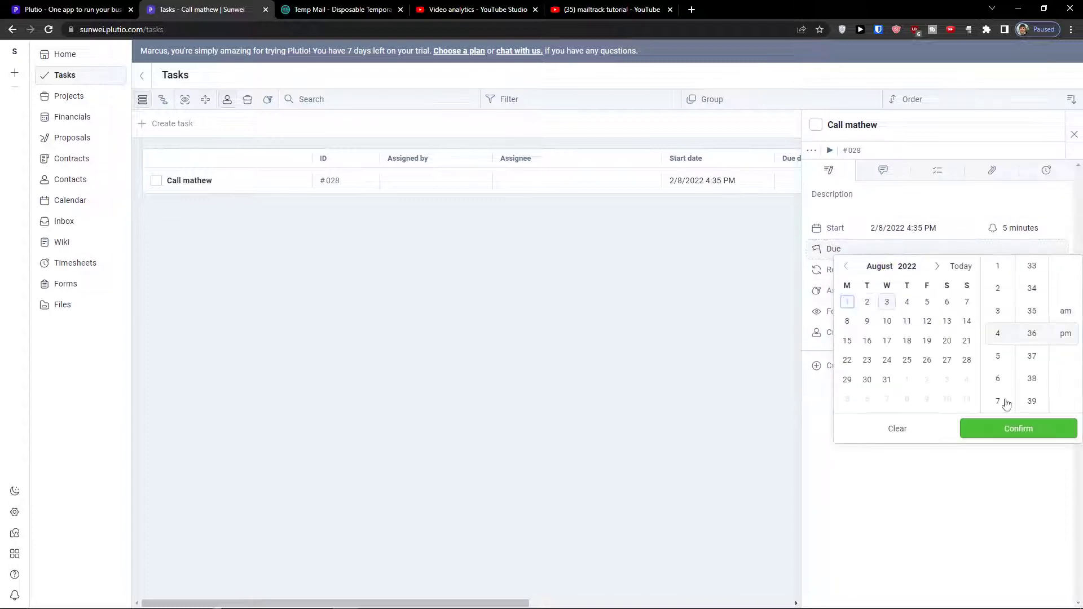
pyautogui.click(1018, 429)
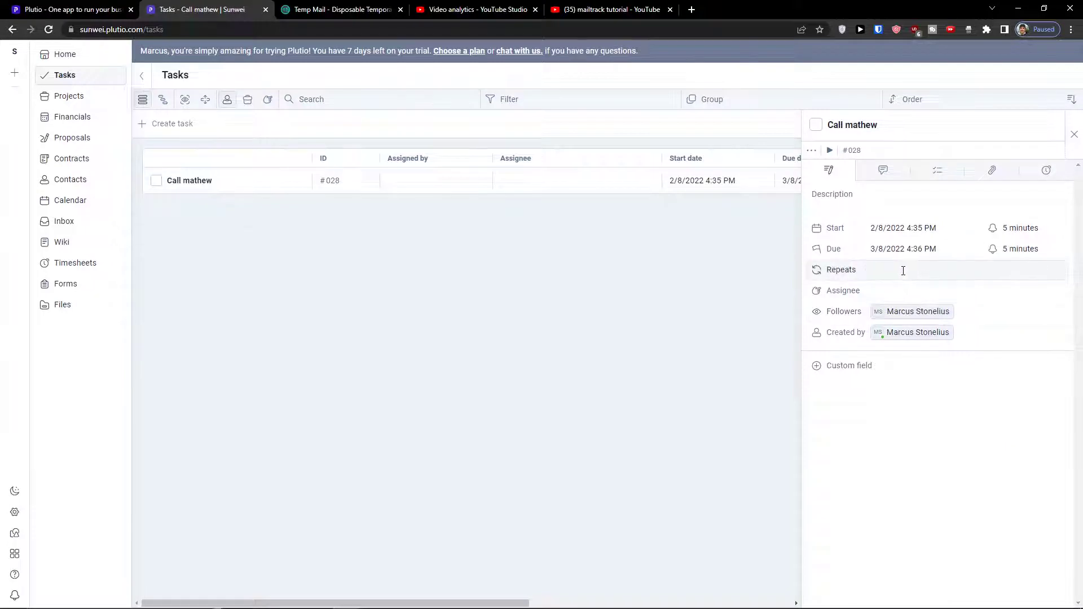
pyautogui.click(903, 270)
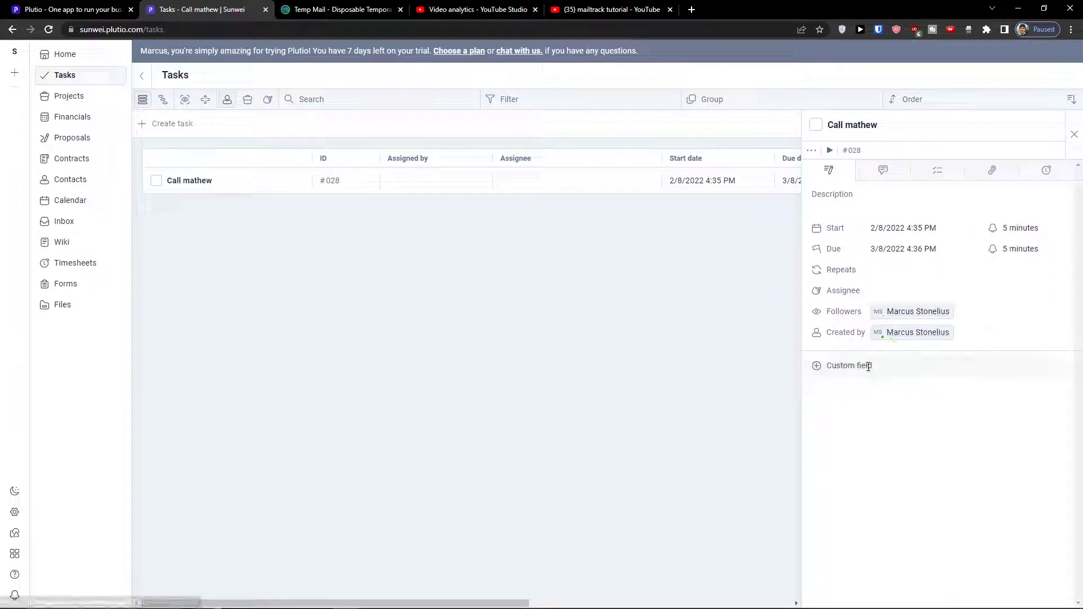
pyautogui.click(882, 170)
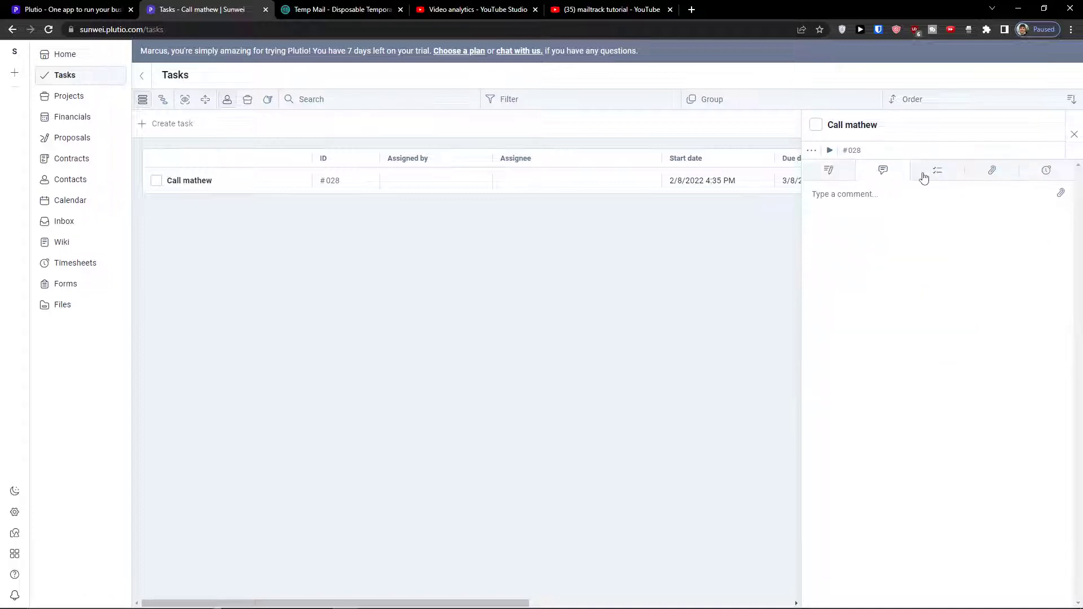
pyautogui.click(938, 170)
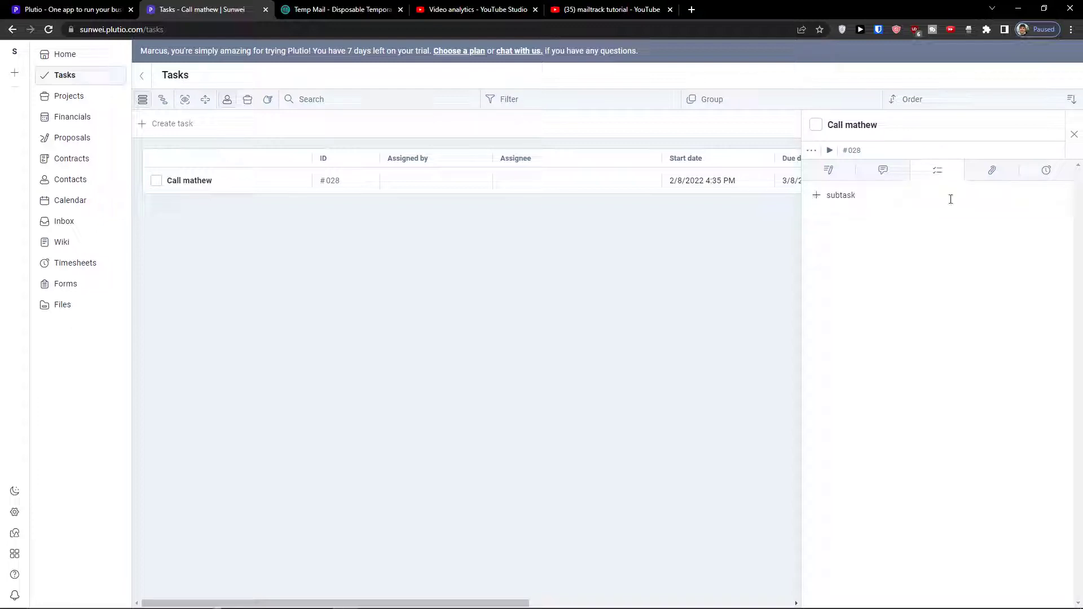
pyautogui.click(992, 170)
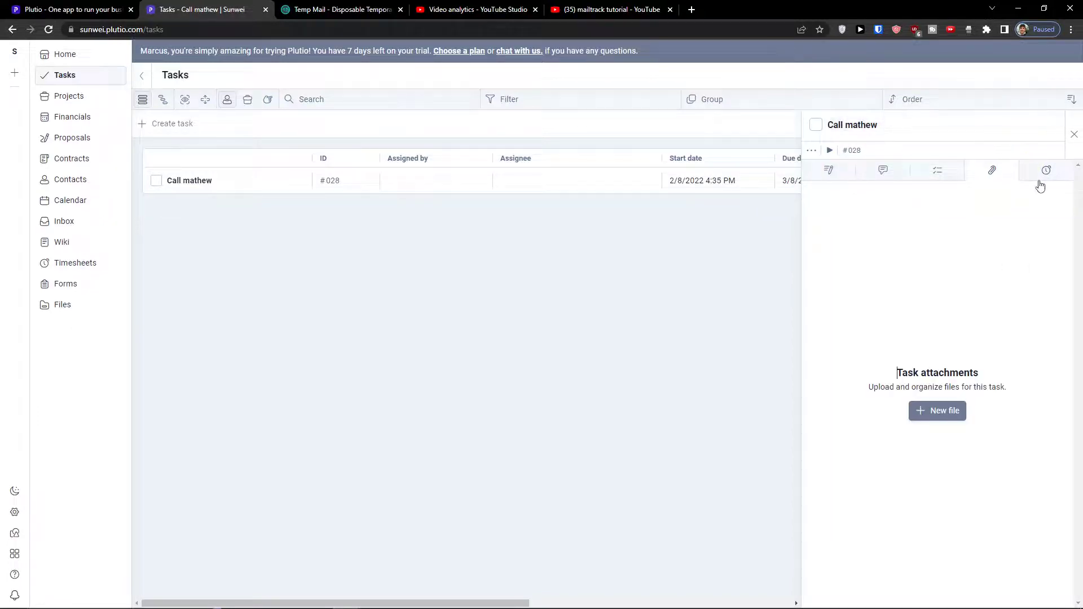
pyautogui.click(1047, 170)
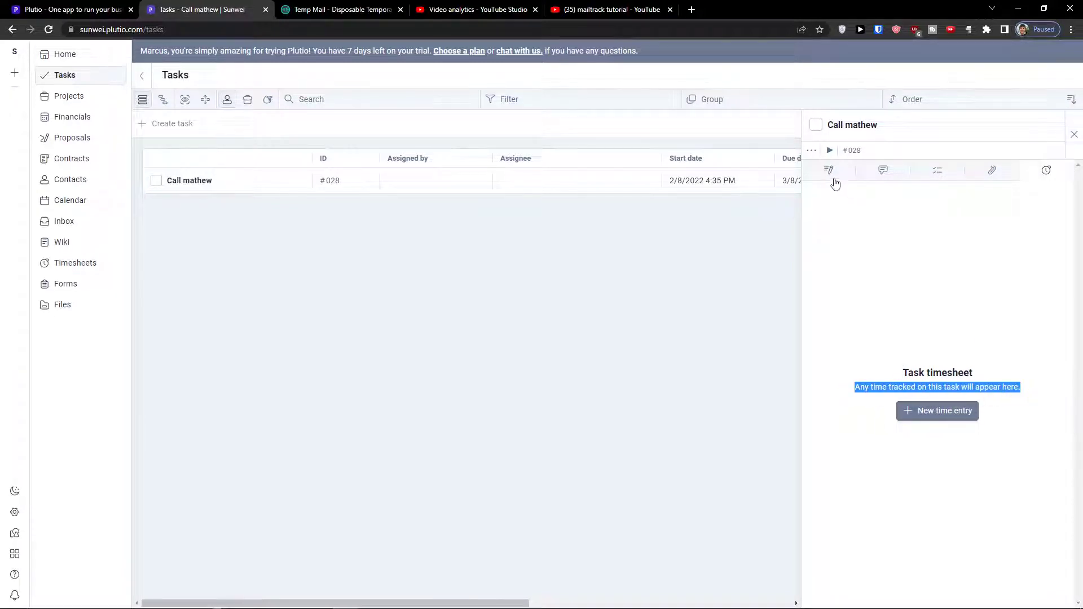
pyautogui.click(829, 170)
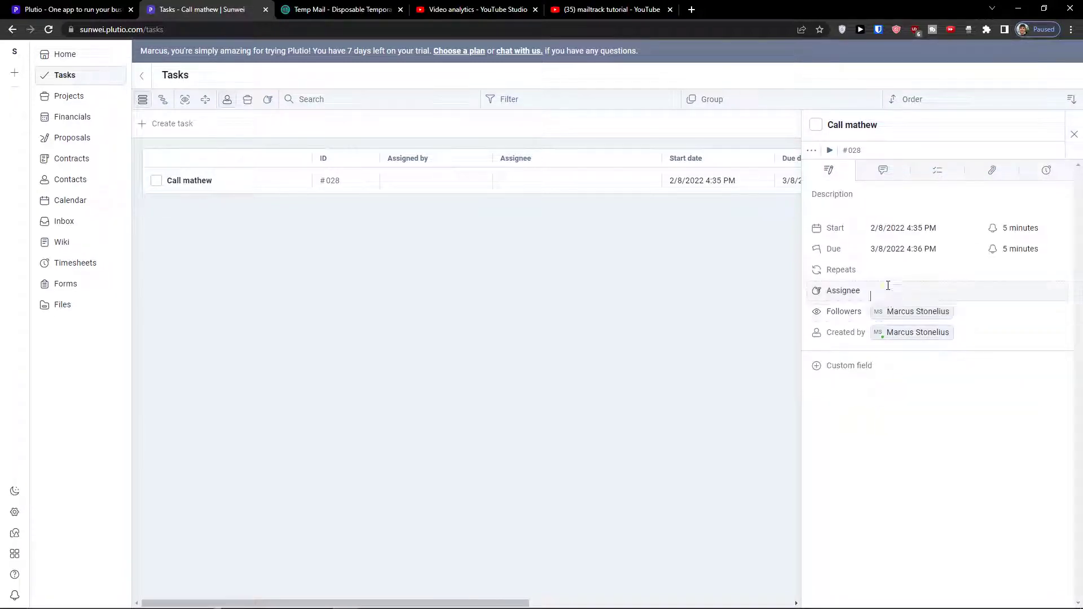
pyautogui.click(910, 290)
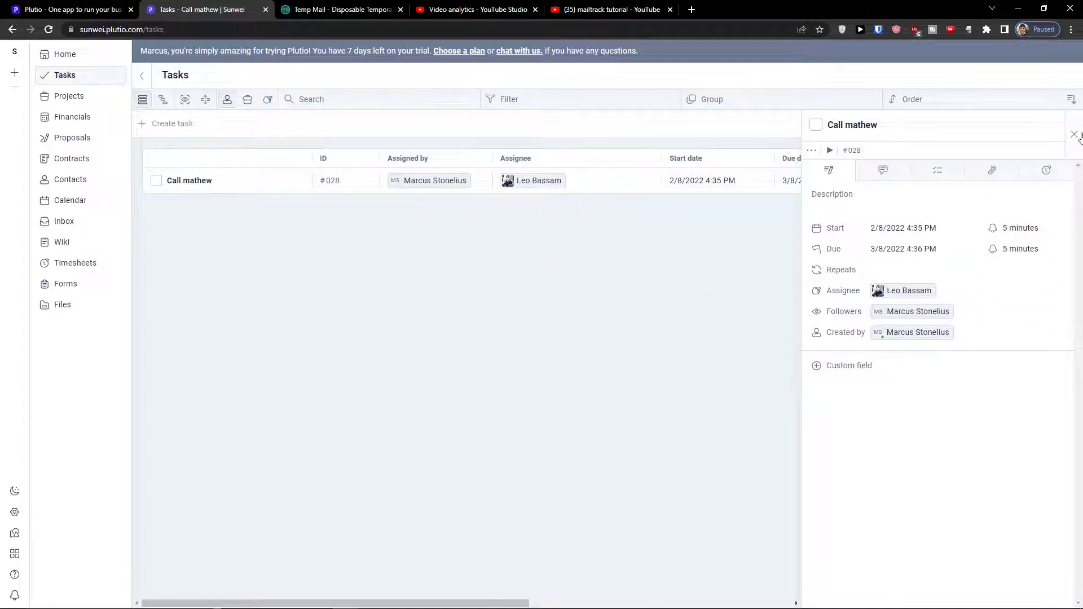
pyautogui.click(1074, 134)
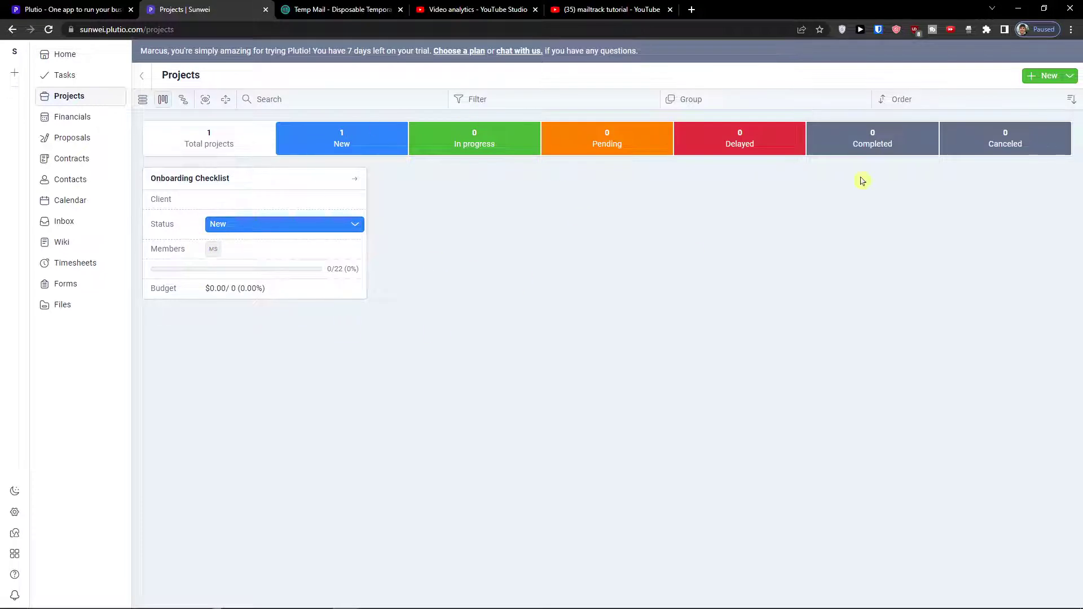
pyautogui.click(1048, 76)
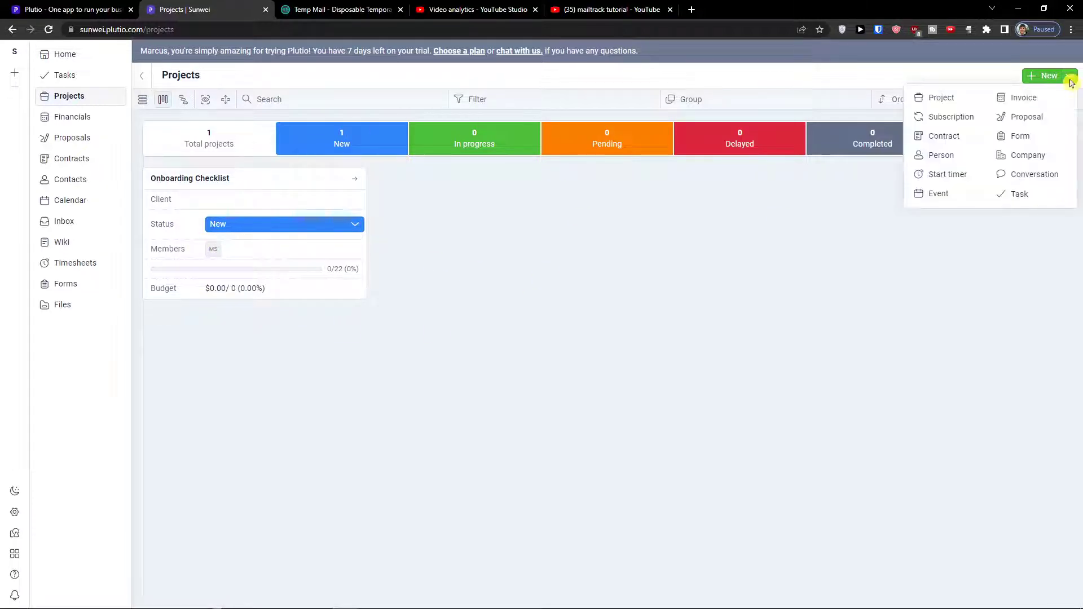
pyautogui.moveTo(938, 193)
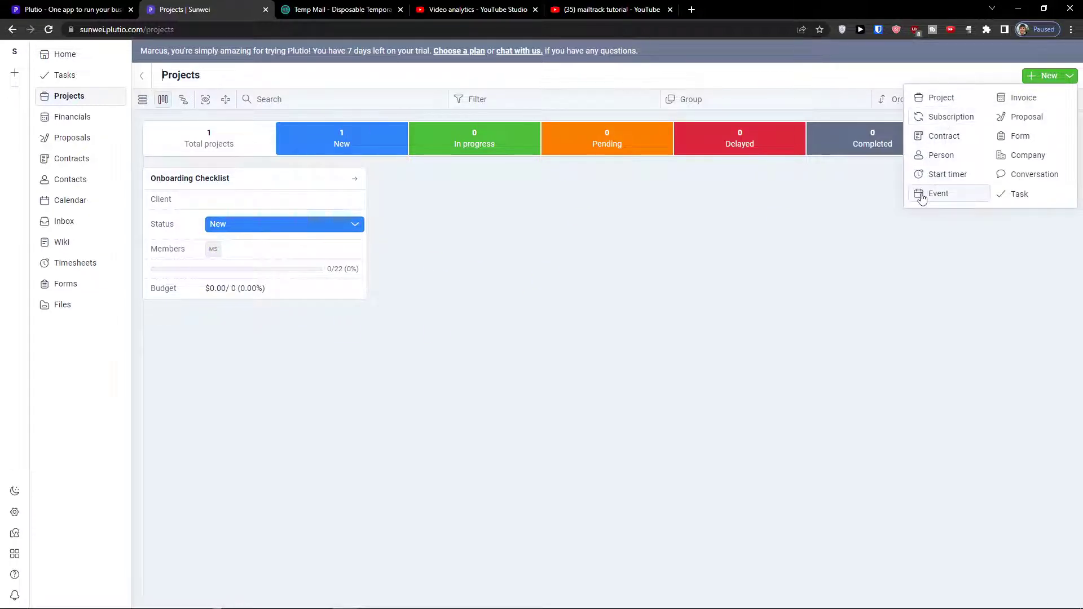
pyautogui.moveTo(943, 136)
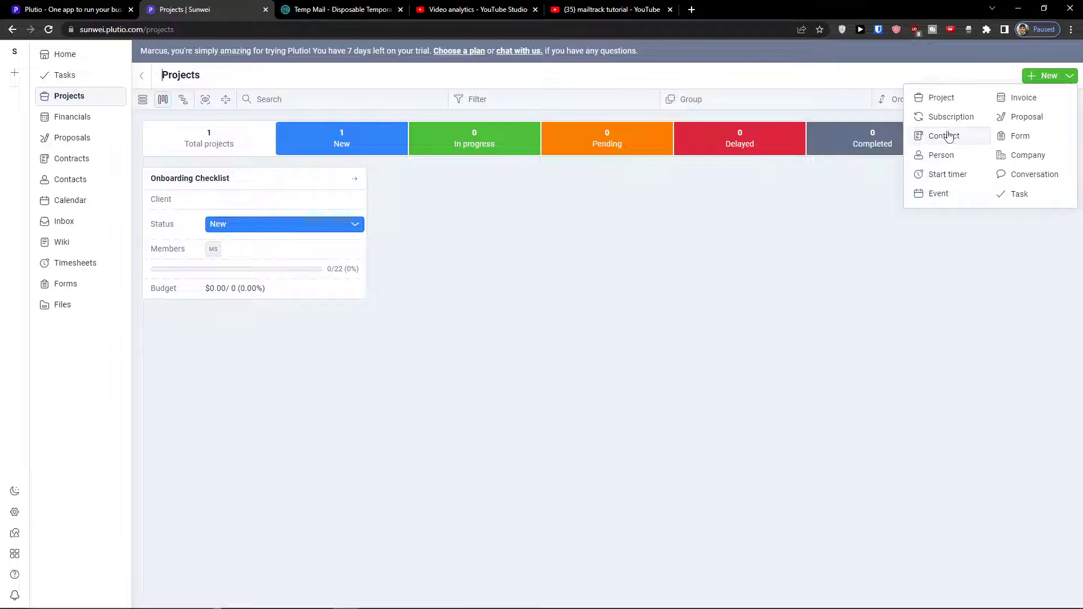
pyautogui.click(941, 97)
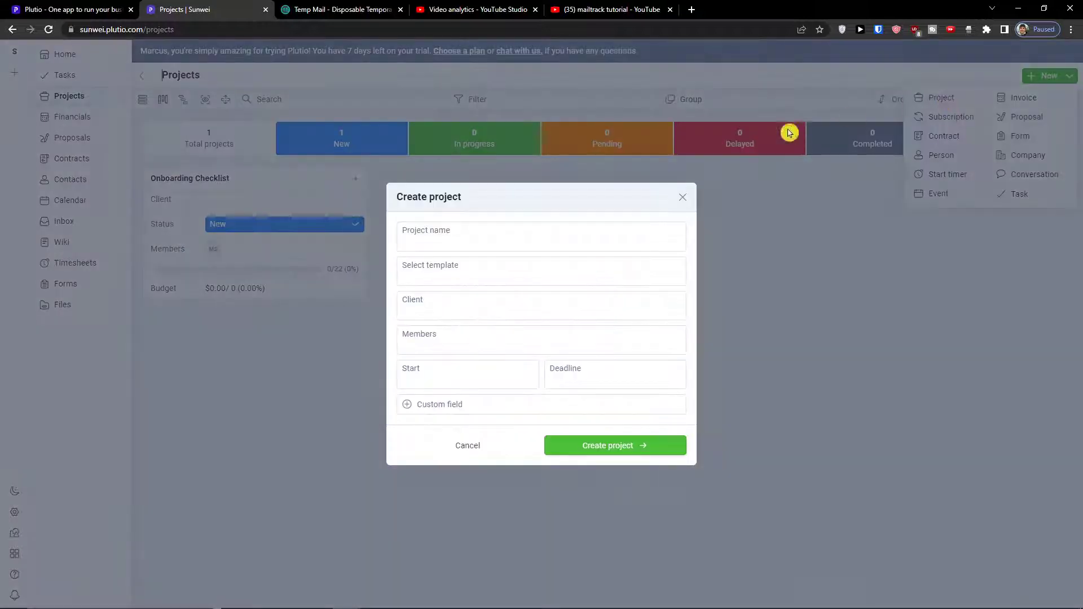
pyautogui.write('Y')
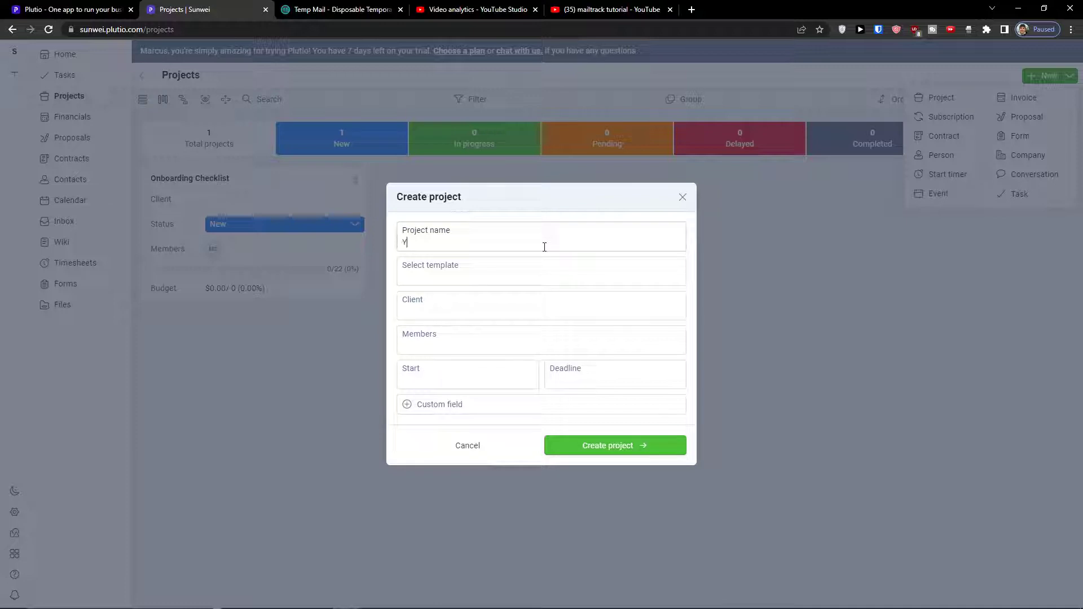
pyautogui.write('Youtube.Channel')
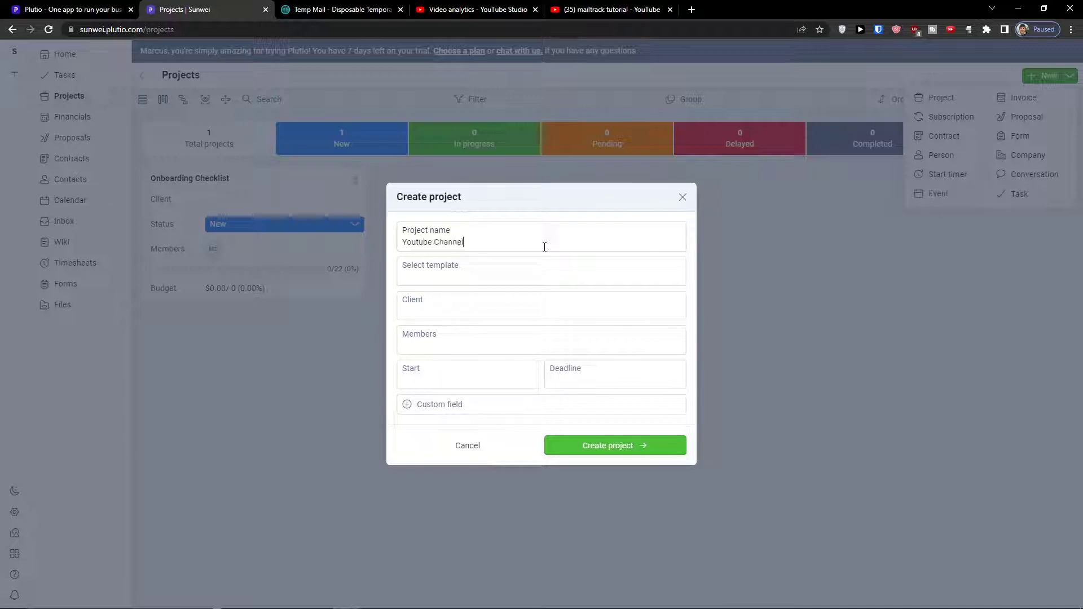
pyautogui.click(540, 271)
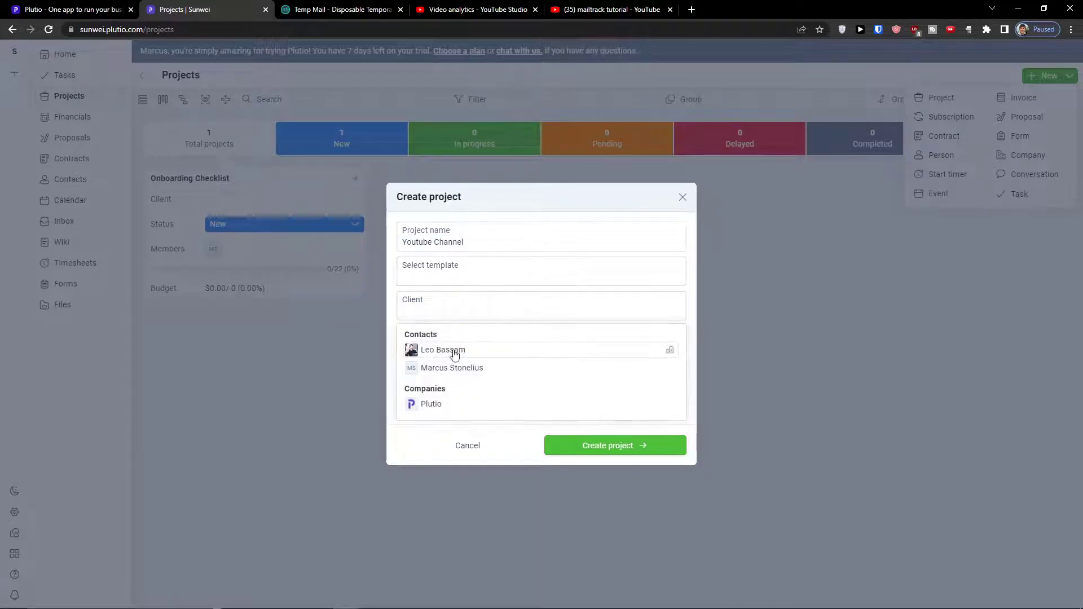
pyautogui.click(451, 368)
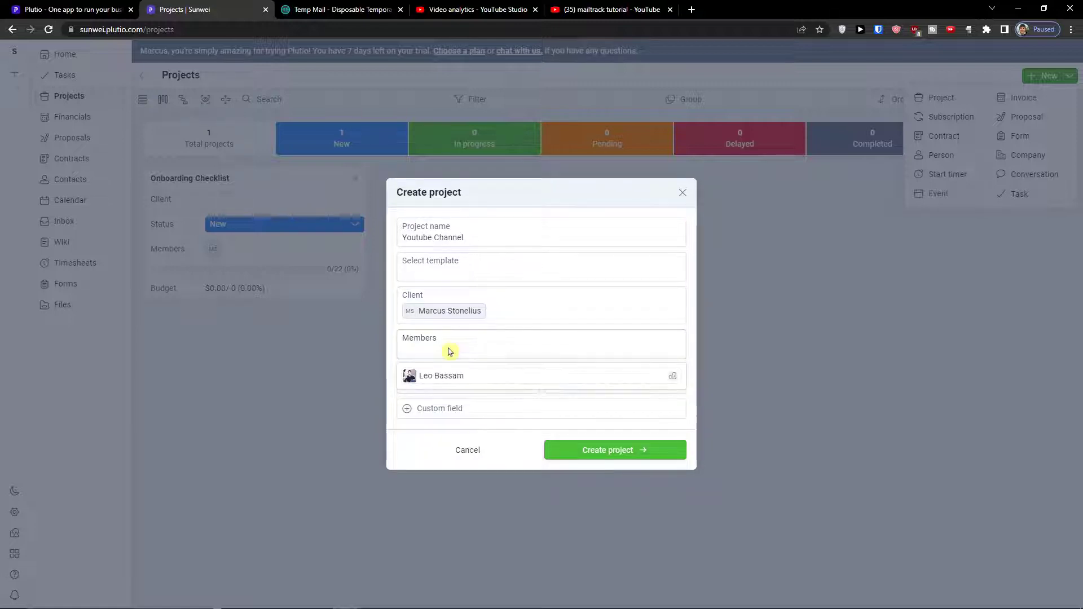
pyautogui.click(467, 381)
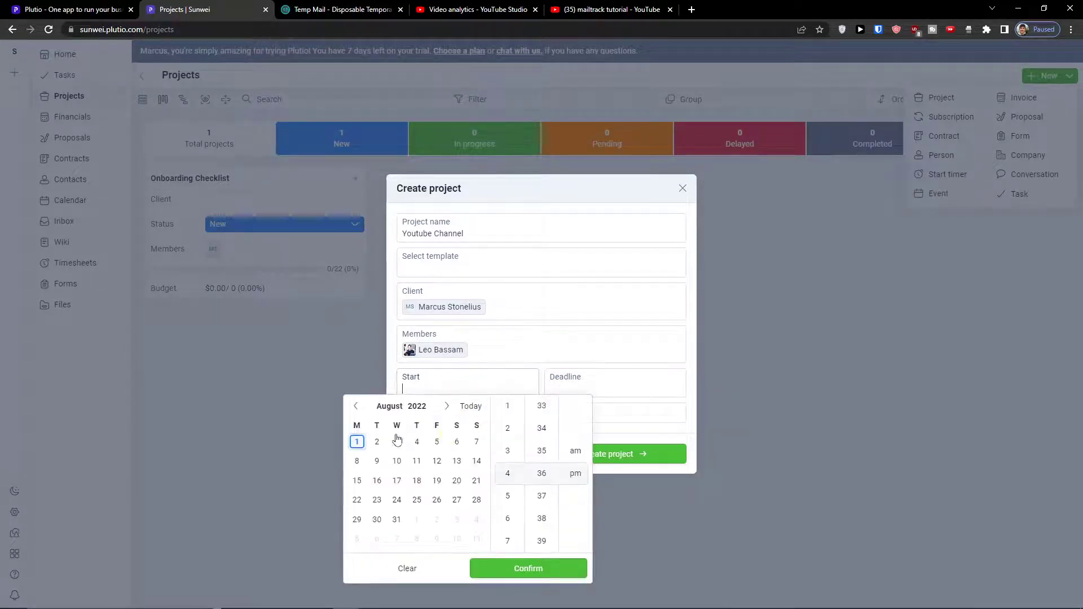
# - Set the project's start to 1/8/2022 and its deadline to 7/8/2022
pyautogui.click(528, 569)
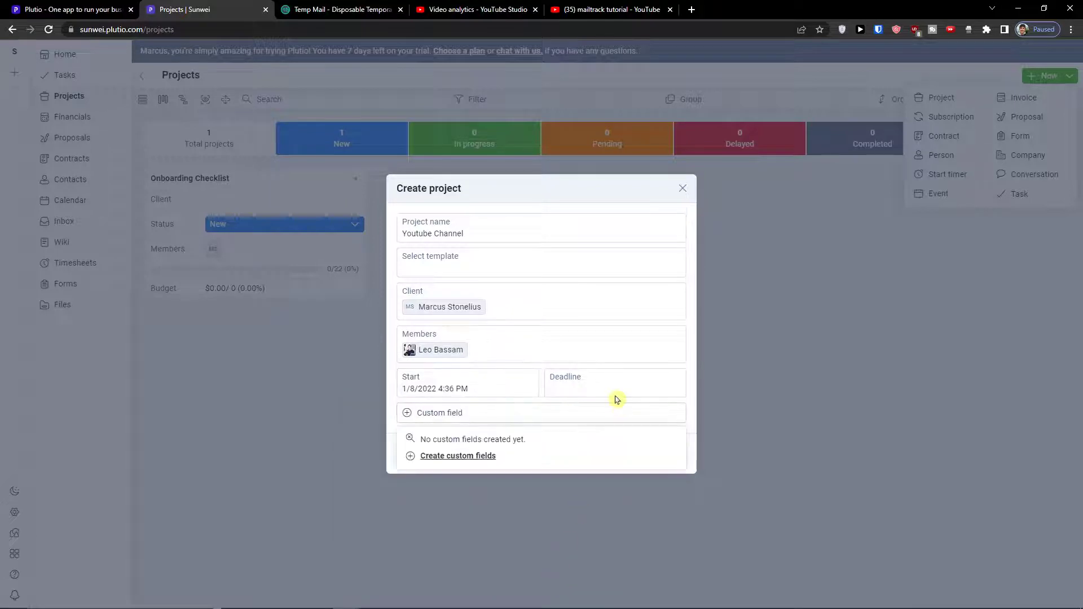
pyautogui.click(614, 383)
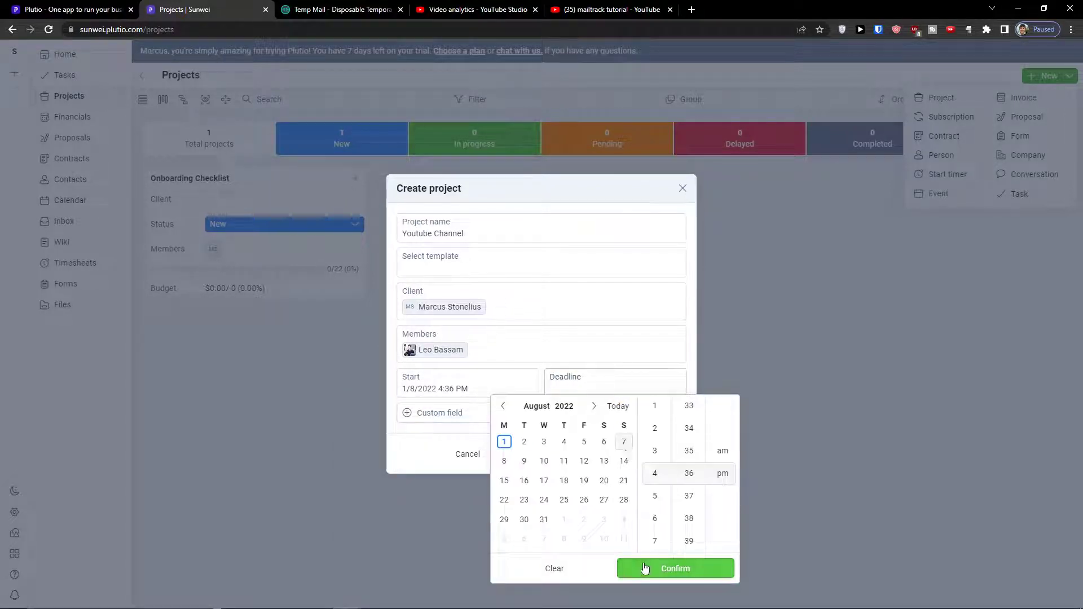
pyautogui.click(674, 569)
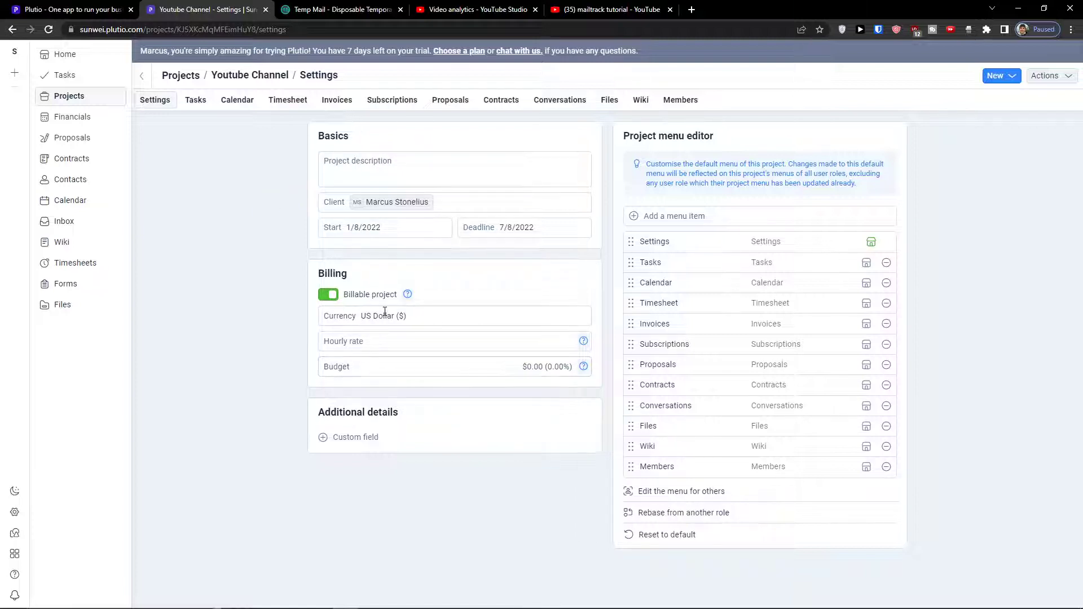
# - Set the project's billing to a 5.00 hourly rate and a 10000 budget
pyautogui.click(414, 341)
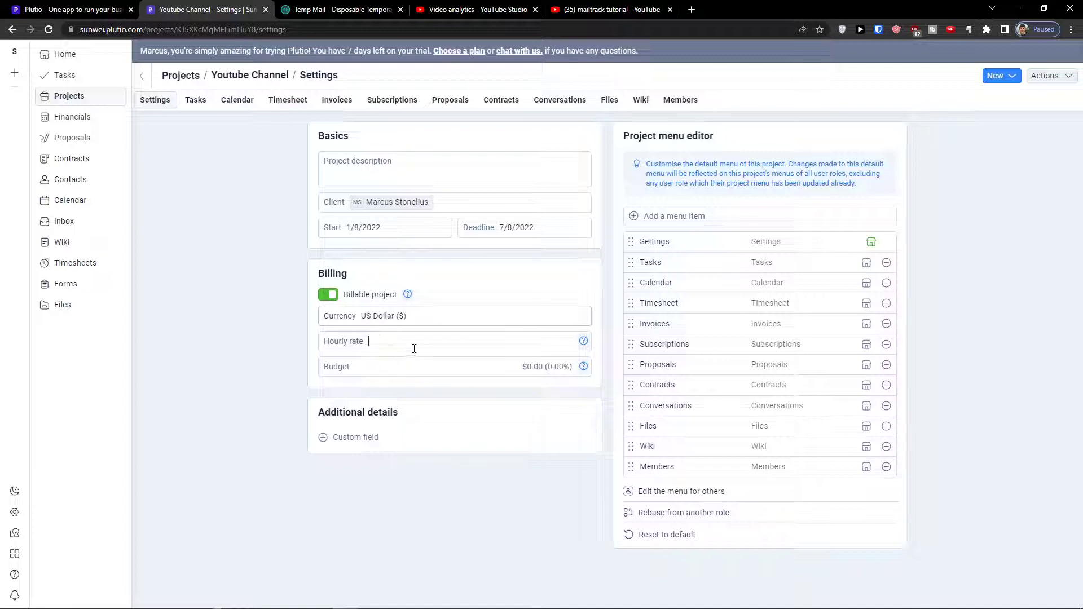
pyautogui.write('5.00')
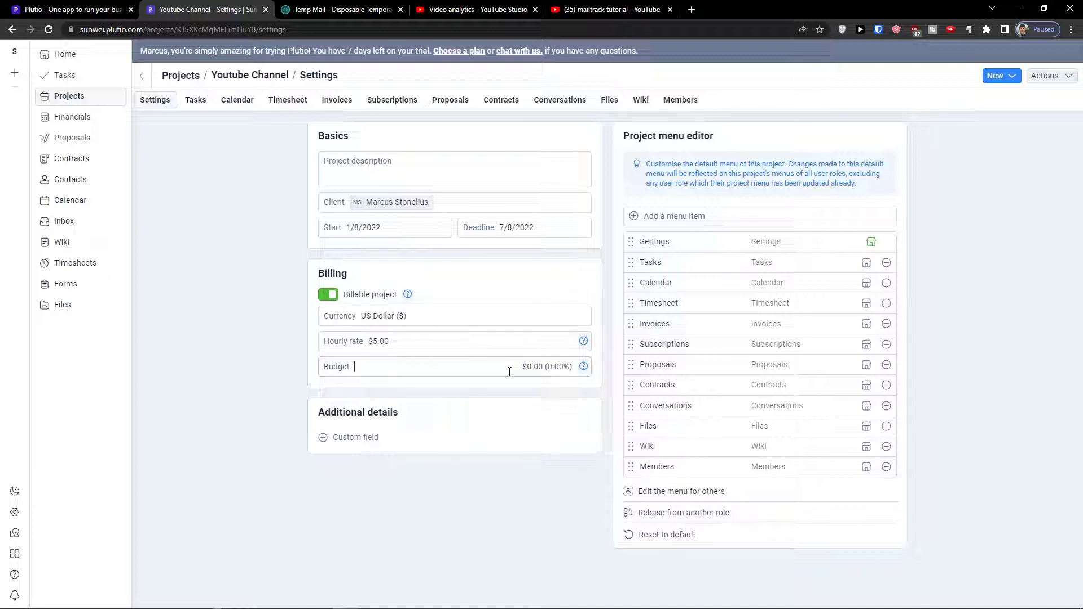
pyautogui.write('100000.00')
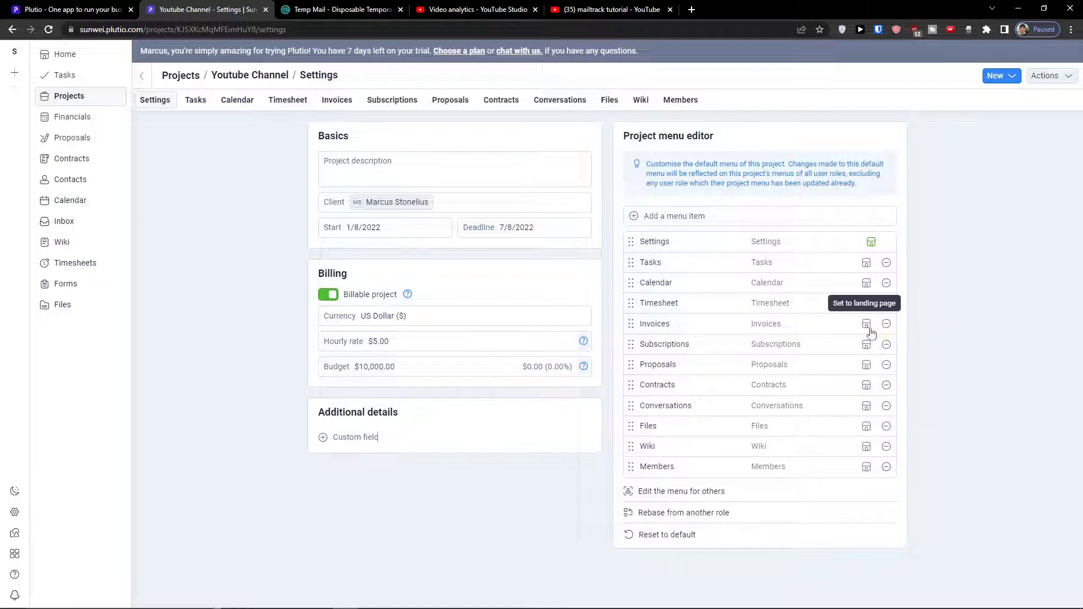
pyautogui.moveTo(866, 243)
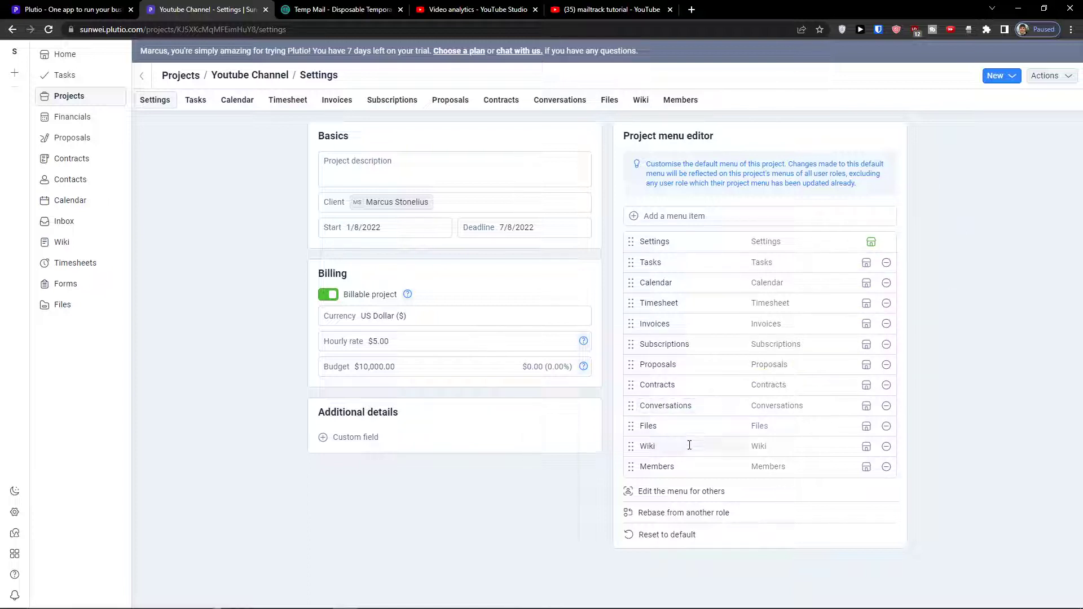
pyautogui.moveTo(887, 406)
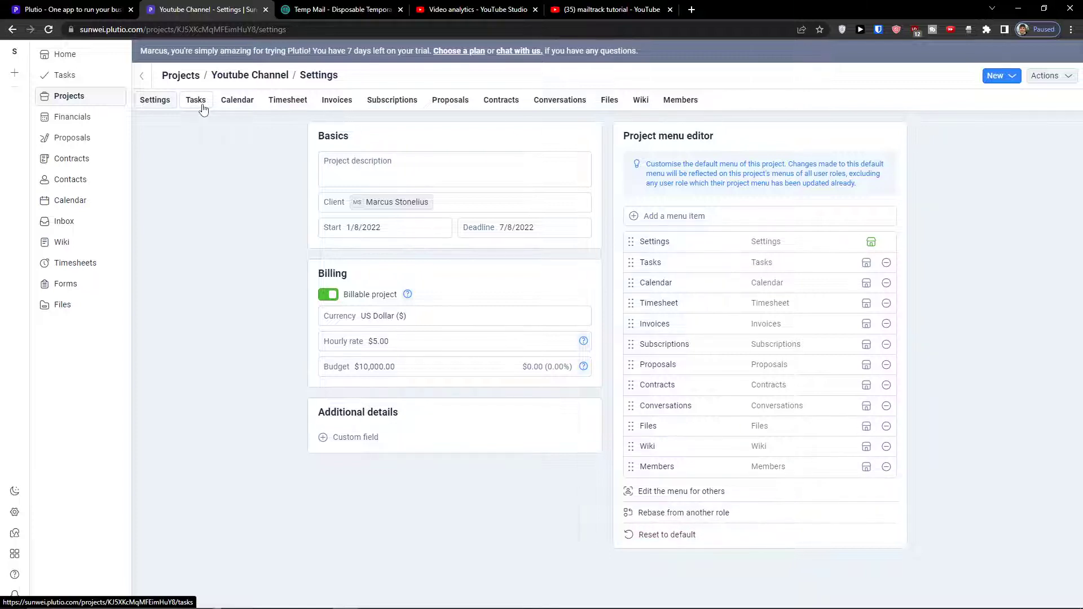
# - Add a 'youtube video' task under New task group and restore browser zoom to 100%
pyautogui.click(196, 100)
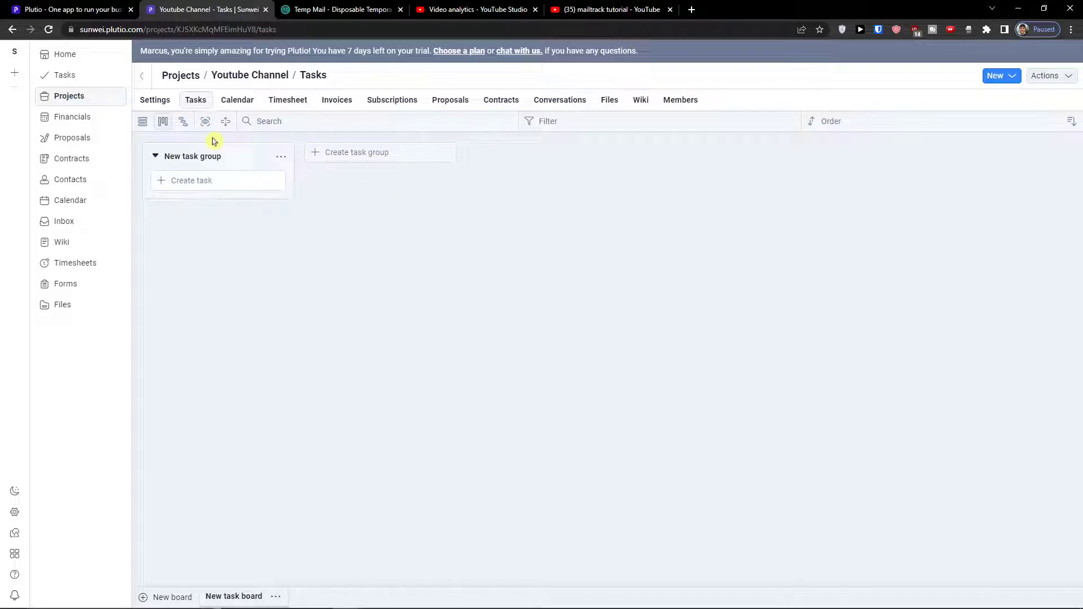
pyautogui.click(192, 181)
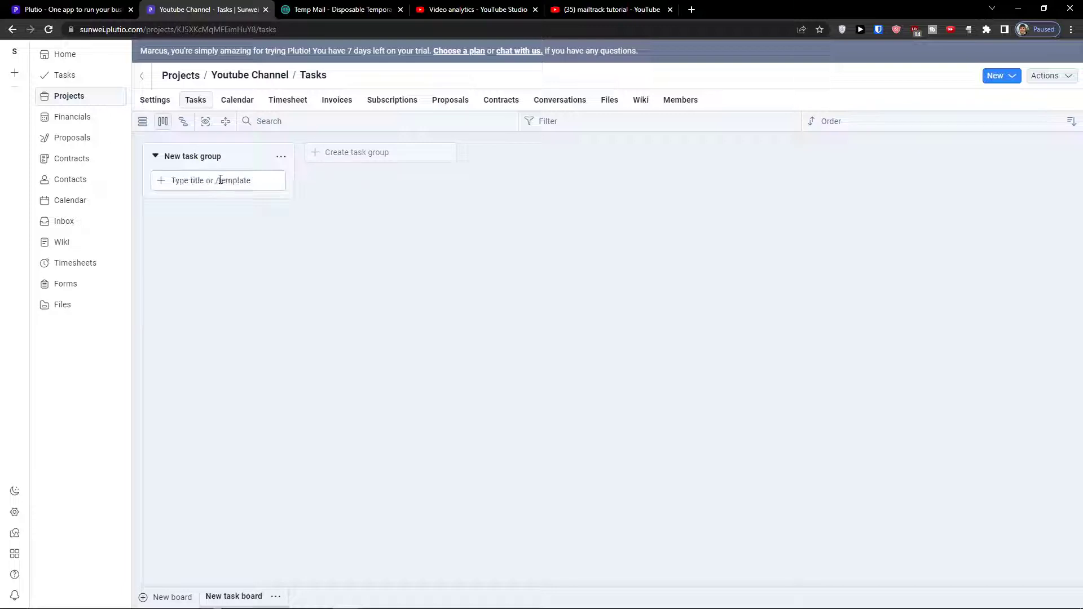
pyautogui.write('your')
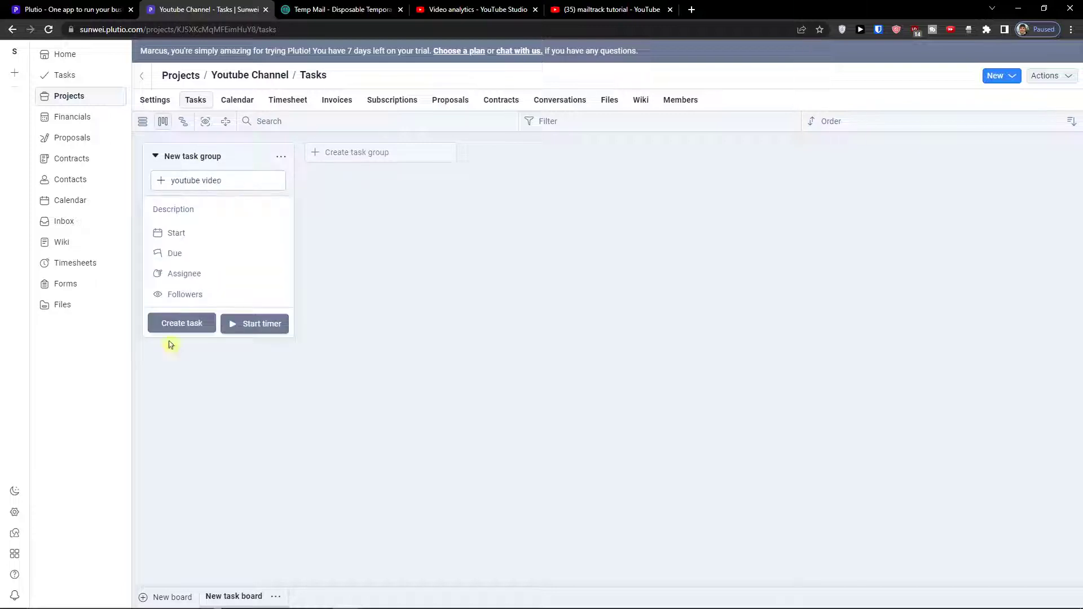
pyautogui.click(181, 323)
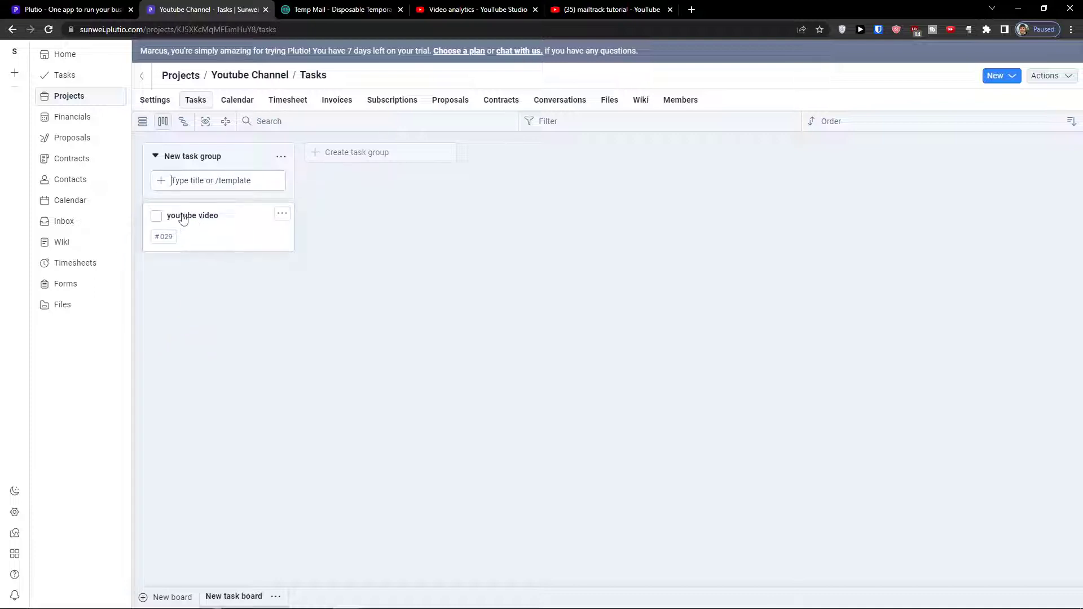
pyautogui.click(193, 216)
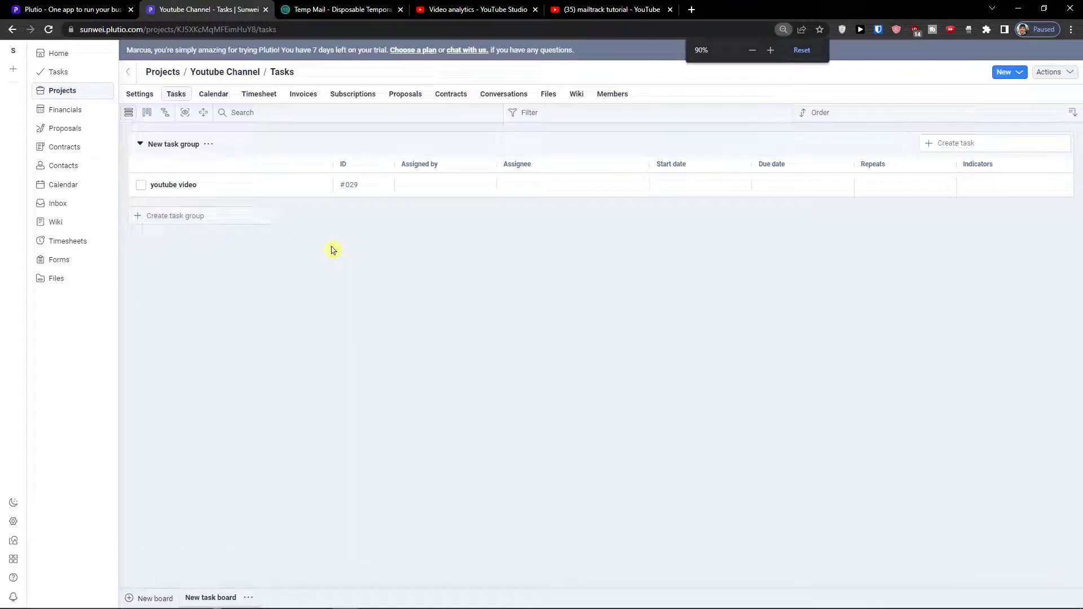
pyautogui.click(165, 111)
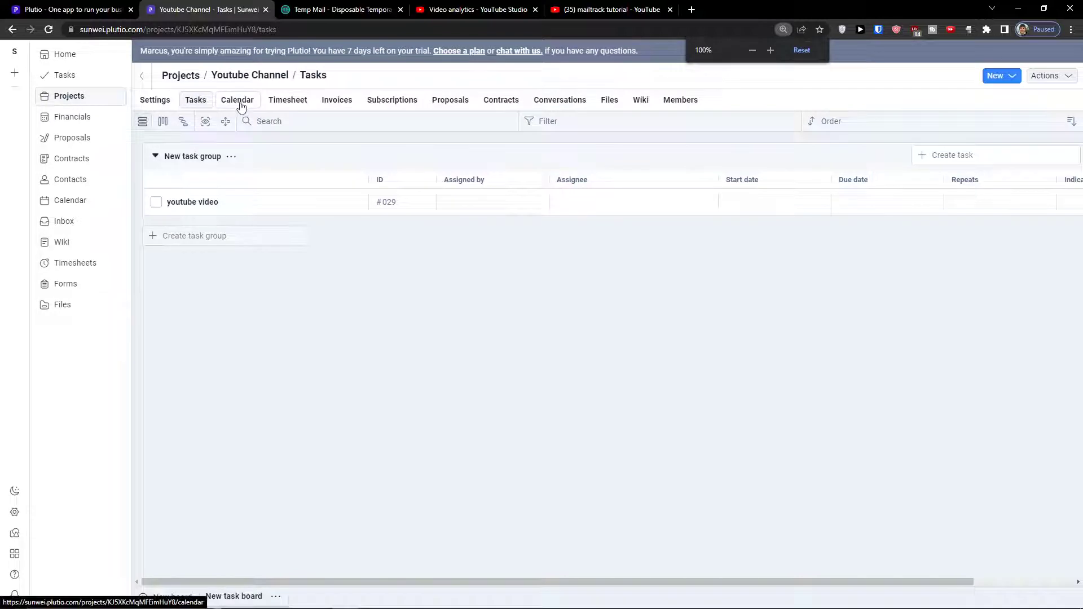
# - Review the project's empty August 2022 calendar, then switch to its Timesheet
pyautogui.click(237, 99)
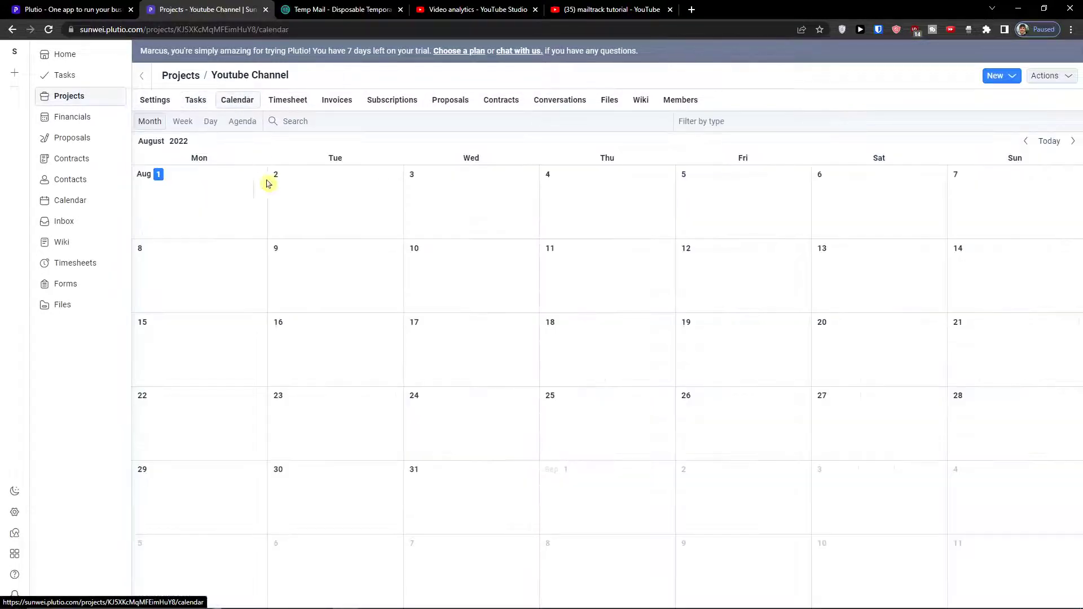
pyautogui.moveTo(335, 195)
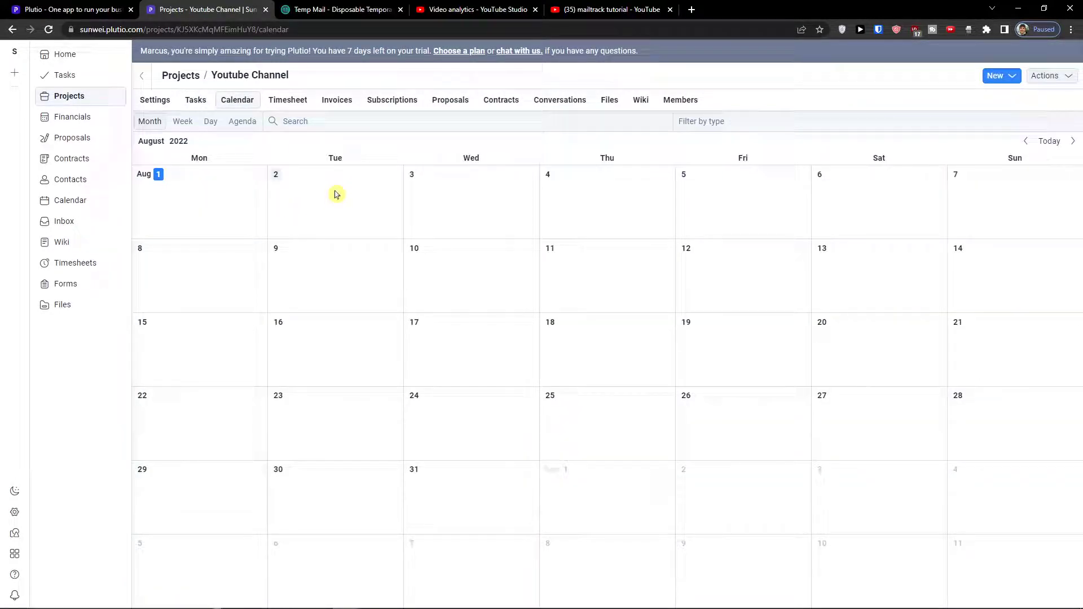
pyautogui.moveTo(158, 176)
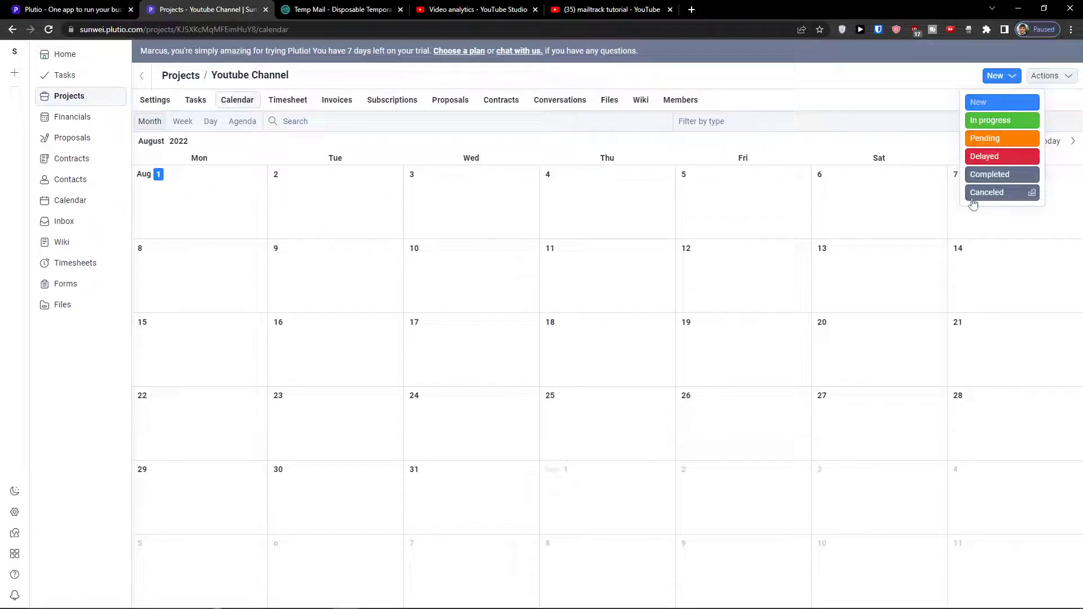
pyautogui.click(287, 100)
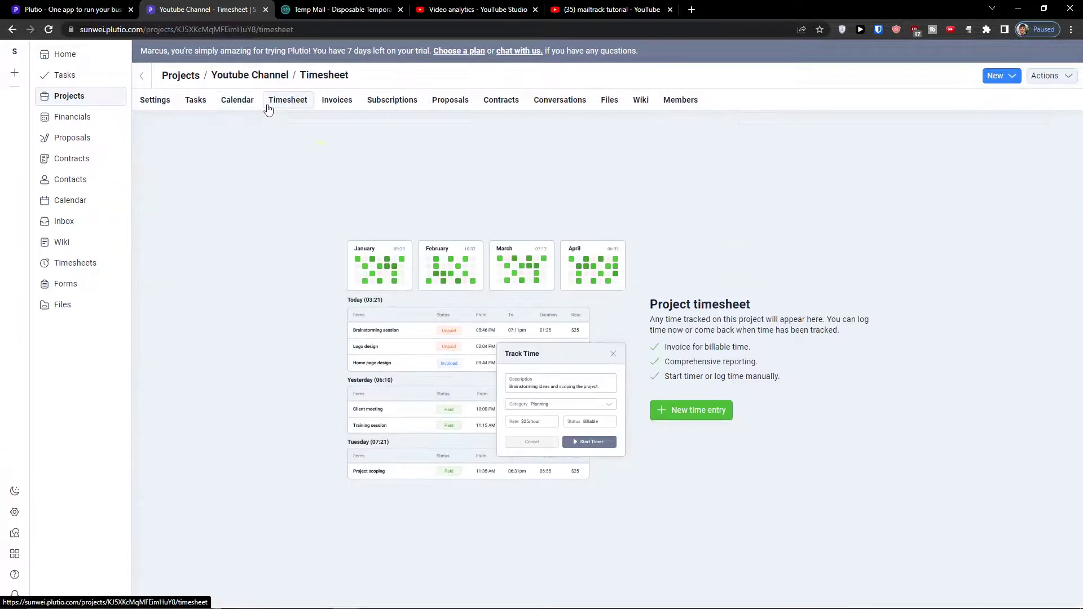
# - Create an untitled time entry finishing 4 August 2022 (72:01, billable $360.08)
pyautogui.click(690, 410)
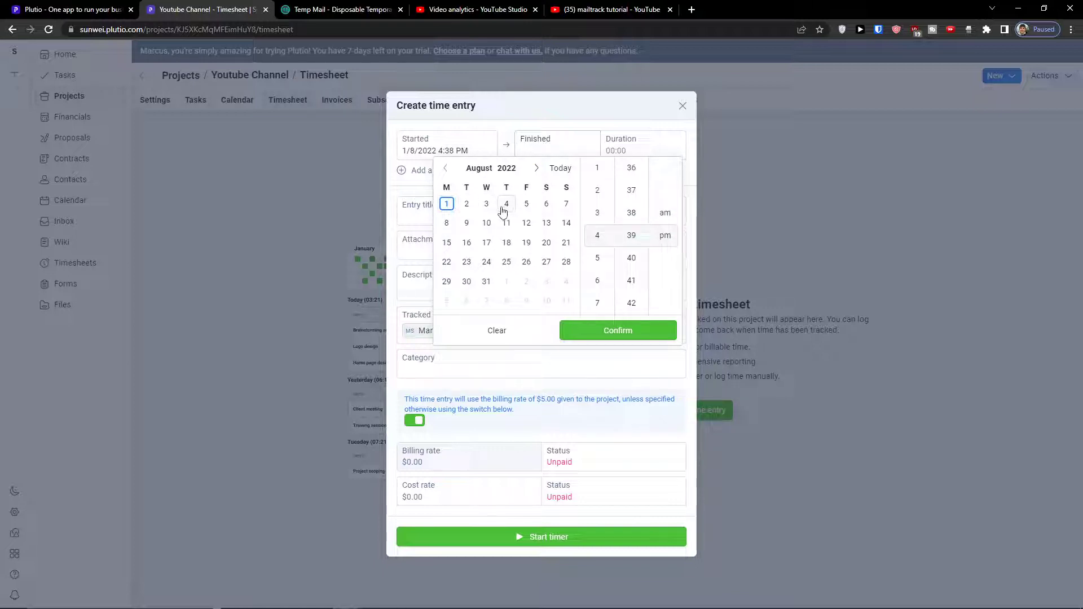
pyautogui.click(616, 330)
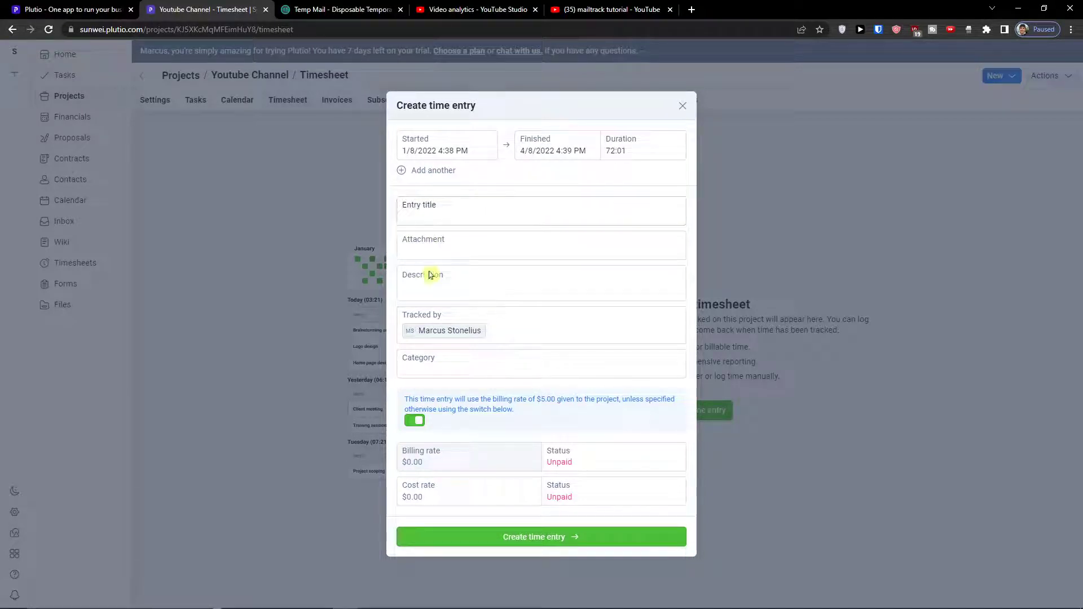
pyautogui.click(541, 217)
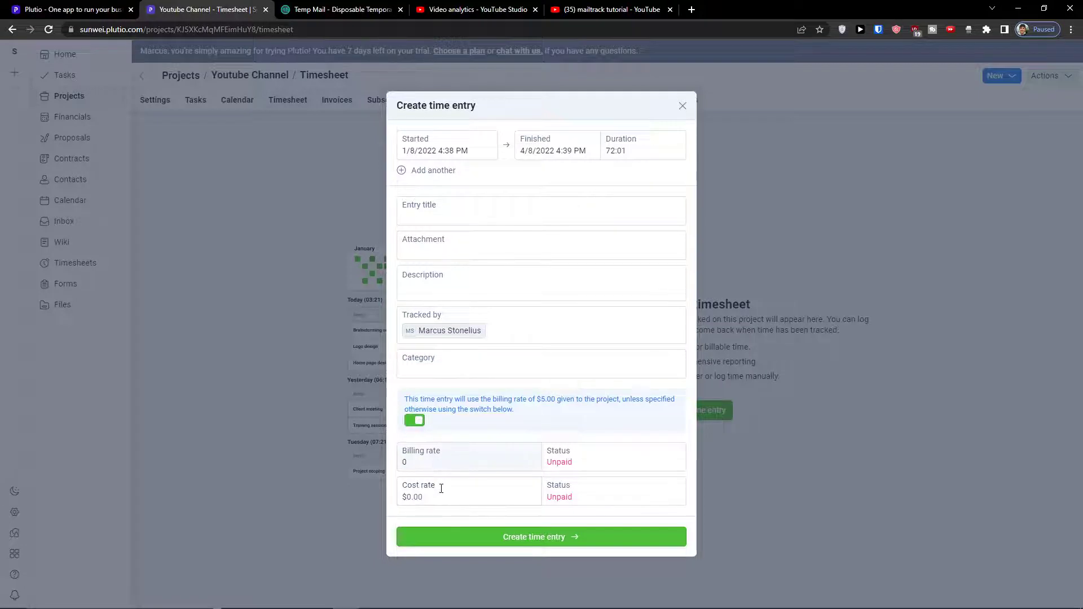
pyautogui.click(541, 537)
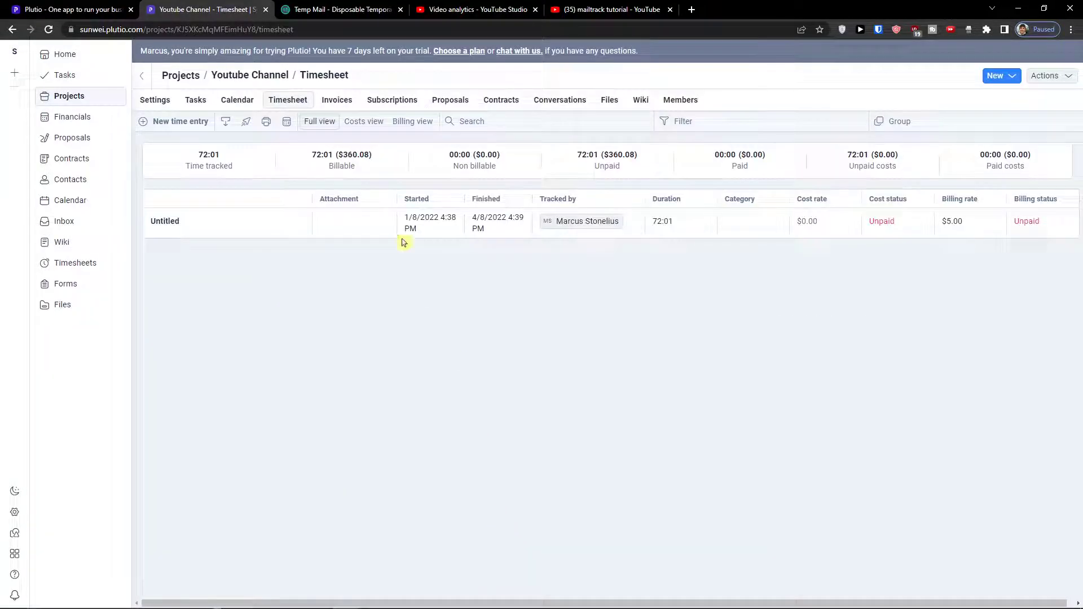
# - Mark the untitled entry's cost as Paid and set its cost rate to 0
pyautogui.click(823, 222)
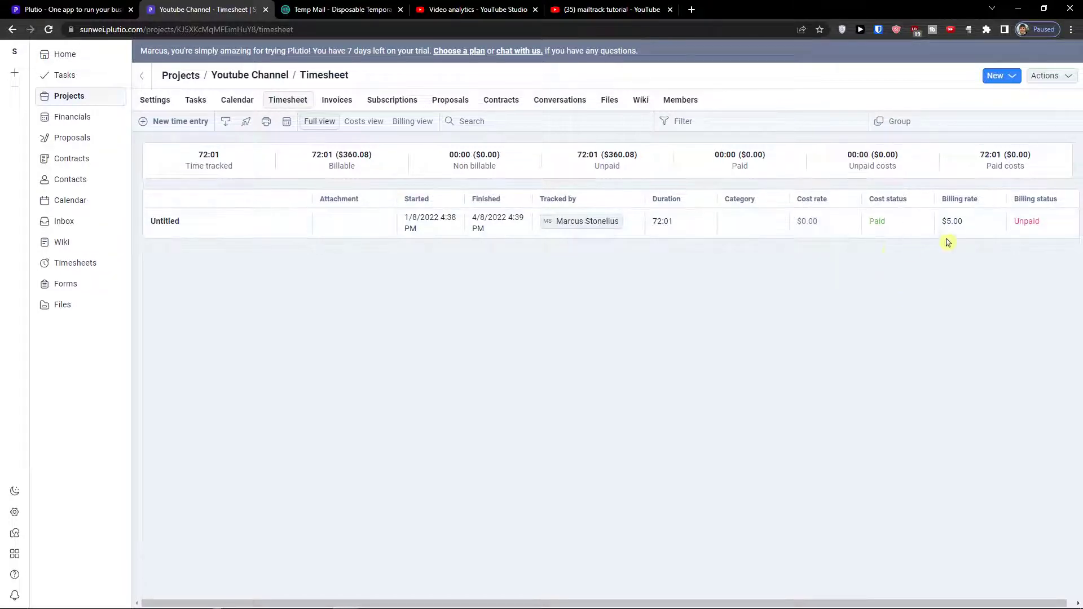
pyautogui.click(812, 221)
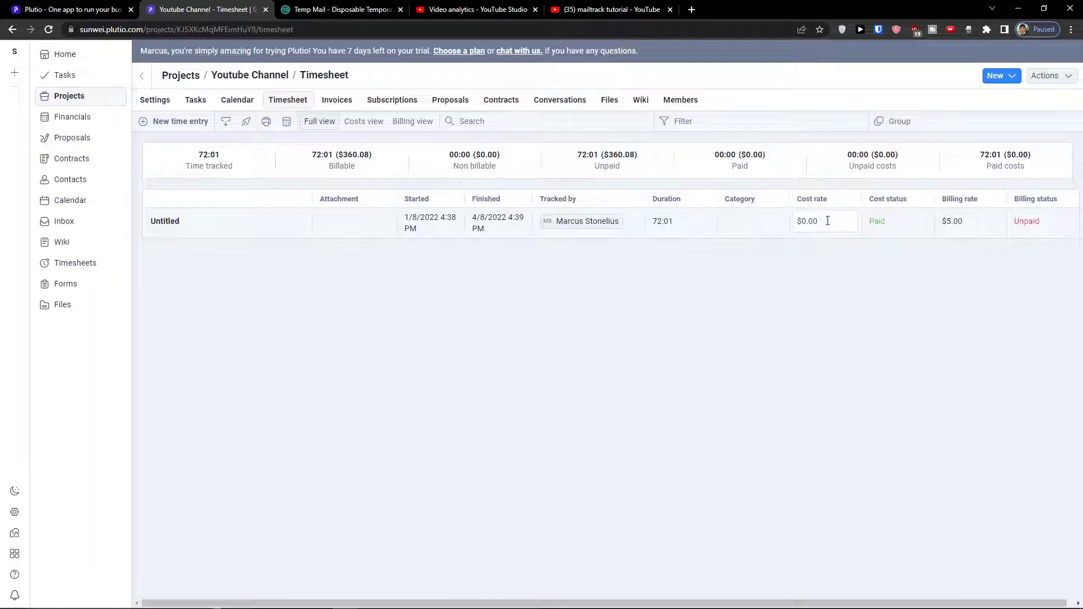
pyautogui.write('0')
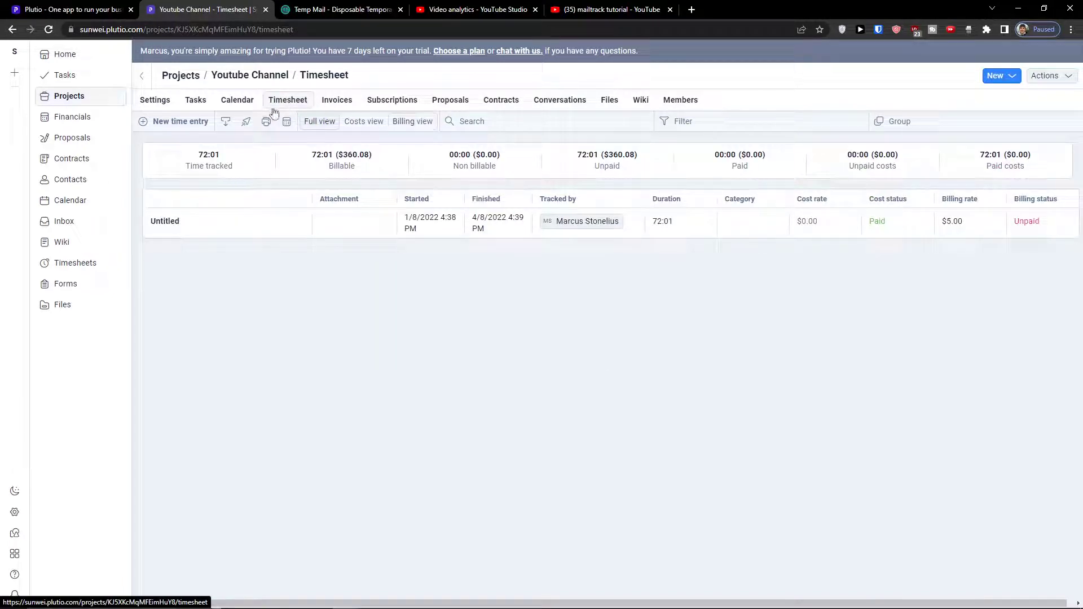
pyautogui.moveTo(285, 121)
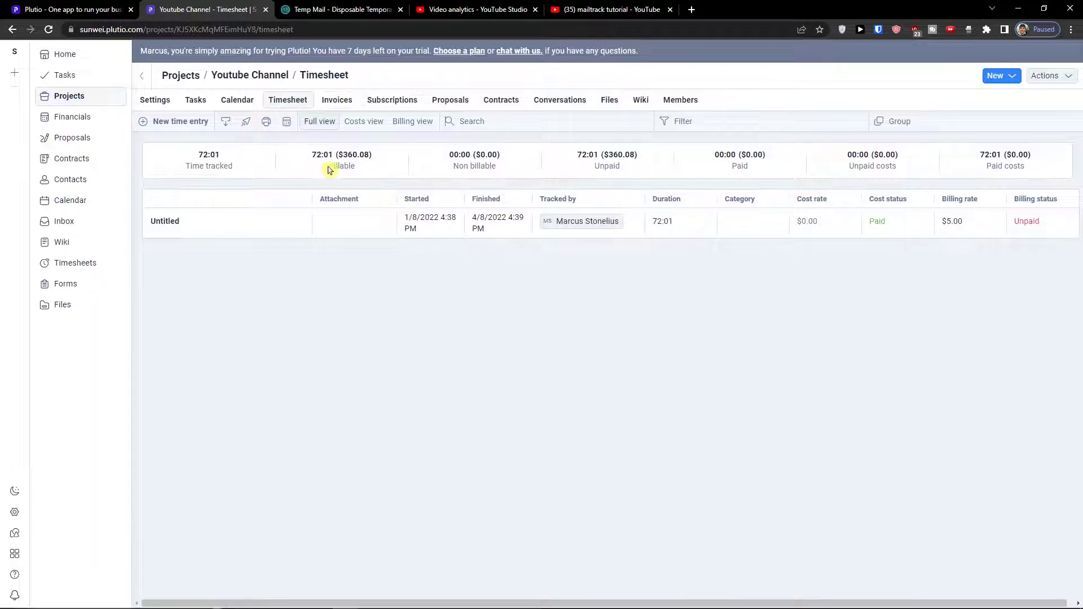
pyautogui.moveTo(208, 172)
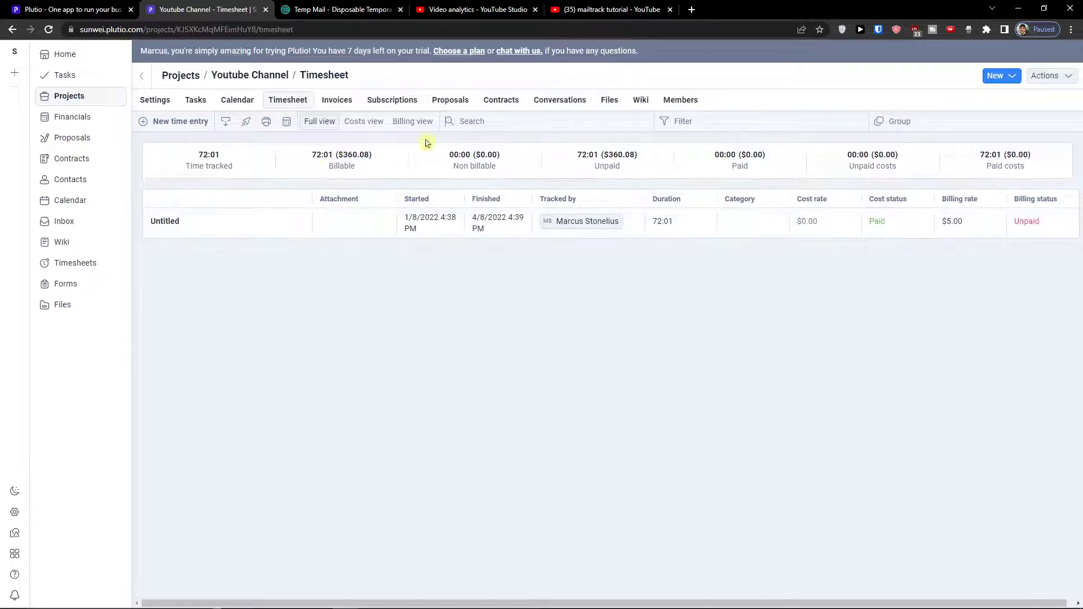
pyautogui.moveTo(357, 166)
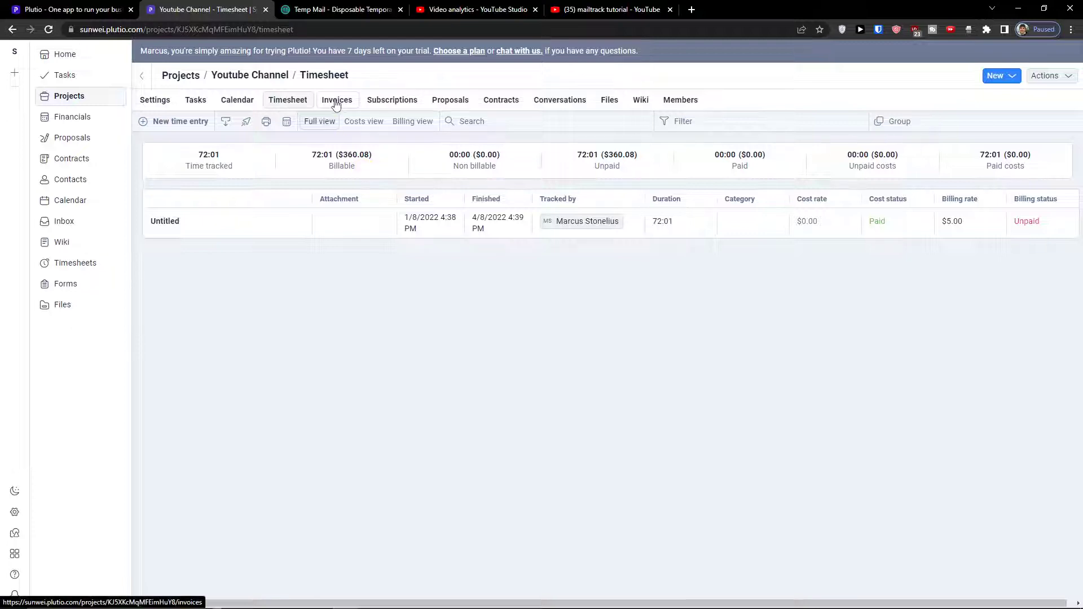
# - Create invoice 001 addressed to Plutio, issued 1/8/2022 and due 14/8/2022
pyautogui.click(337, 100)
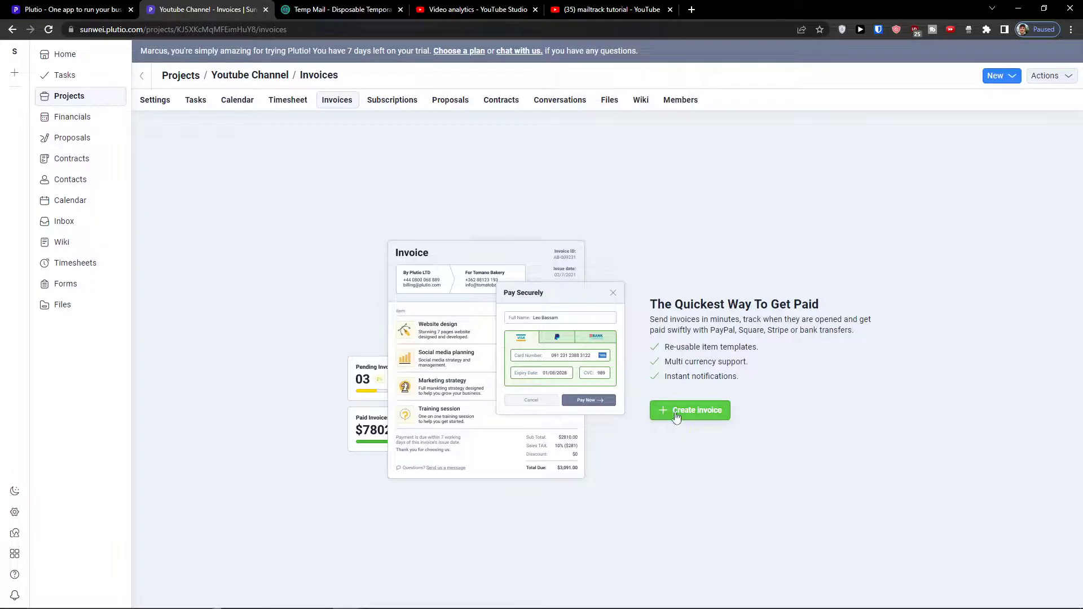
pyautogui.click(690, 410)
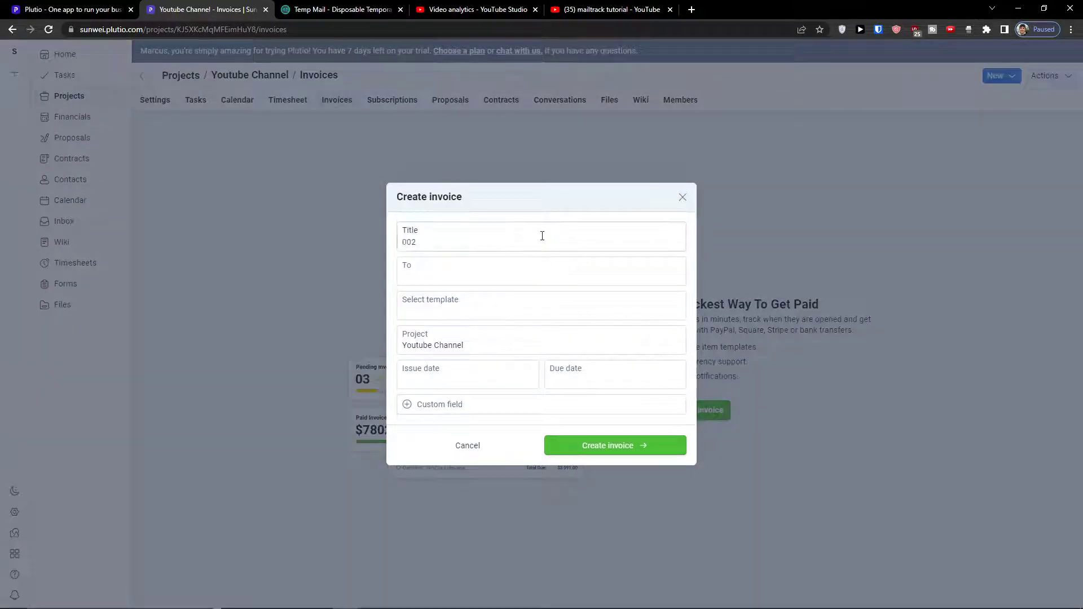
pyautogui.click(541, 271)
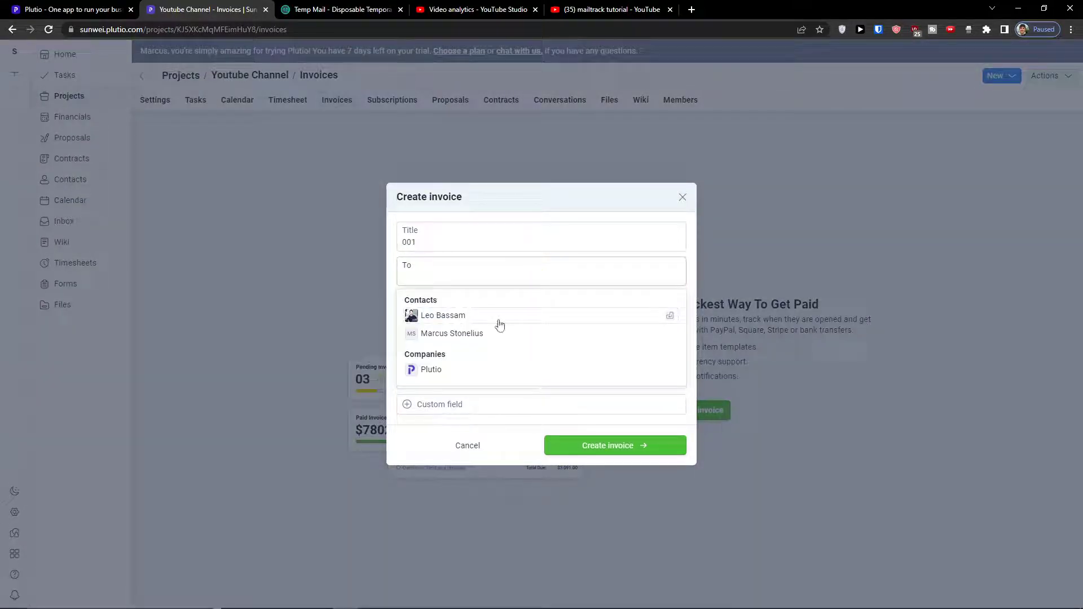
pyautogui.click(431, 369)
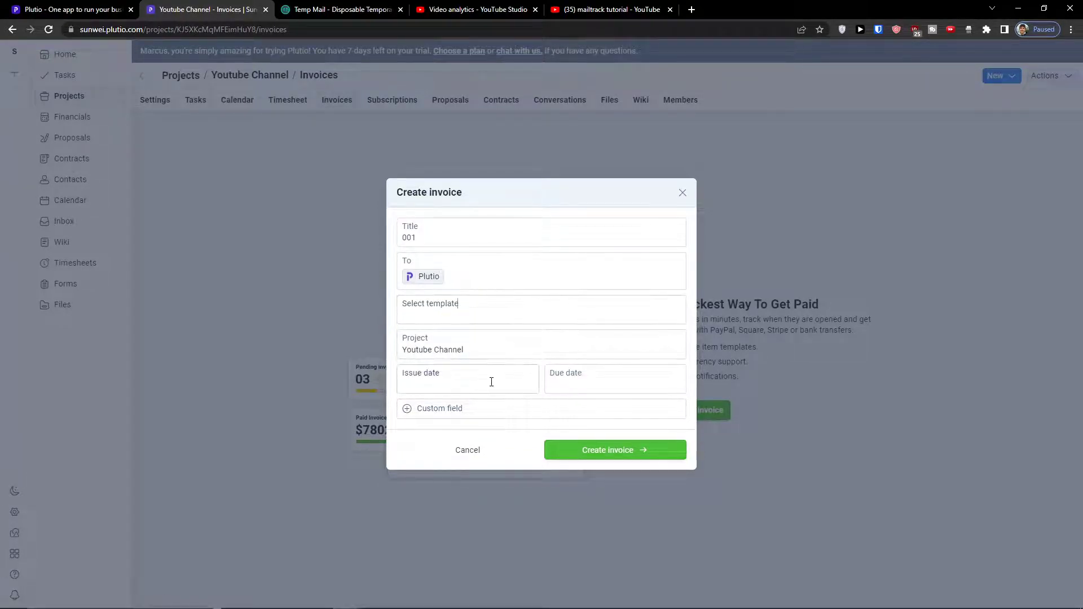
pyautogui.write('1/8/2022')
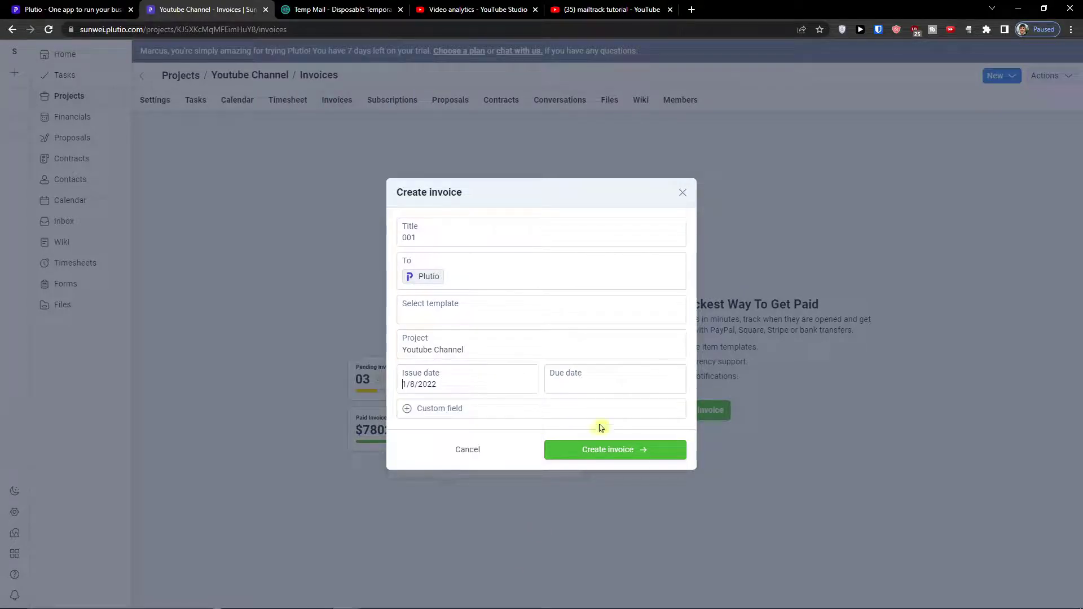
pyautogui.click(614, 379)
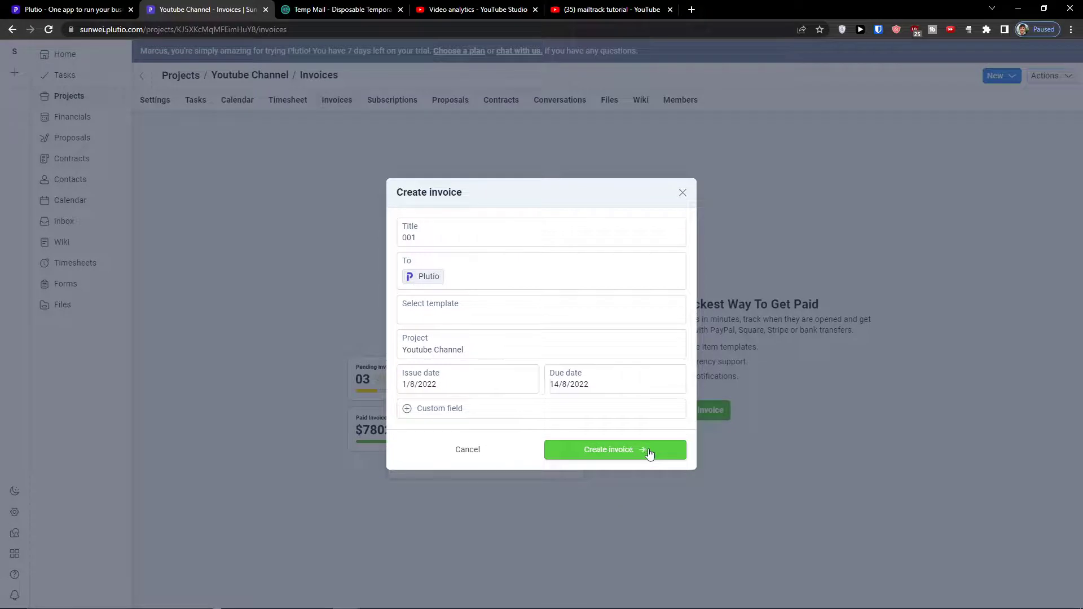
pyautogui.click(614, 450)
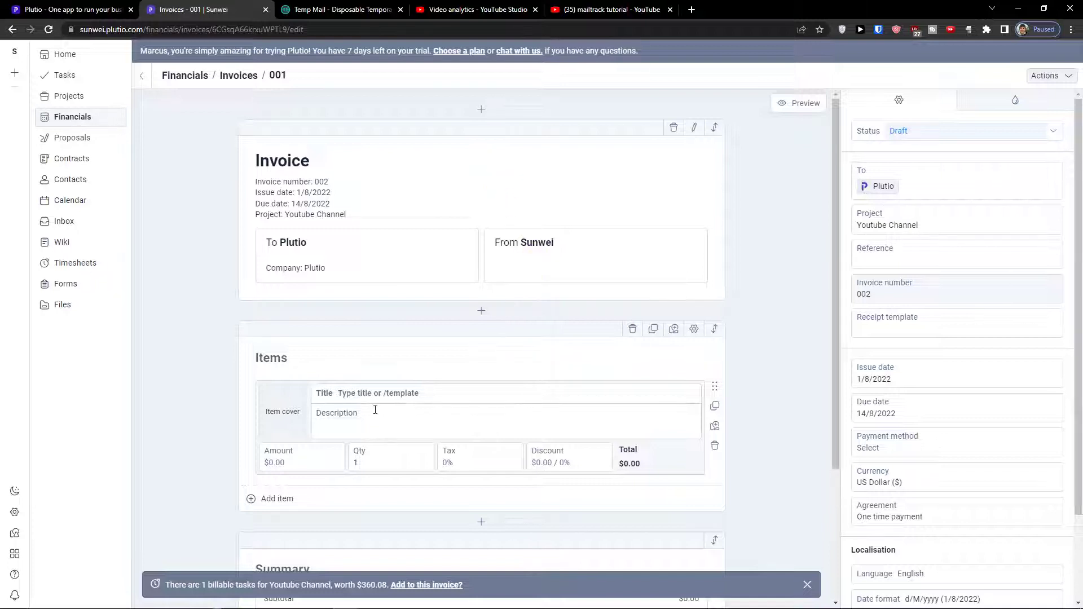
# - Add a 'youtube consultation' line item described 'Youtube video' totalling $1,000.00
pyautogui.click(302, 413)
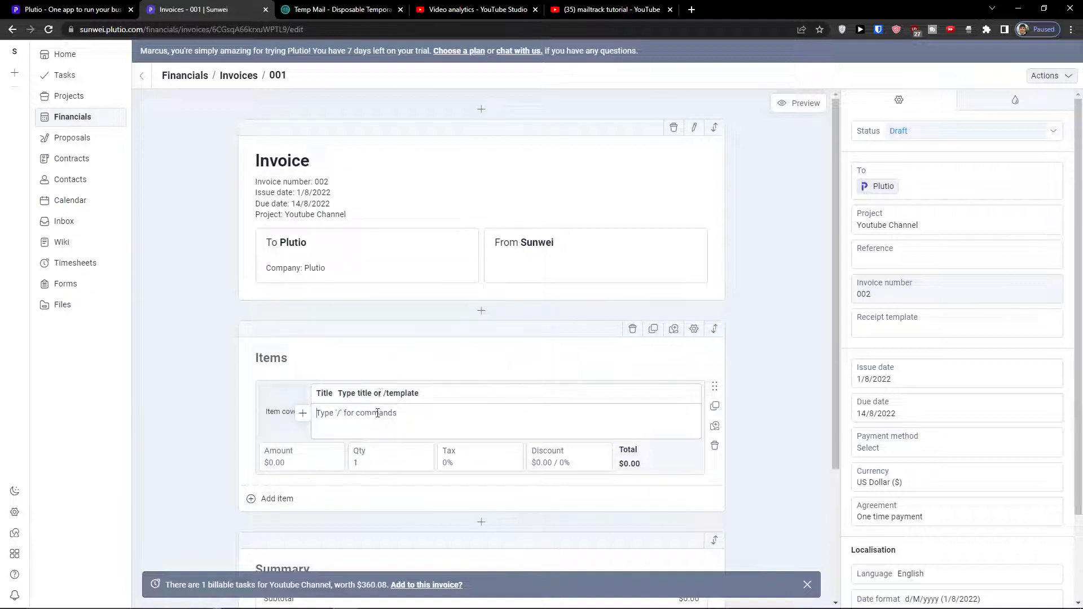
pyautogui.scroll(-3)
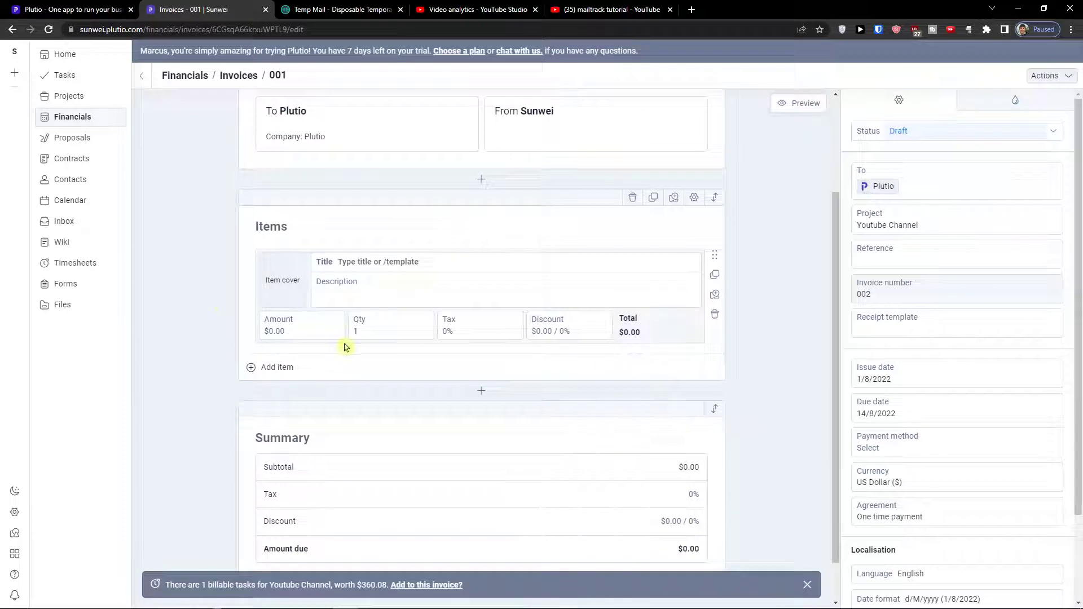
pyautogui.click(357, 281)
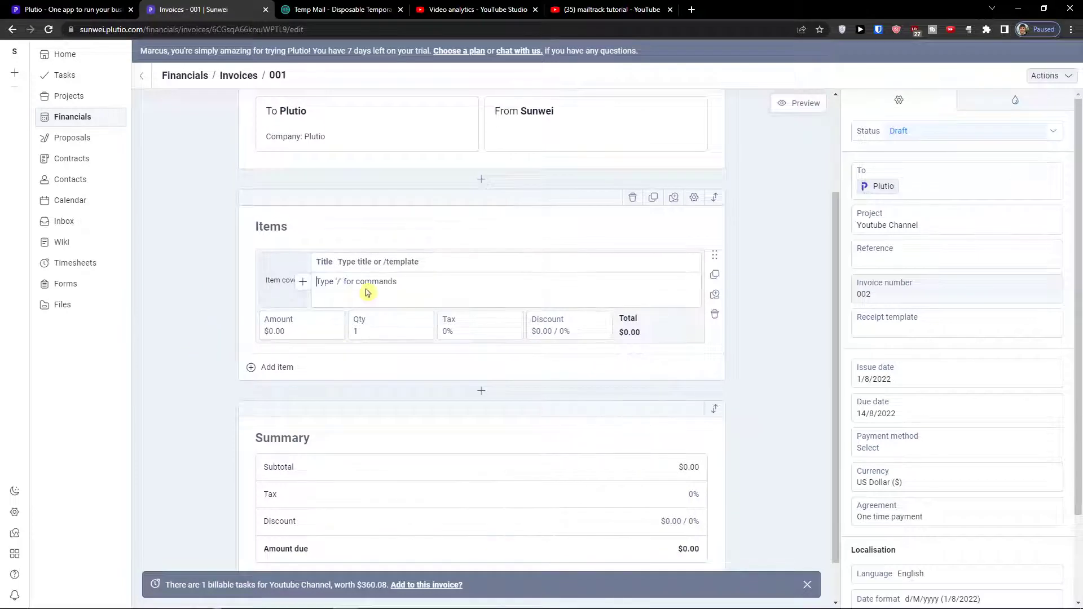
pyautogui.write('youtube consulta')
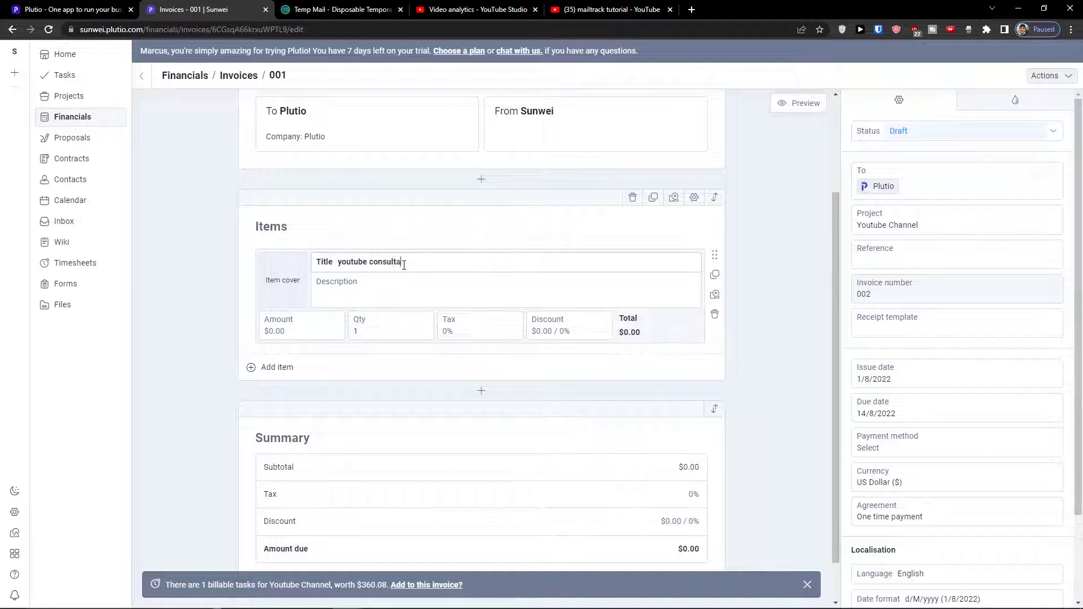
pyautogui.write('ion')
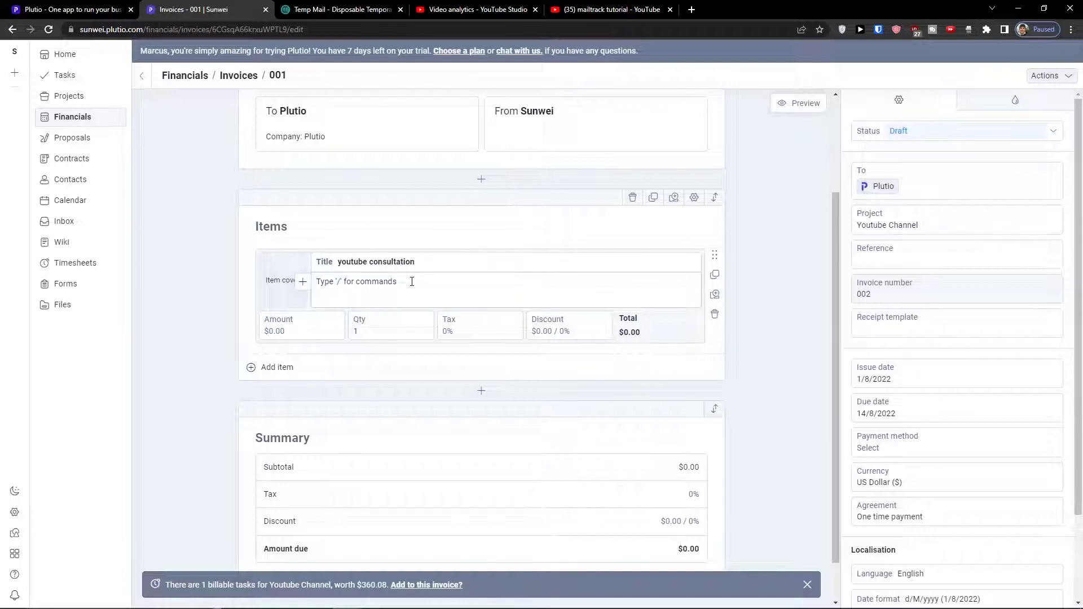
pyautogui.write('Yout')
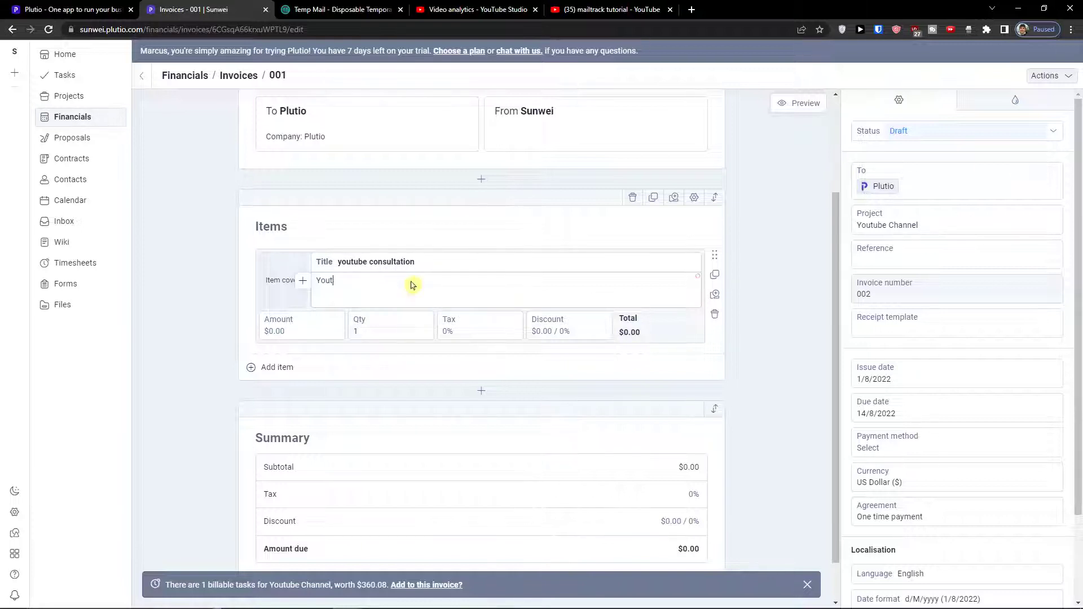
pyautogui.write('Youtube video')
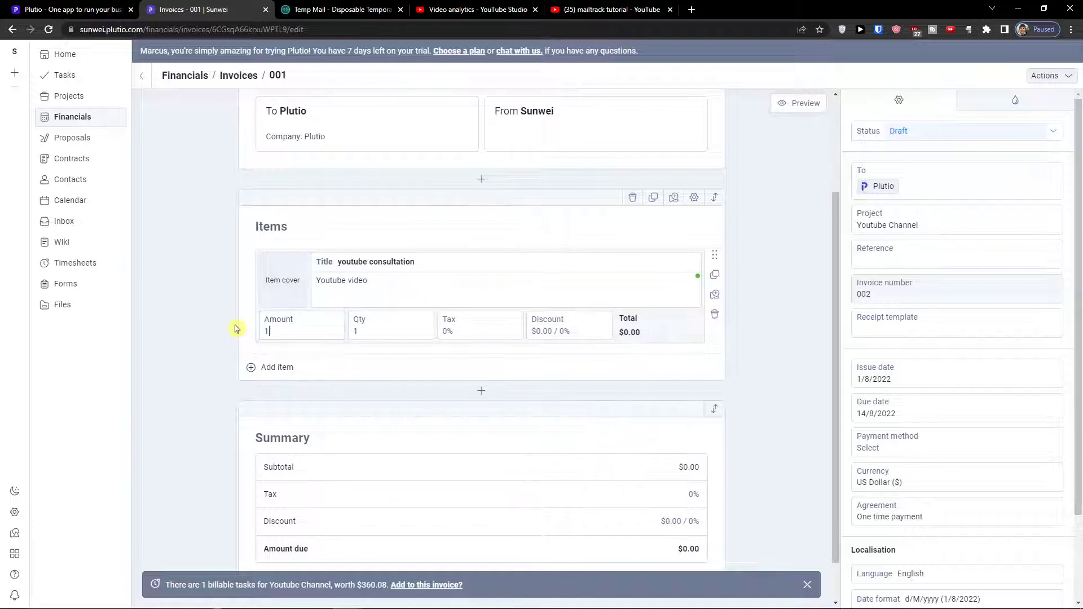
pyautogui.write('000.00')
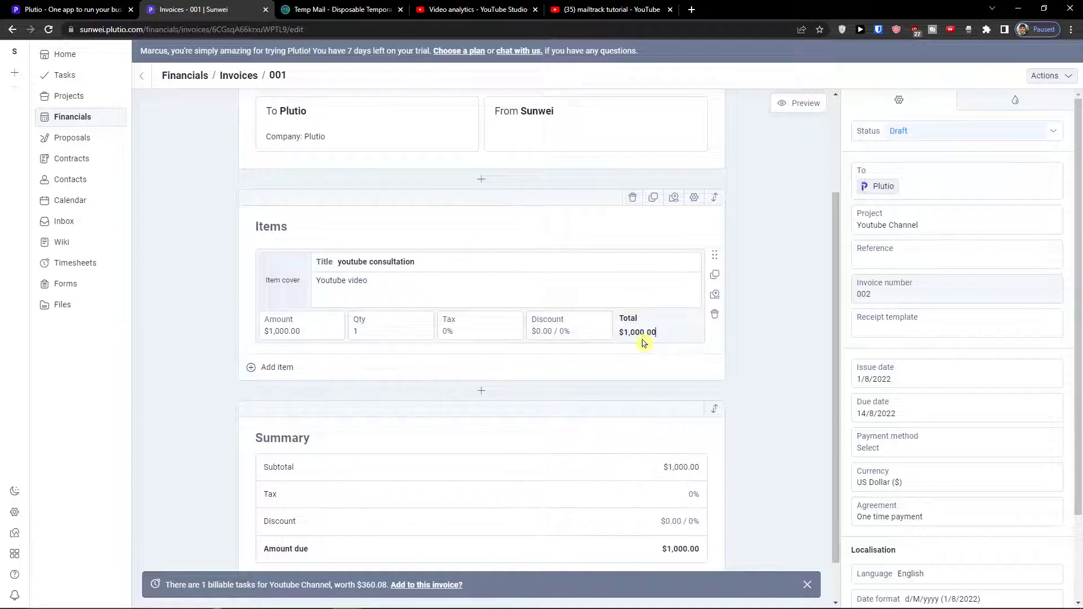
pyautogui.scroll(-3)
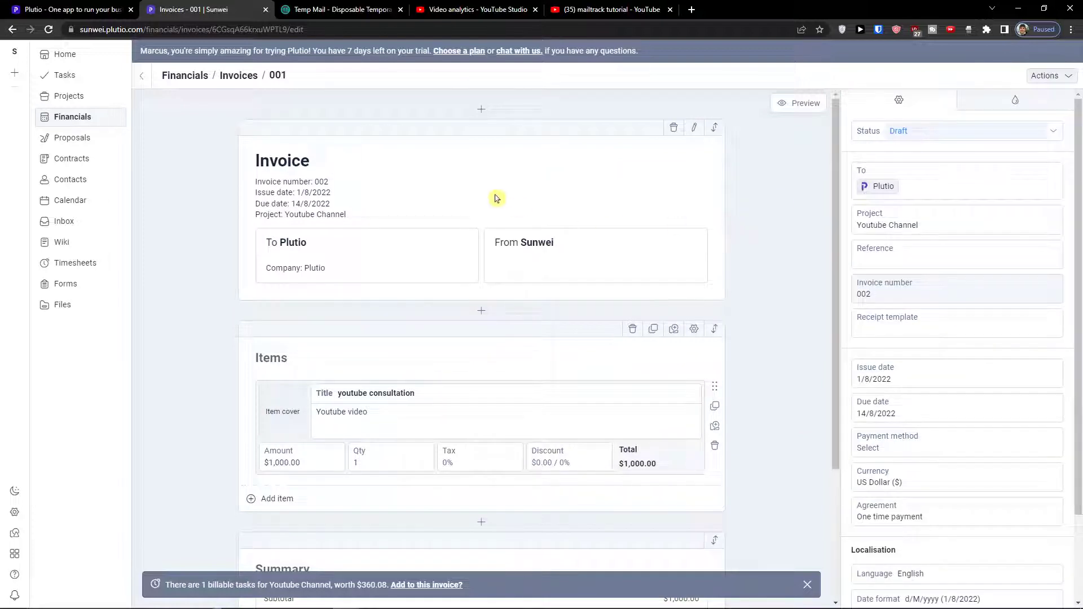
pyautogui.moveTo(410, 312)
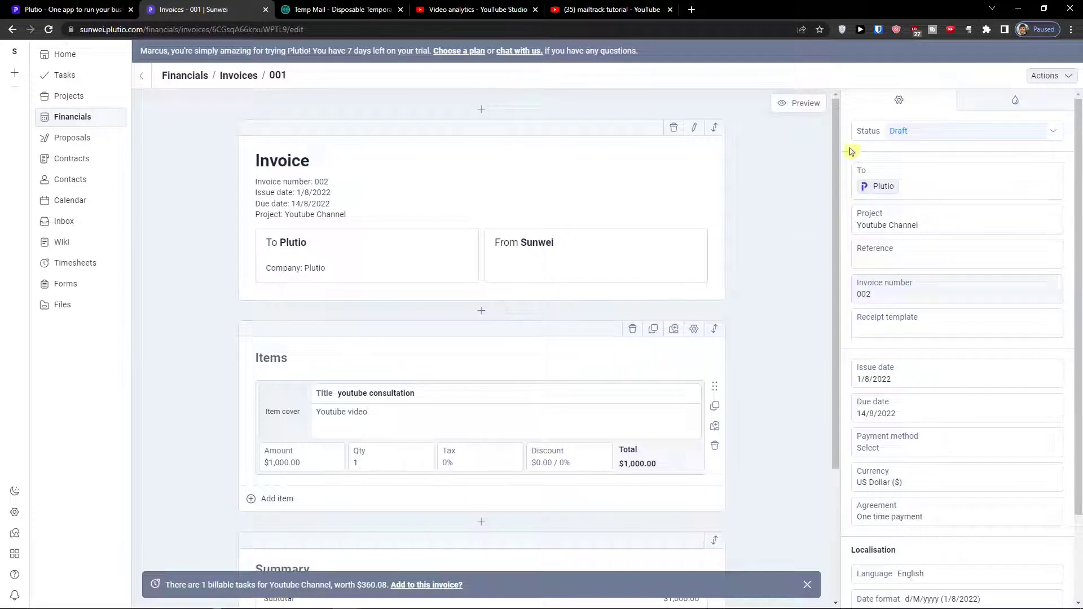
# - Bring up the Actions menu for invoice 001
pyautogui.click(1046, 76)
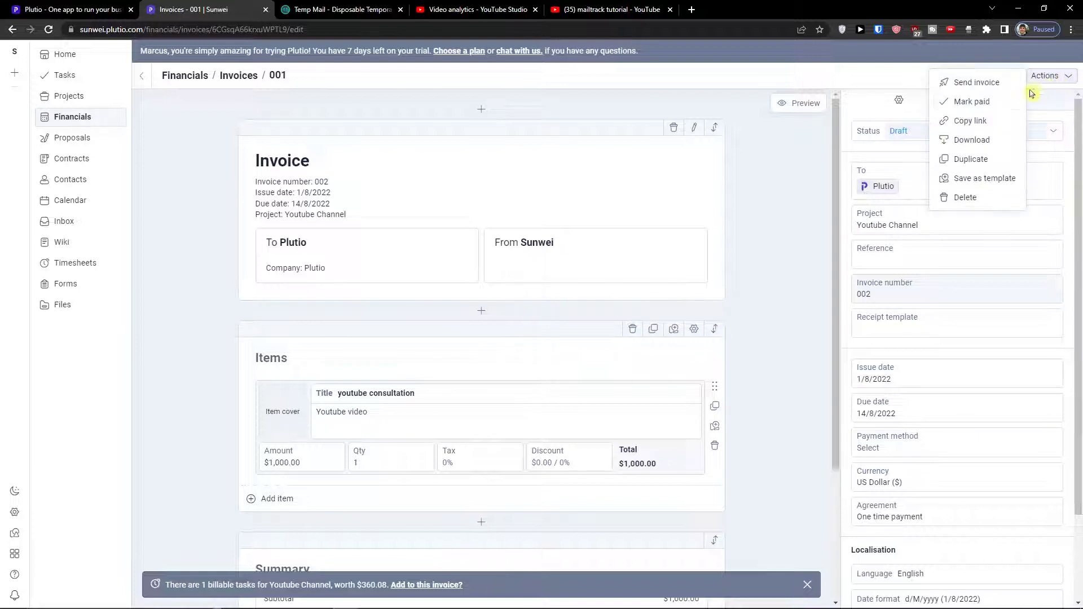
pyautogui.moveTo(971, 101)
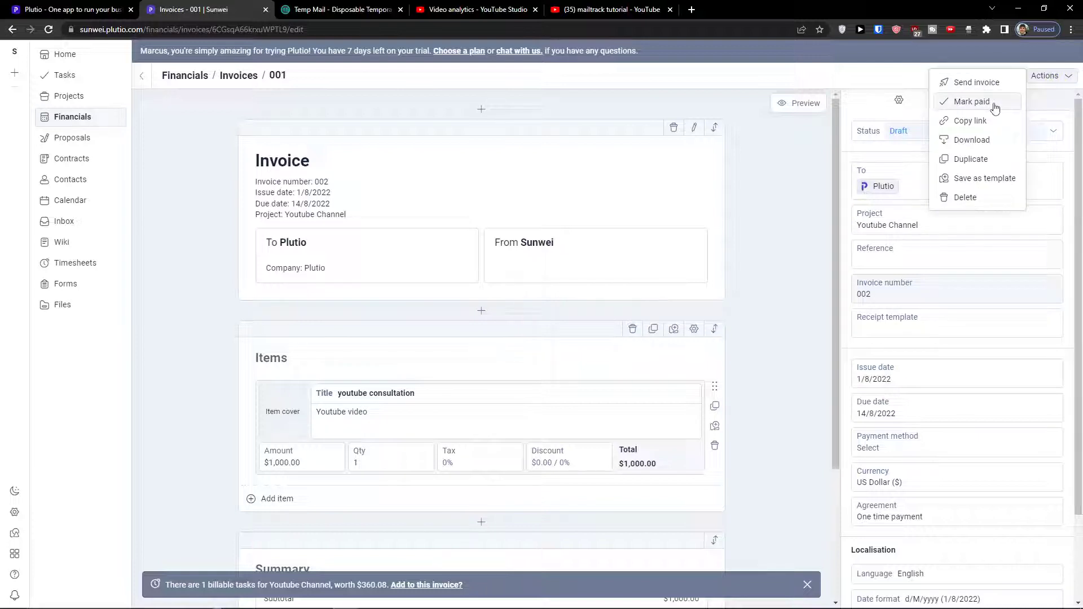
pyautogui.moveTo(970, 121)
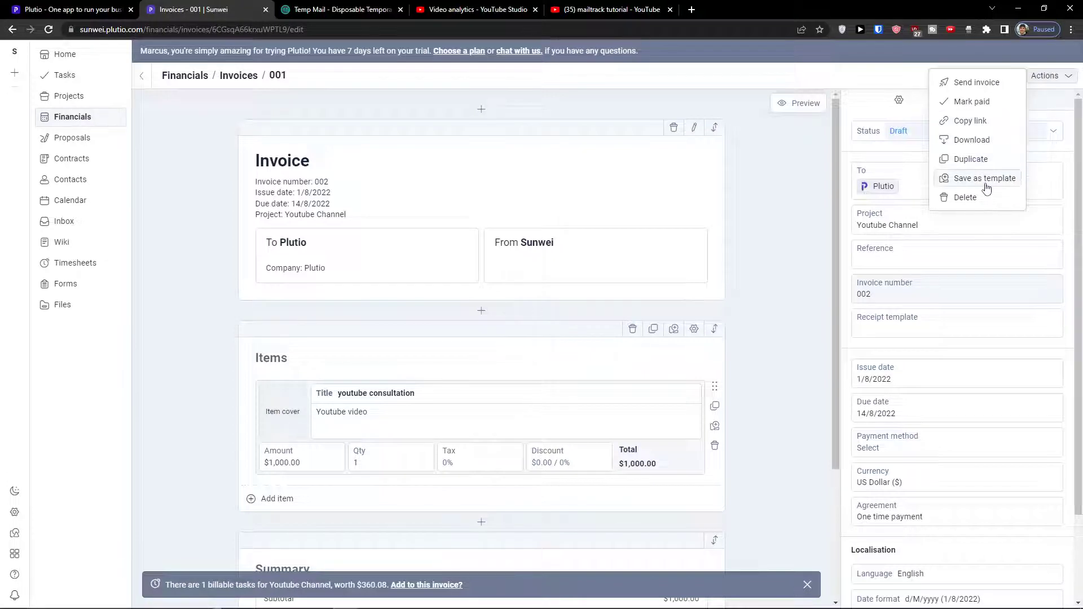
pyautogui.moveTo(976, 83)
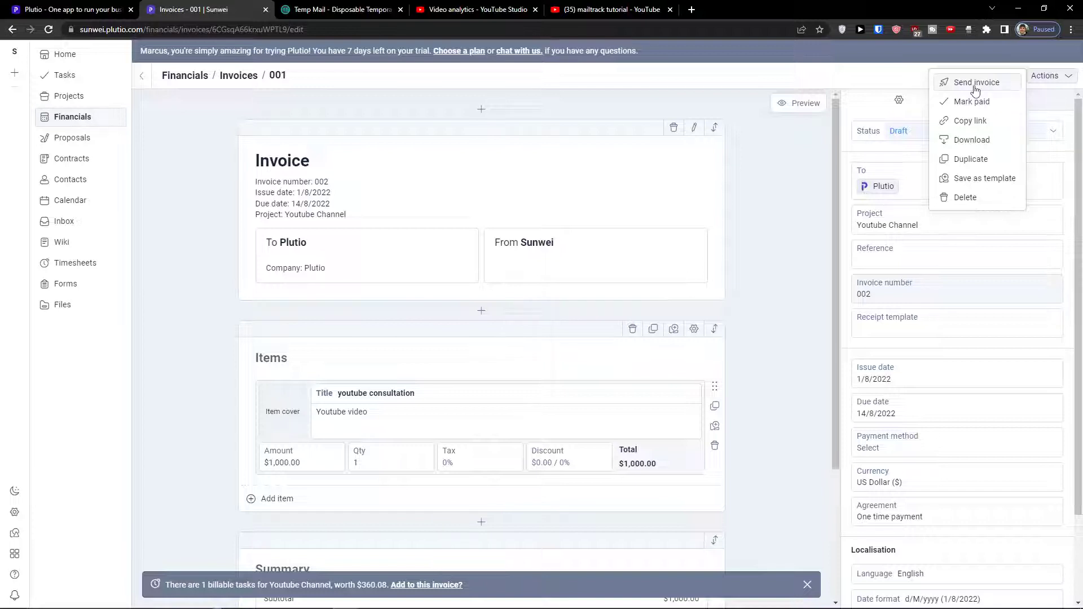
pyautogui.moveTo(977, 91)
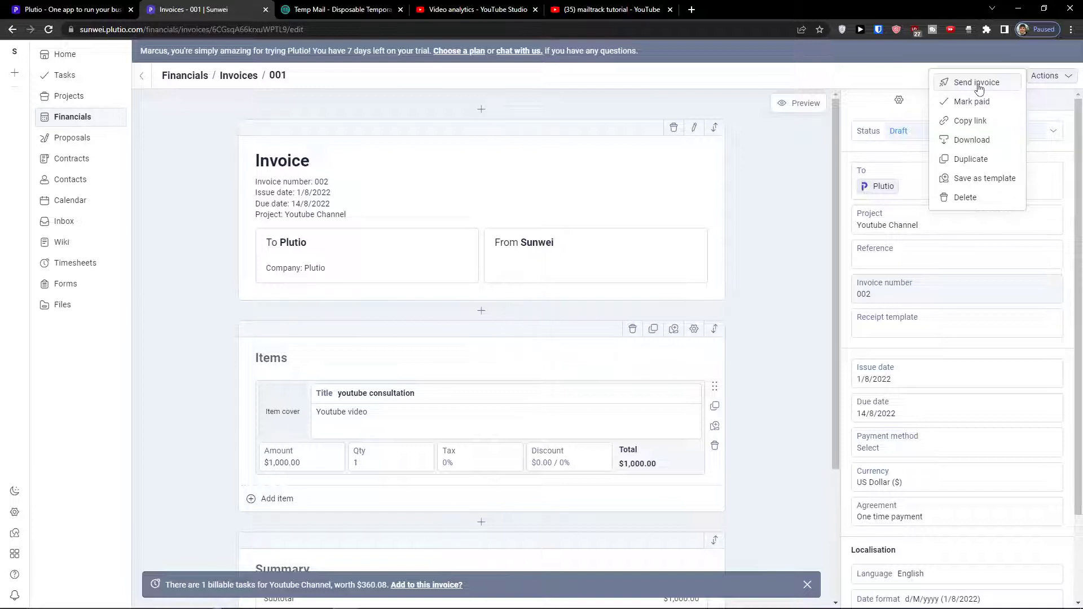
pyautogui.moveTo(993, 94)
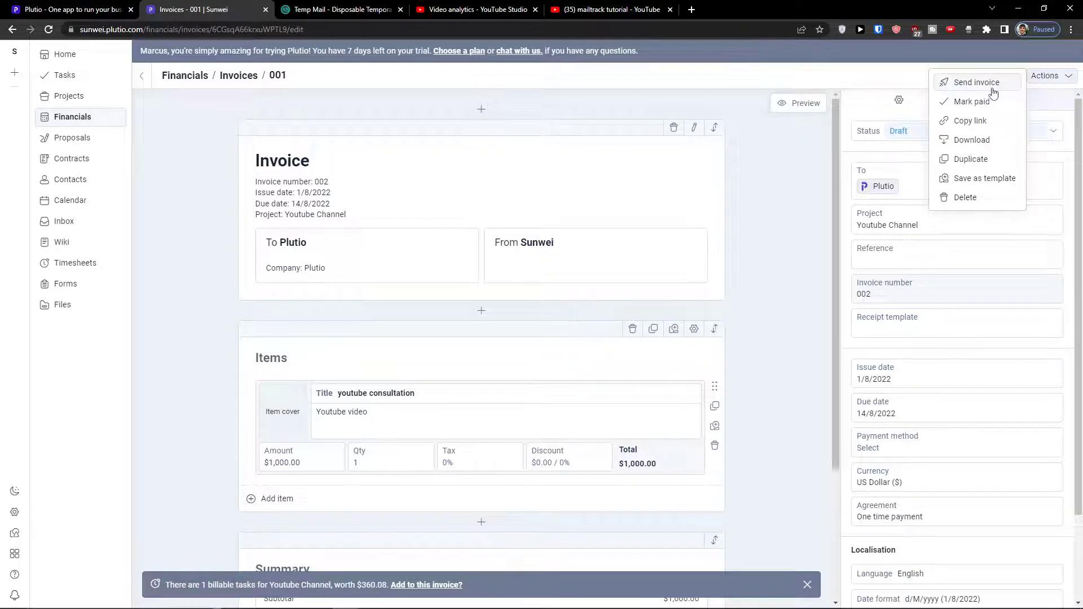
# - Start sending invoice 001 to Plutio, then close the send form without sending
pyautogui.click(976, 83)
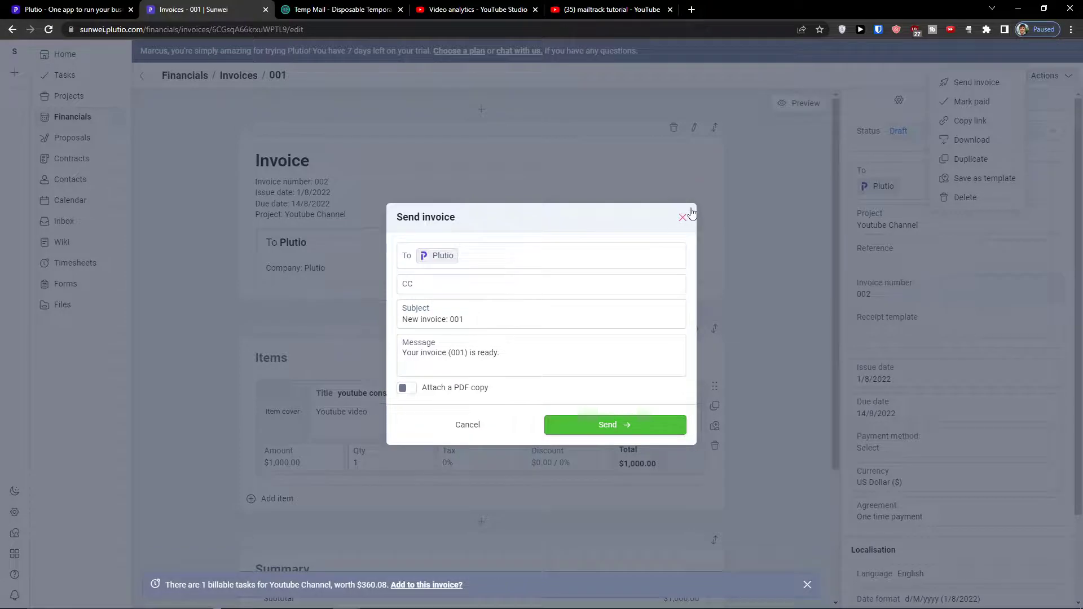
pyautogui.click(684, 216)
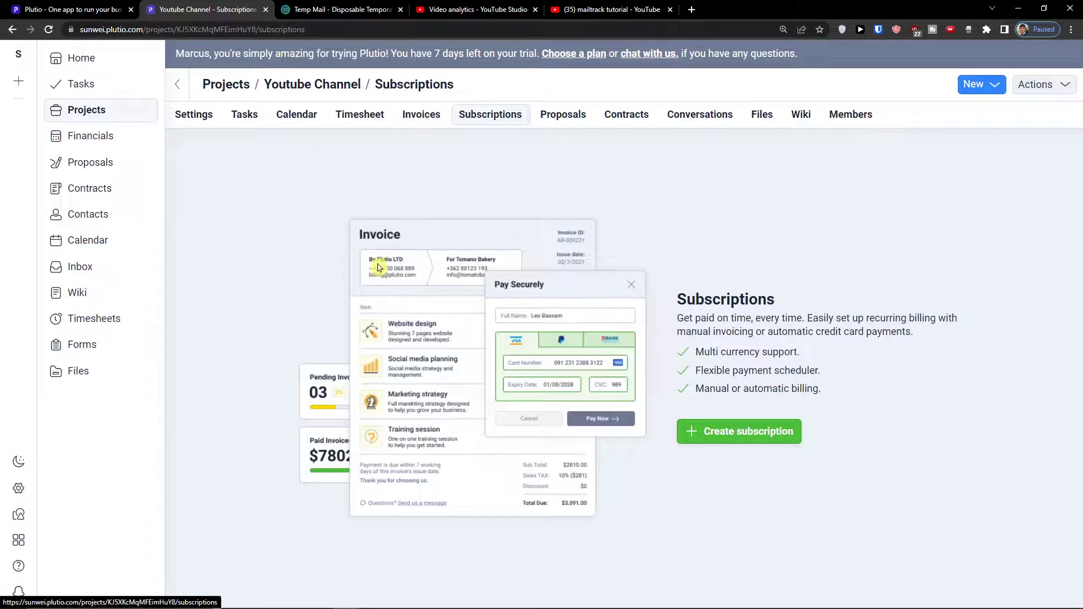
# - Create a draft subscription for Plutio billed manually every 1 Day from 1/8/2022
pyautogui.moveTo(684, 319); pyautogui.dragTo(867, 319)
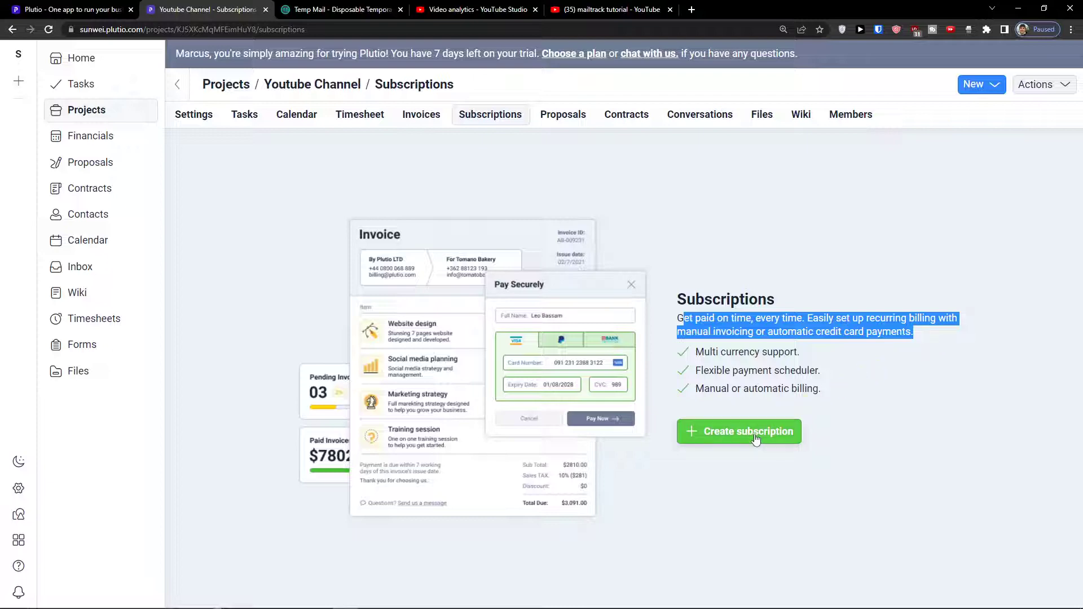
pyautogui.click(738, 431)
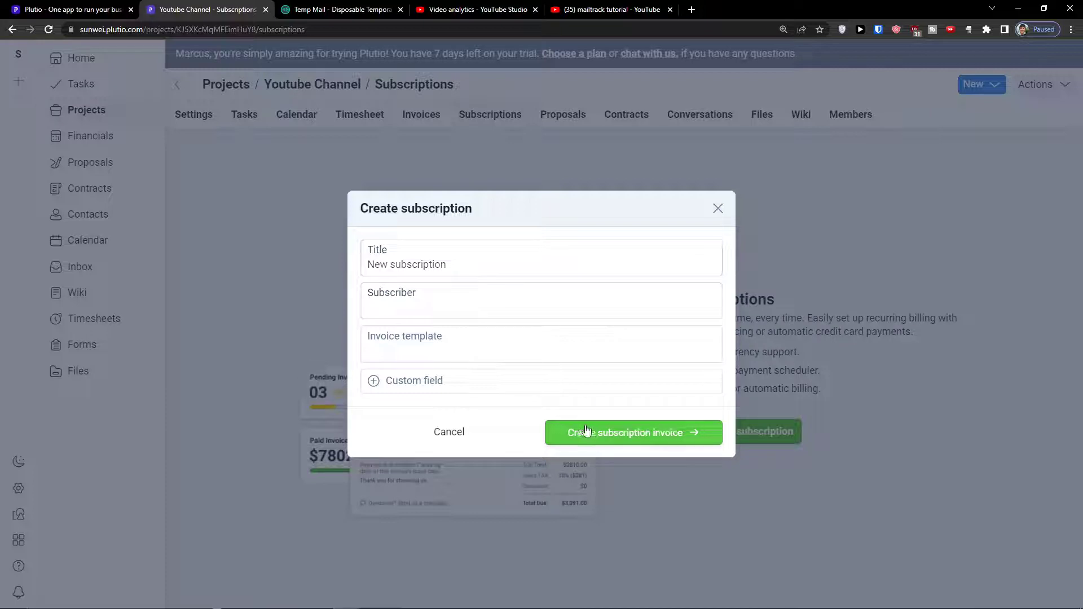
pyautogui.click(541, 300)
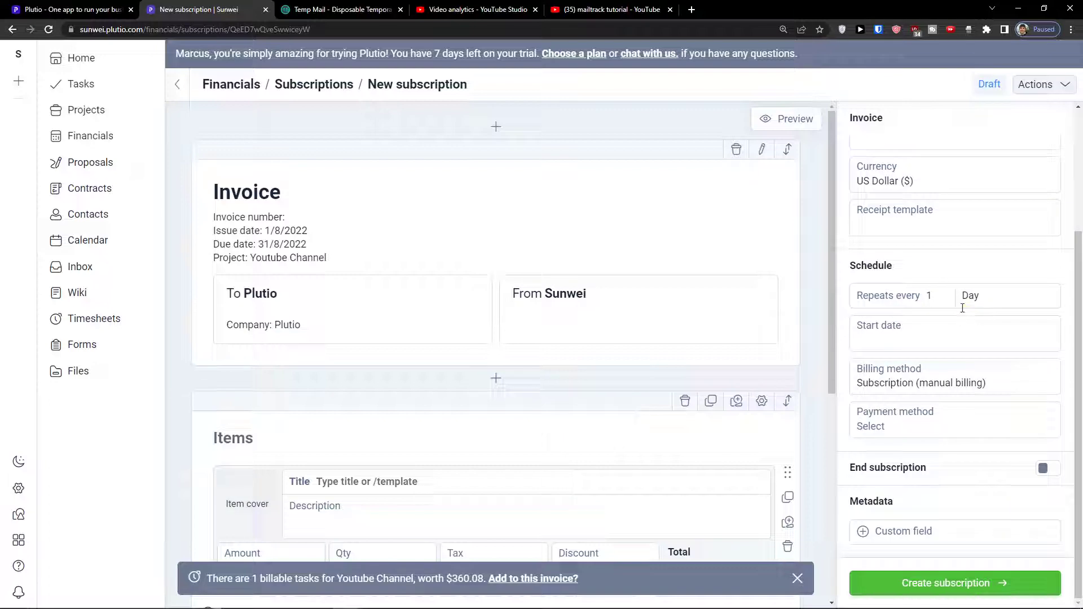
pyautogui.click(1006, 295)
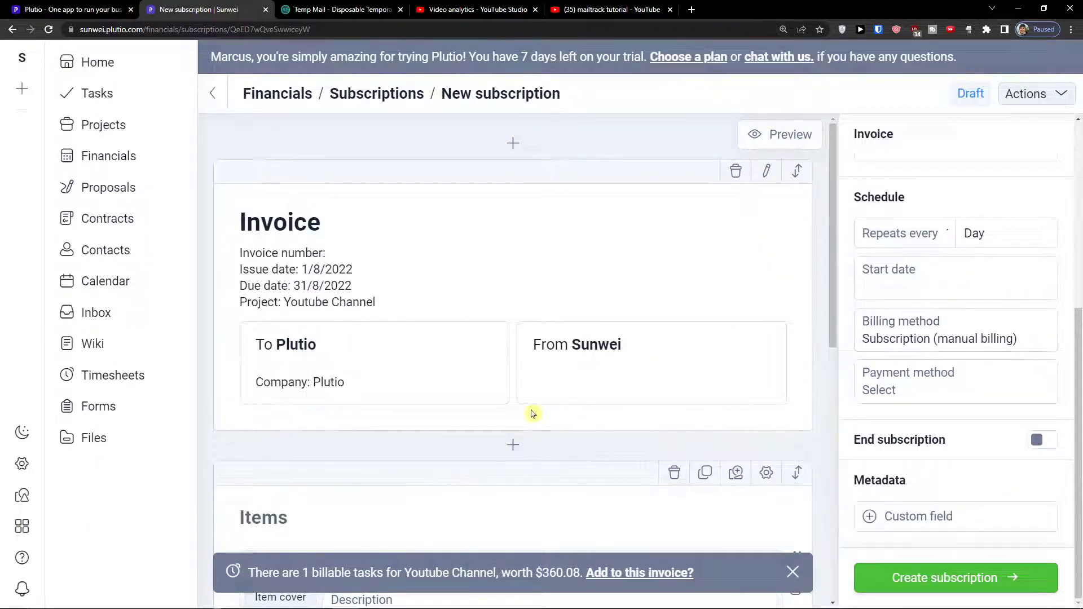
pyautogui.click(213, 94)
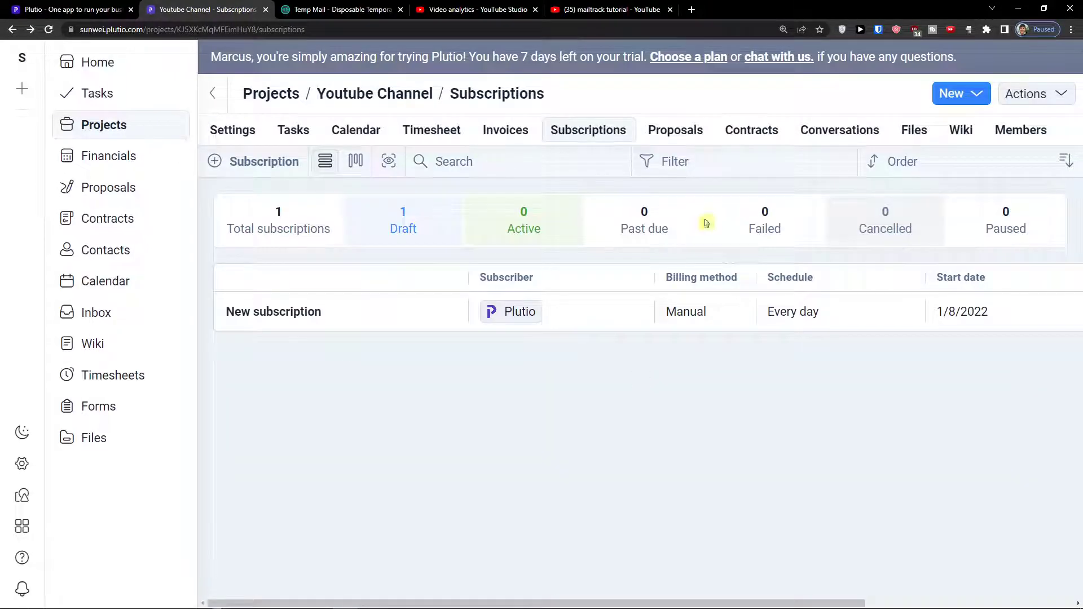
# - Create draft proposal 001 addressed to Plutio, expiring 31 August 2022
pyautogui.click(675, 130)
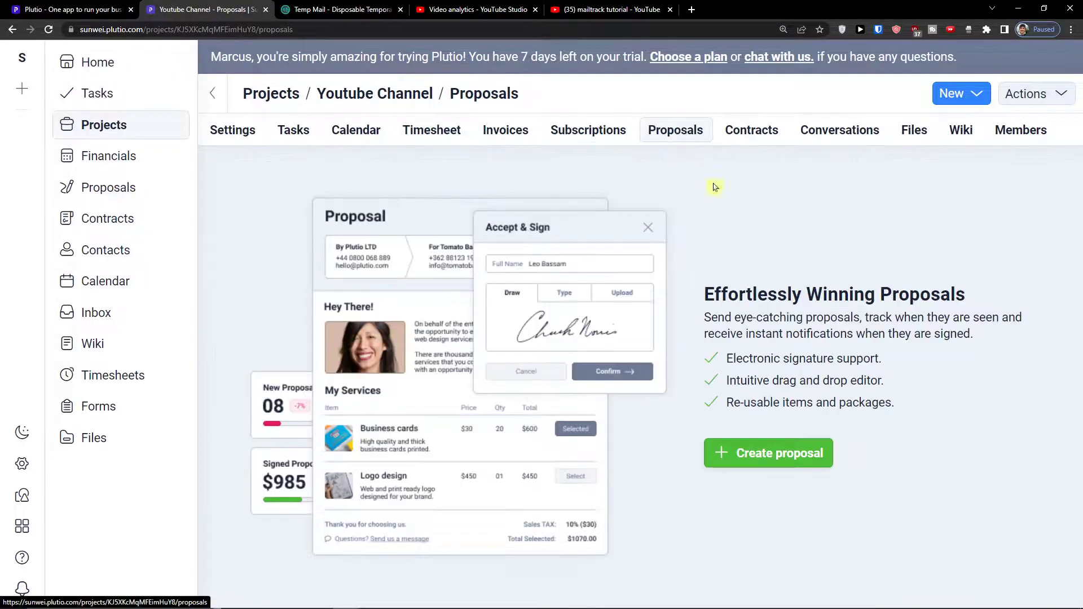
pyautogui.moveTo(826, 413)
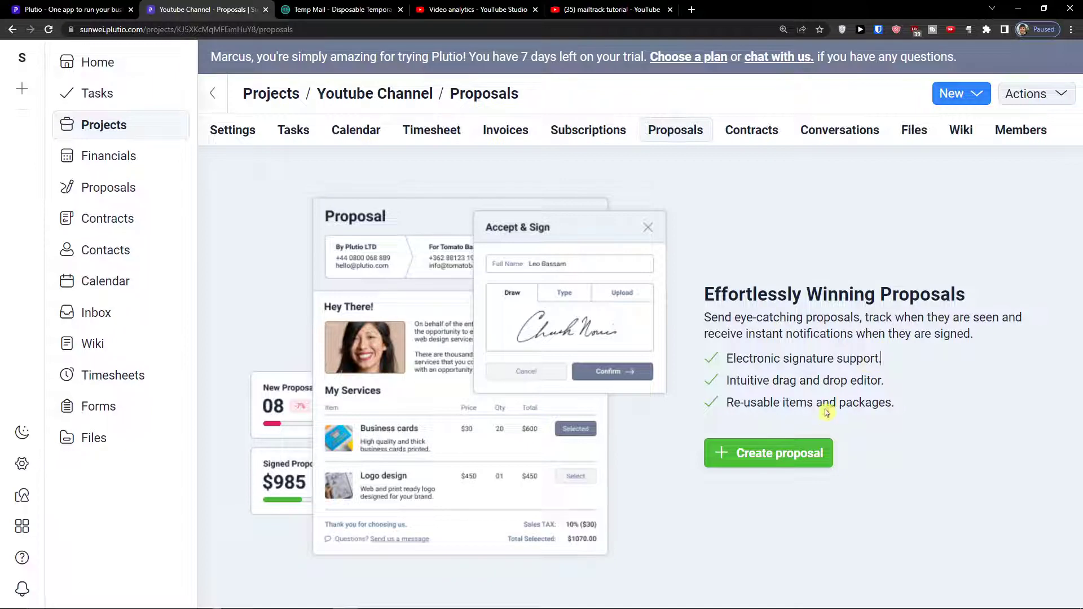
pyautogui.click(767, 453)
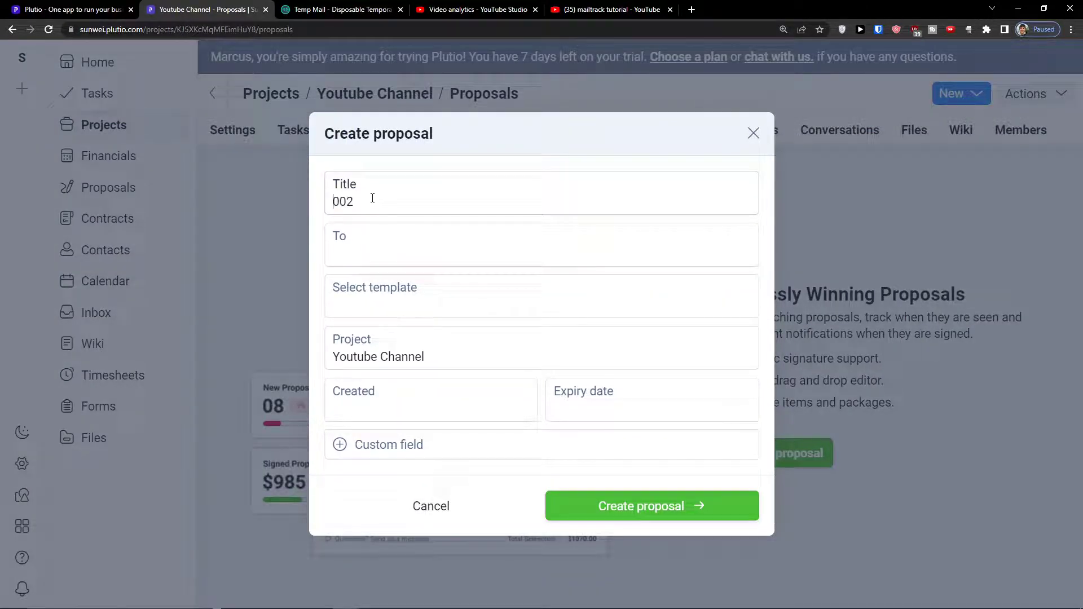
pyautogui.click(541, 244)
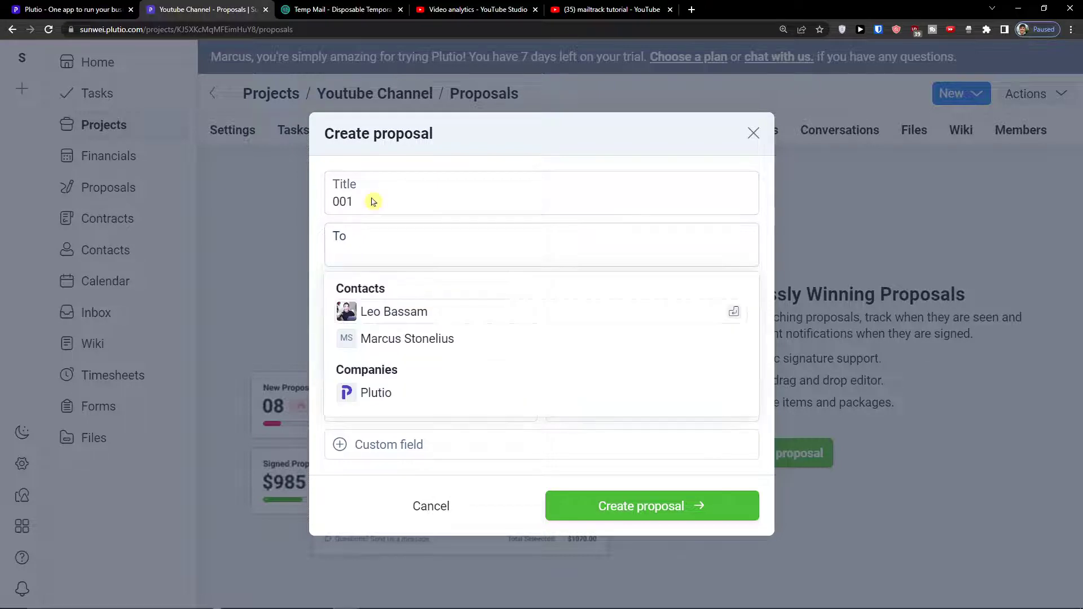
pyautogui.click(375, 393)
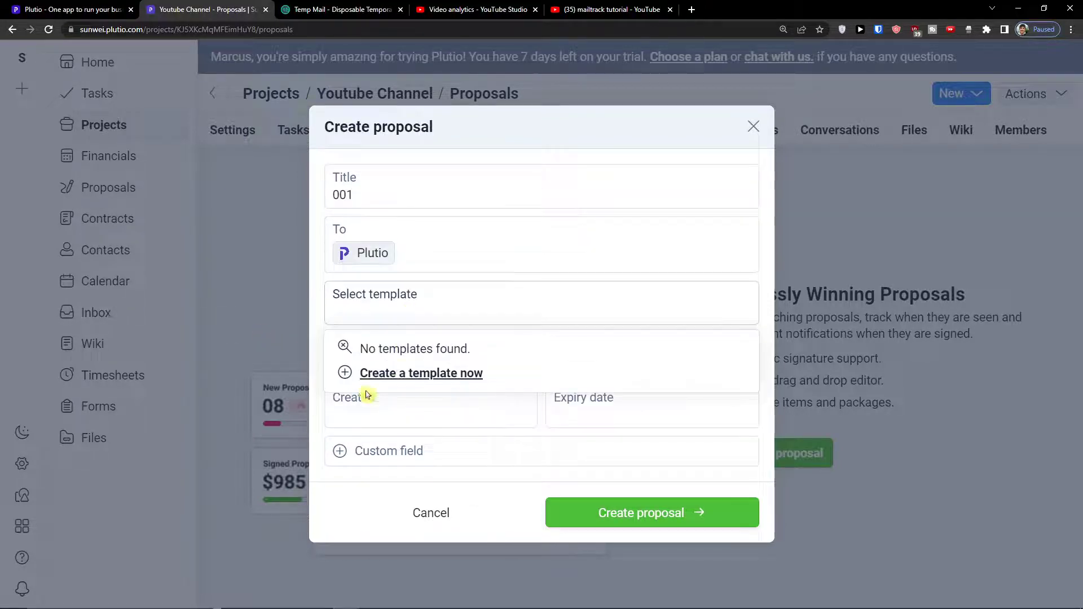
pyautogui.click(430, 407)
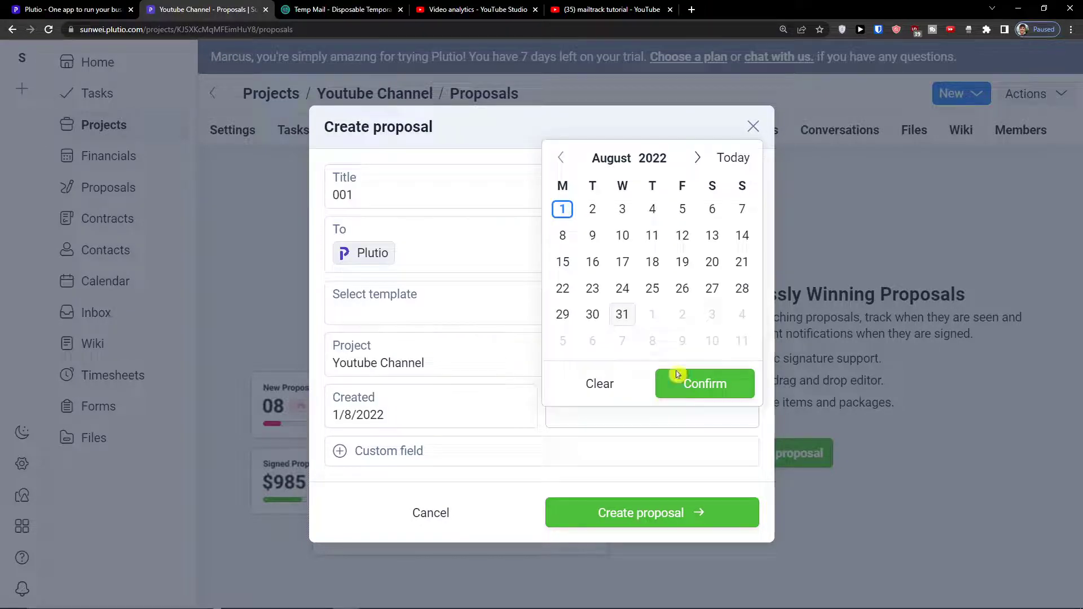
pyautogui.click(705, 383)
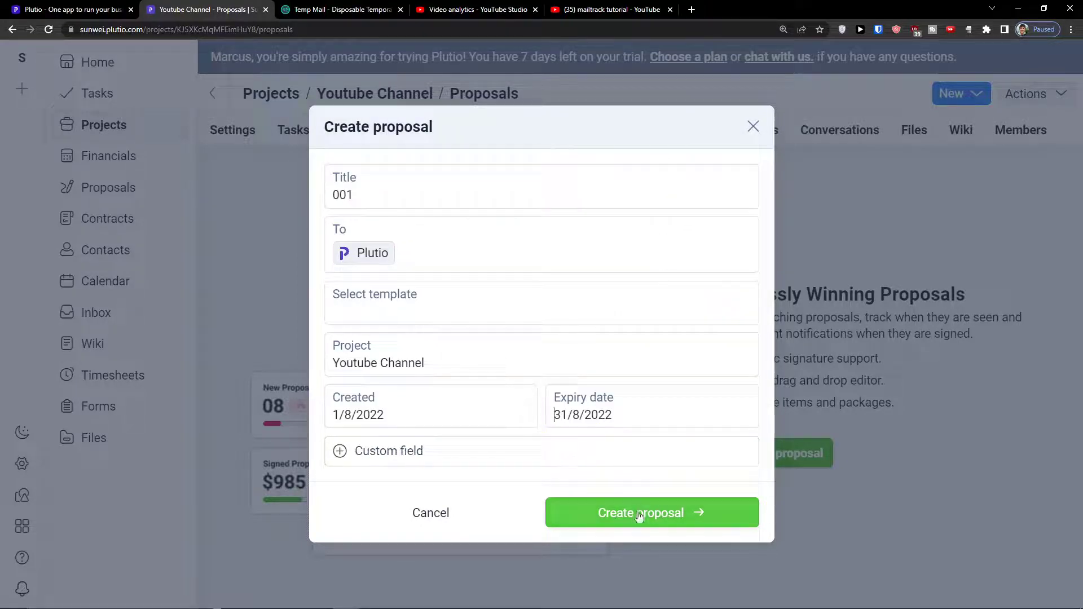
pyautogui.click(651, 513)
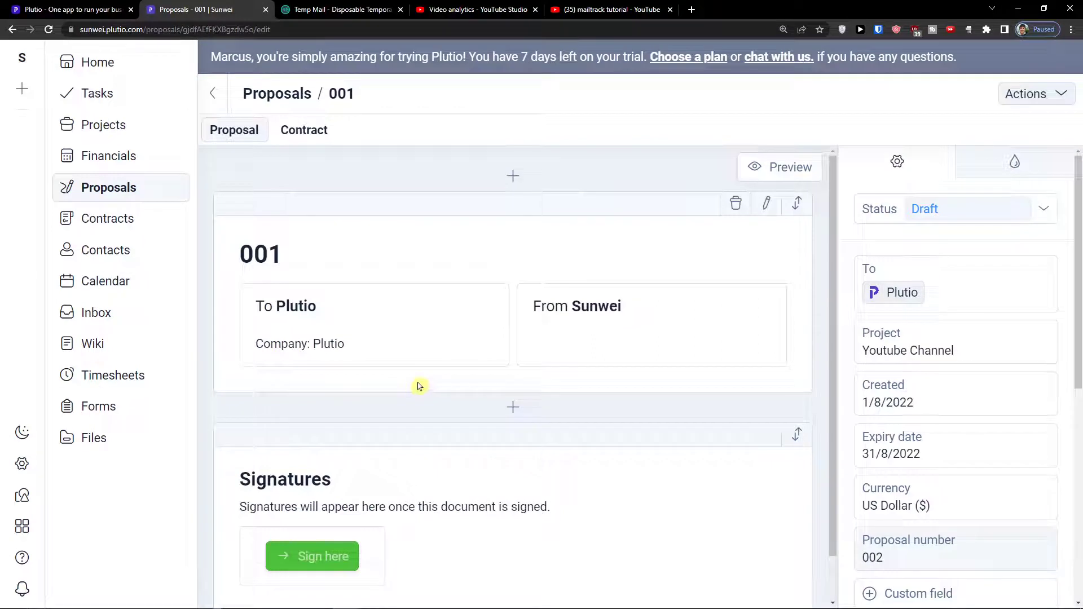
pyautogui.moveTo(293, 260)
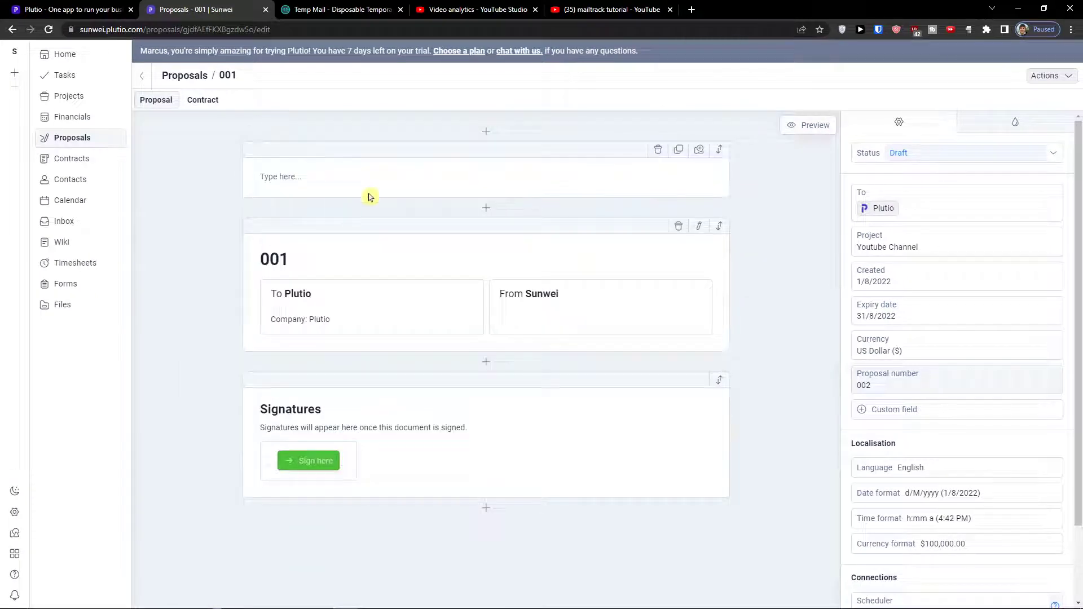
# - Add a video block to proposal 001 and bring up its Actions menu
pyautogui.click(312, 176)
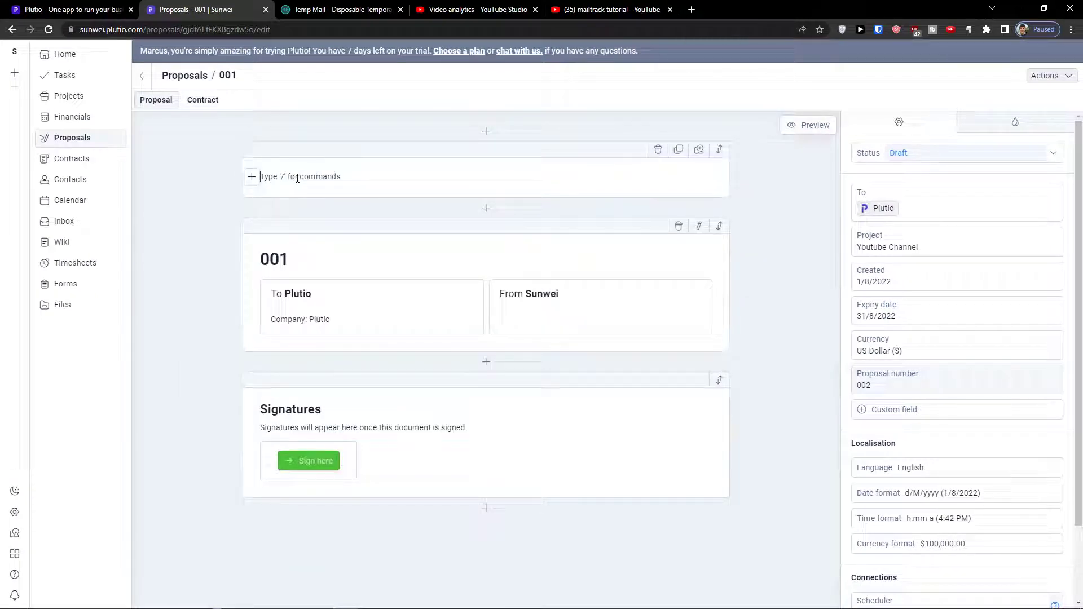
pyautogui.moveTo(421, 249)
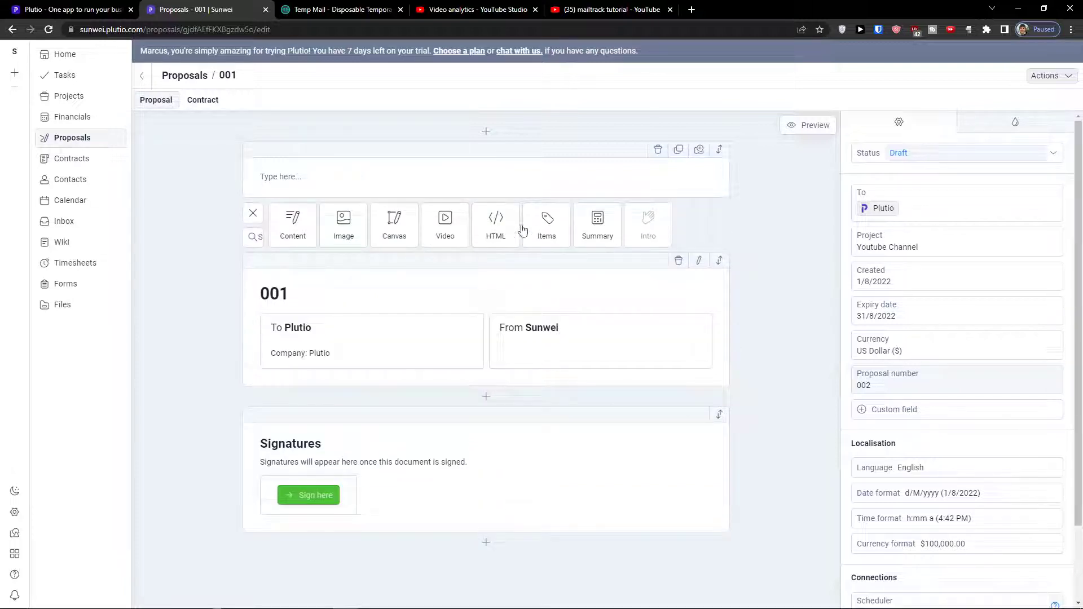
pyautogui.click(444, 225)
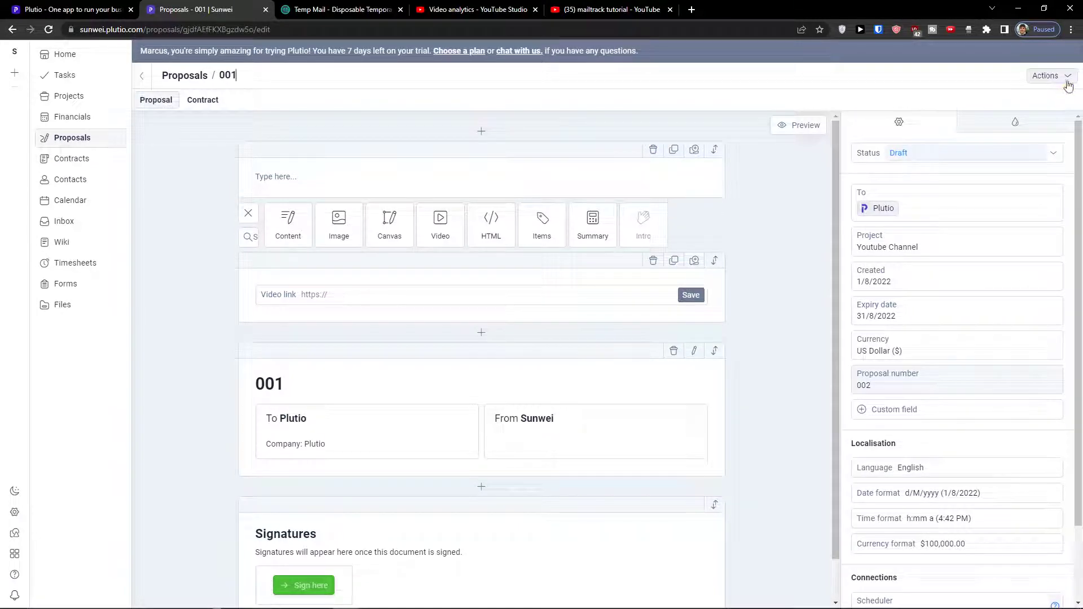
pyautogui.click(1046, 75)
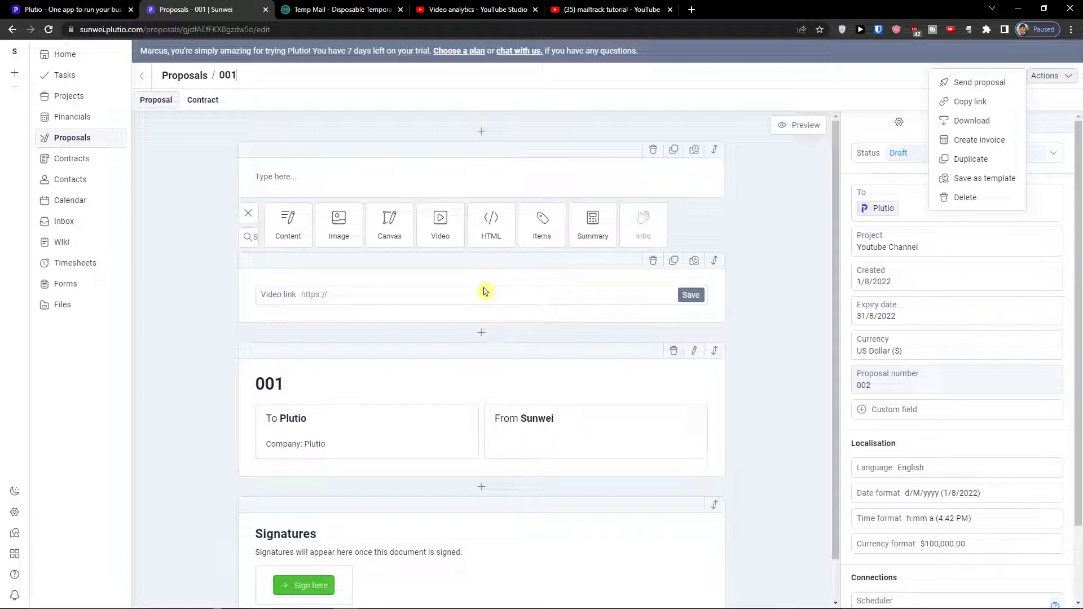
pyautogui.moveTo(413, 238)
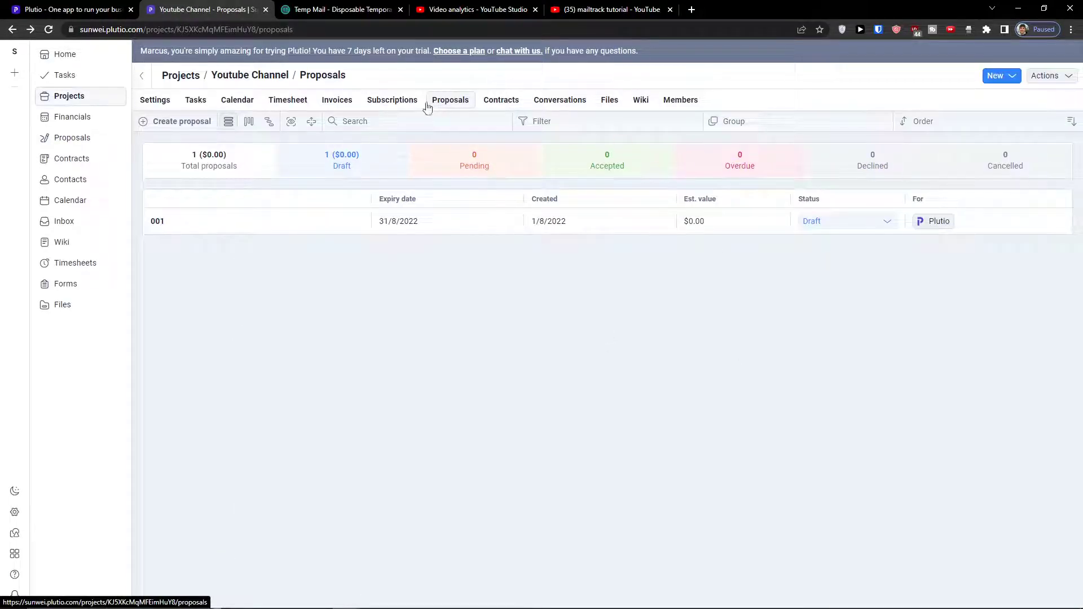
pyautogui.moveTo(352, 170)
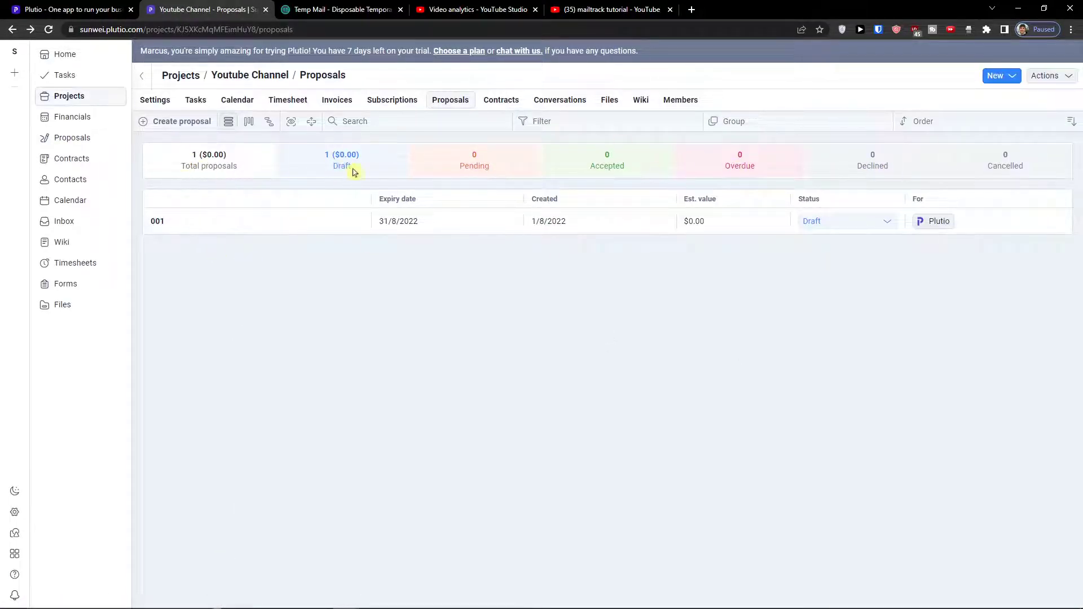
# - Start a new contract in the project's Contracts section and review its template choices
pyautogui.click(501, 100)
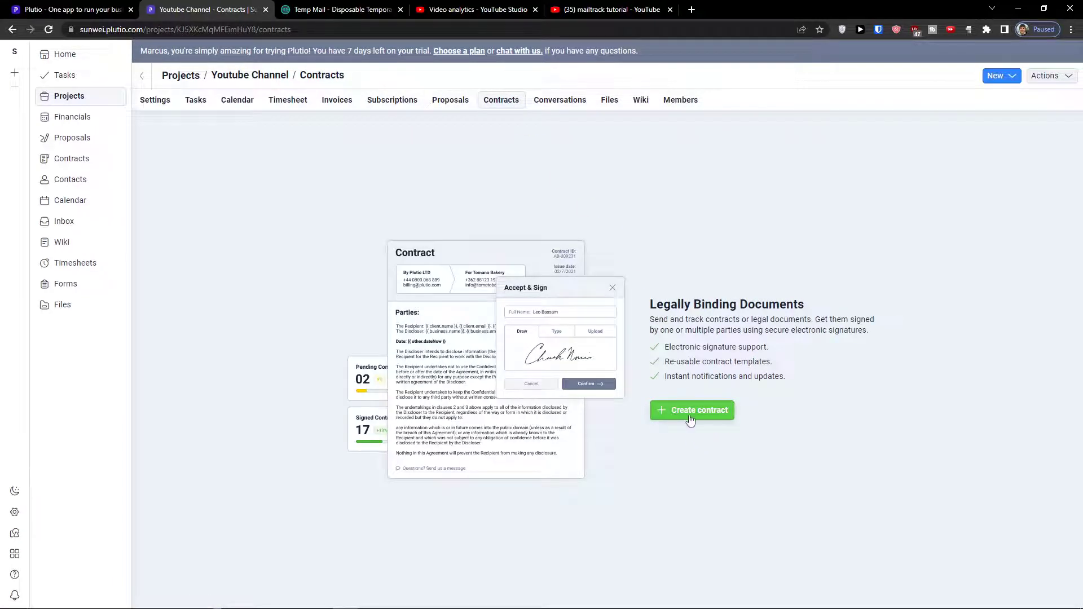
pyautogui.click(692, 409)
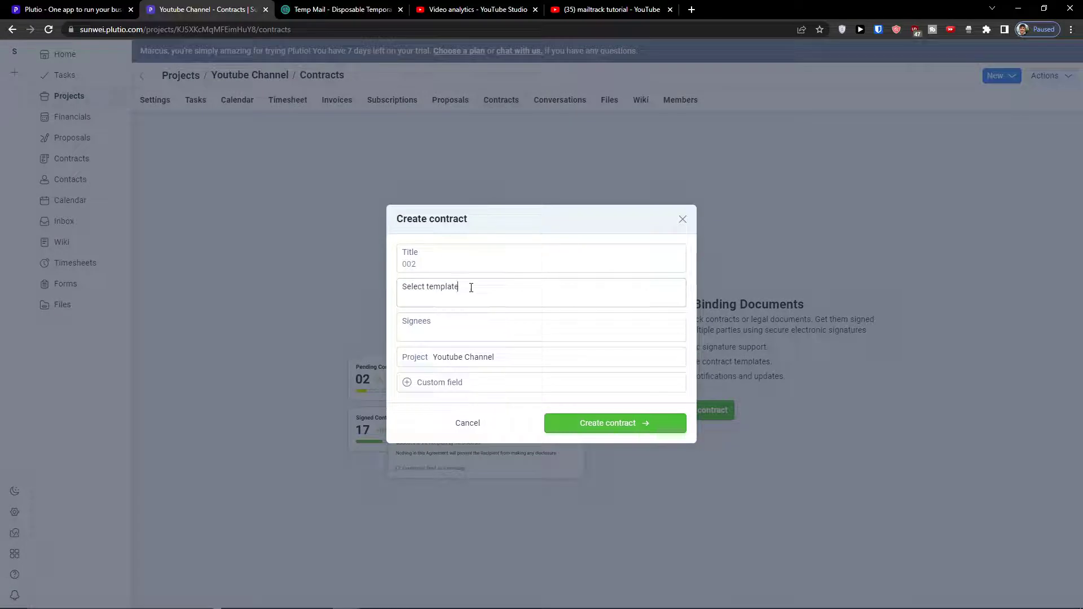
pyautogui.click(614, 423)
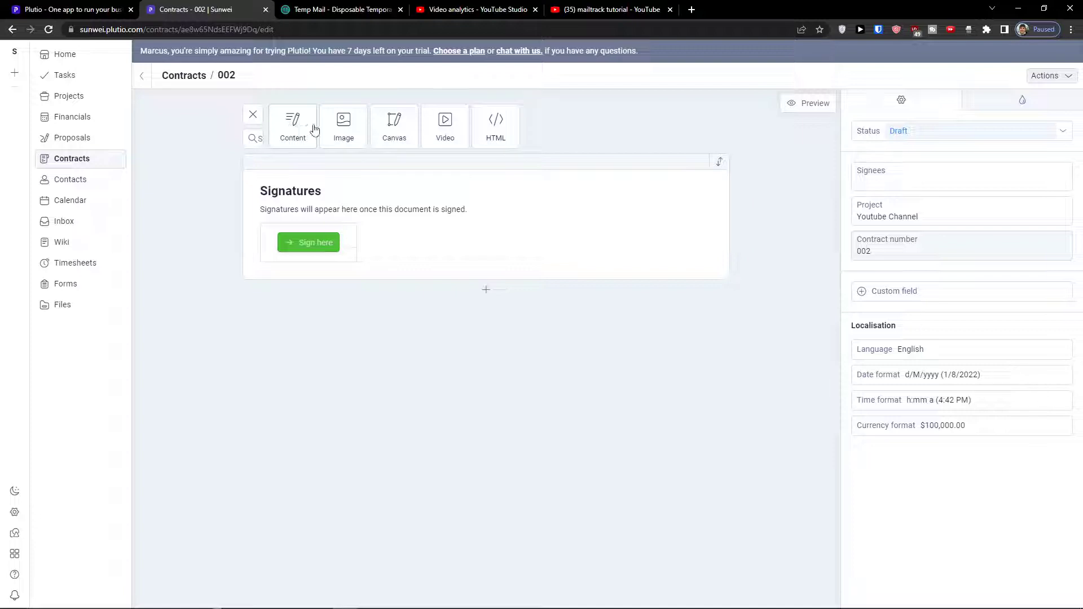
pyautogui.moveTo(466, 142)
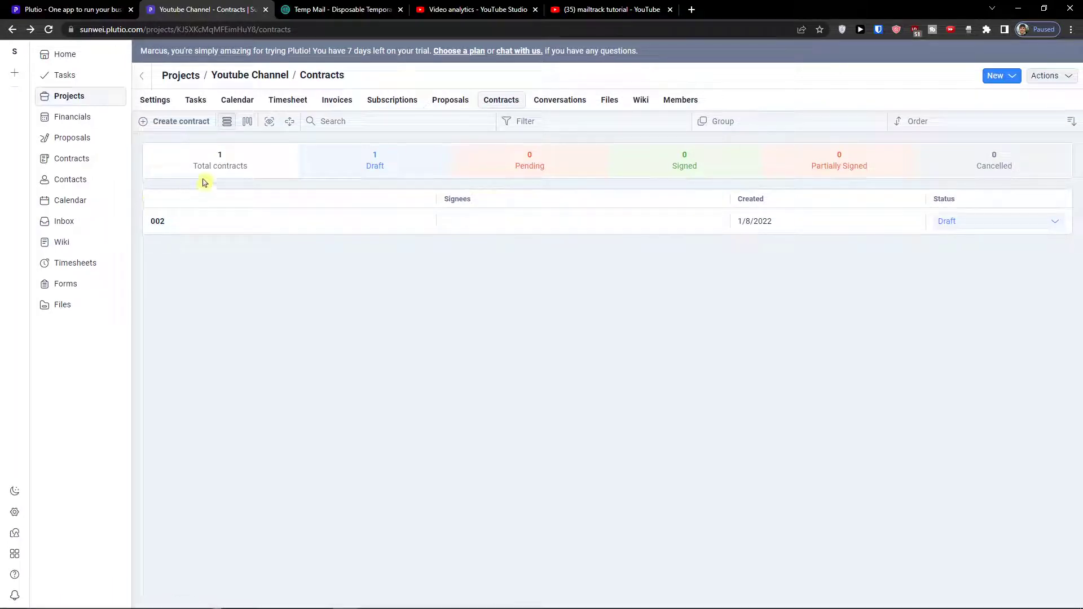
# - Show and dismiss the project's Actions list with draft contract 002 listed
pyautogui.click(1045, 76)
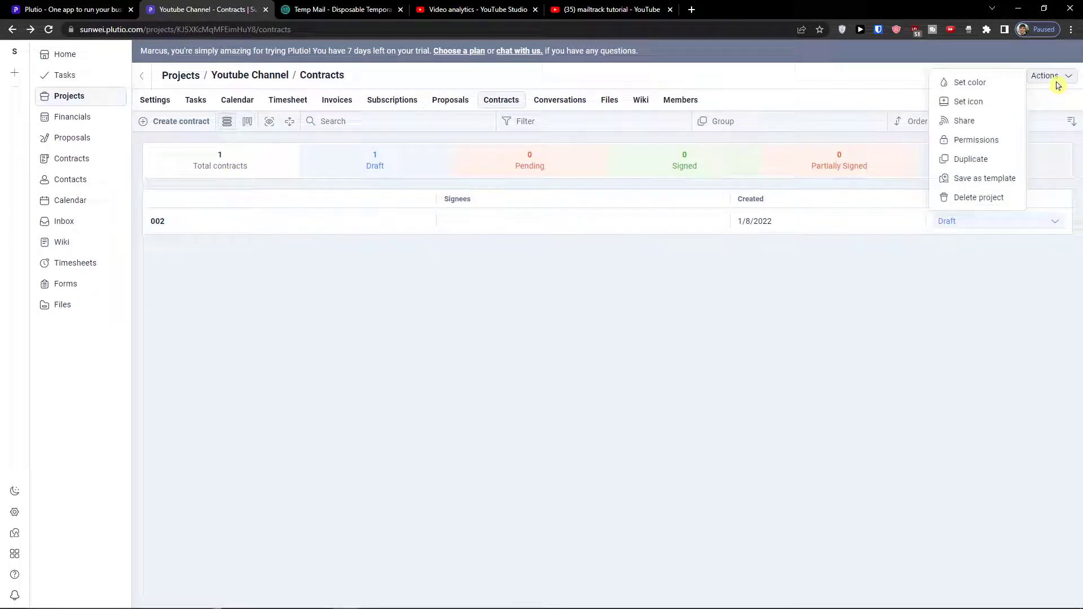
pyautogui.click(1045, 76)
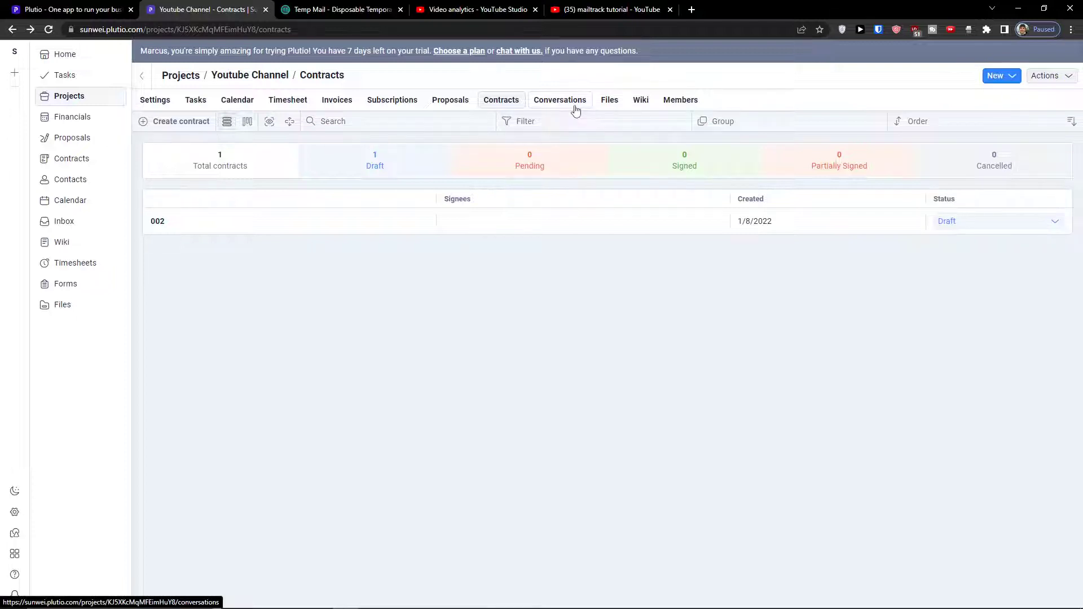
# - Browse the Youtube Channel project's conversations and files, including the new-file options
pyautogui.click(560, 99)
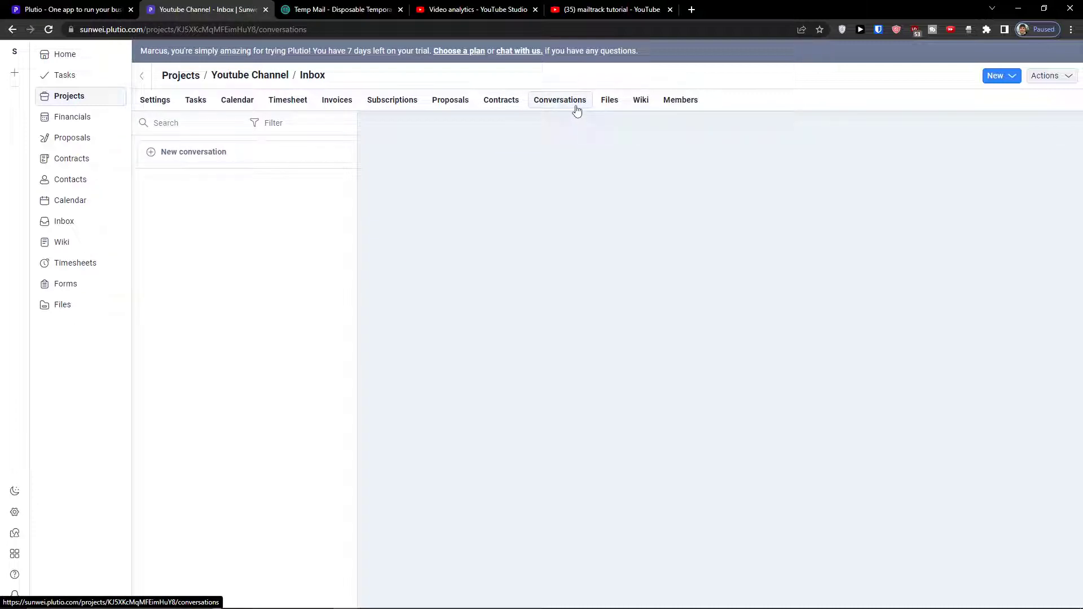
pyautogui.moveTo(579, 111)
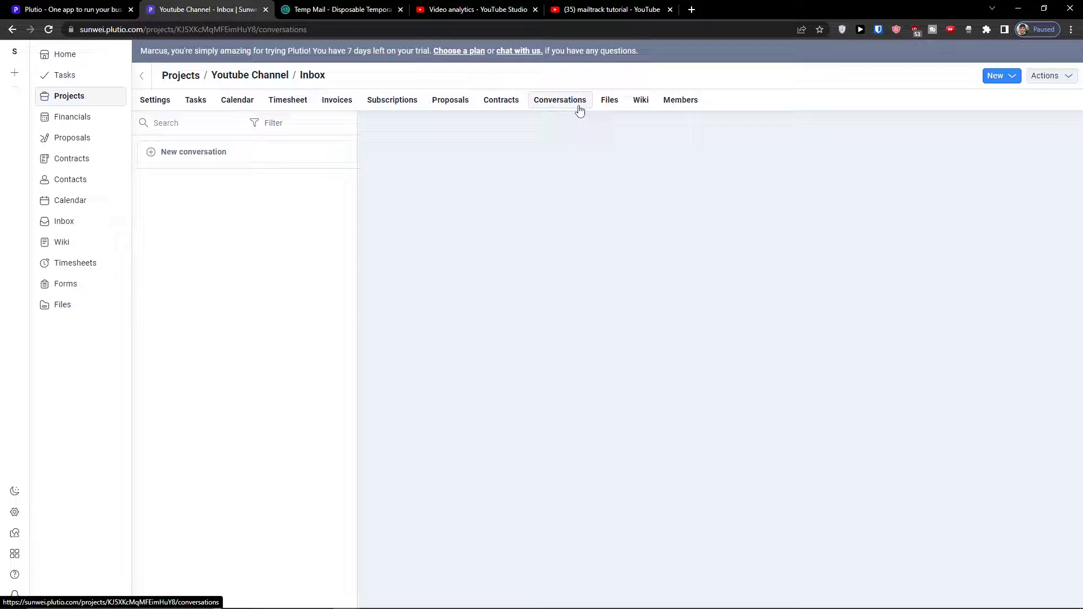
pyautogui.click(610, 99)
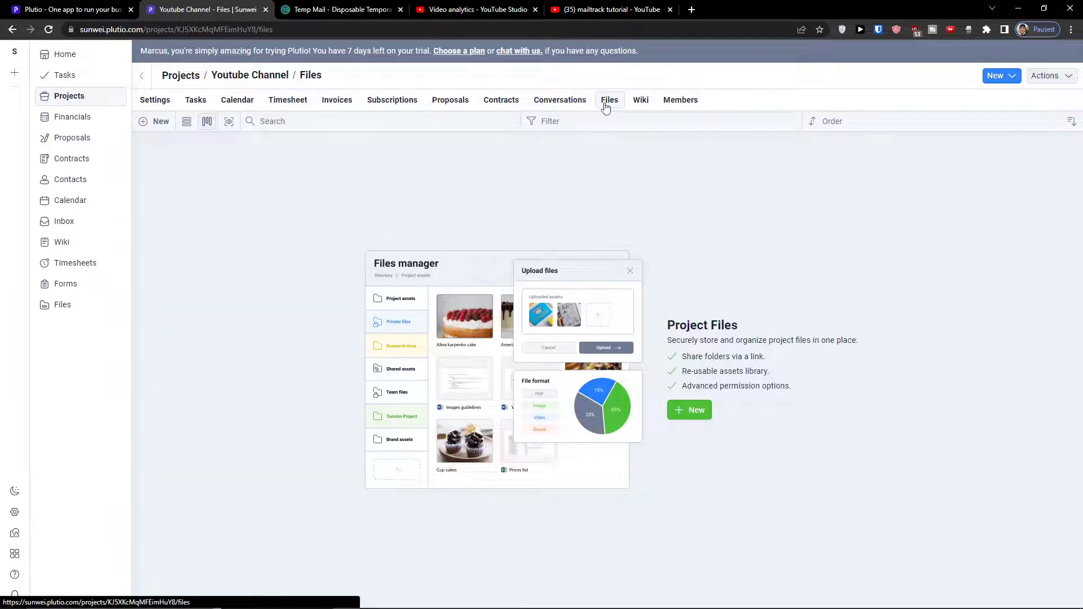
pyautogui.moveTo(1025, 522)
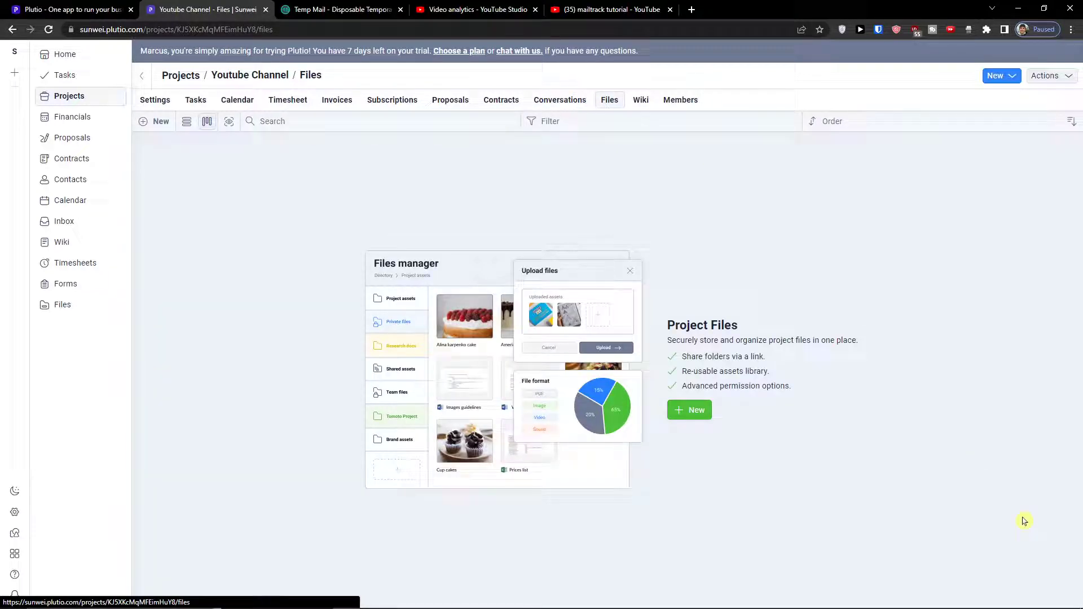
pyautogui.click(688, 410)
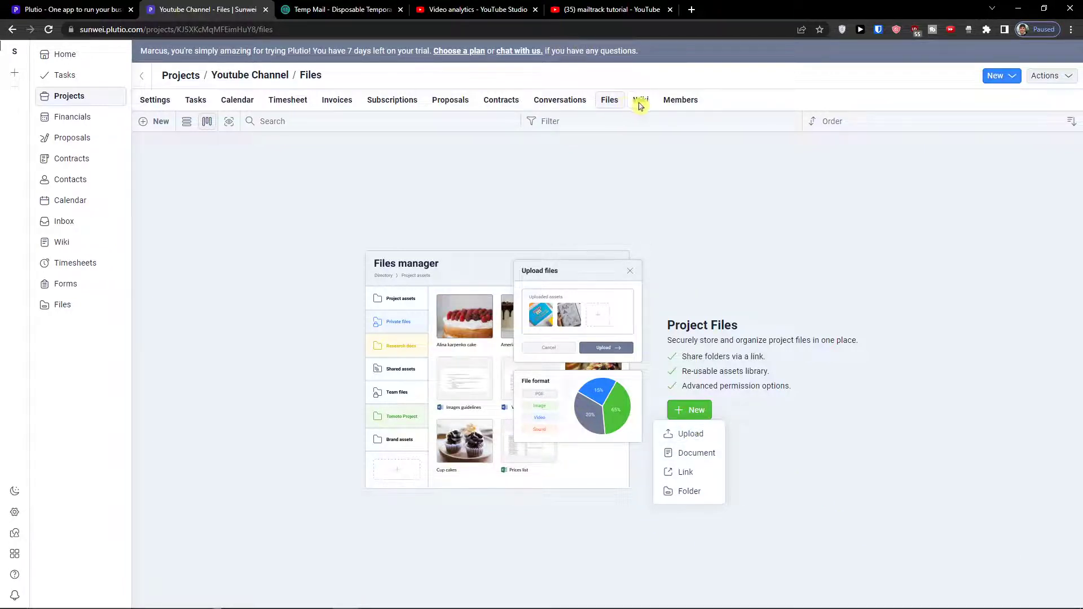
# - Browse the project's wiki and members list, then head to Financials invoices
pyautogui.click(641, 100)
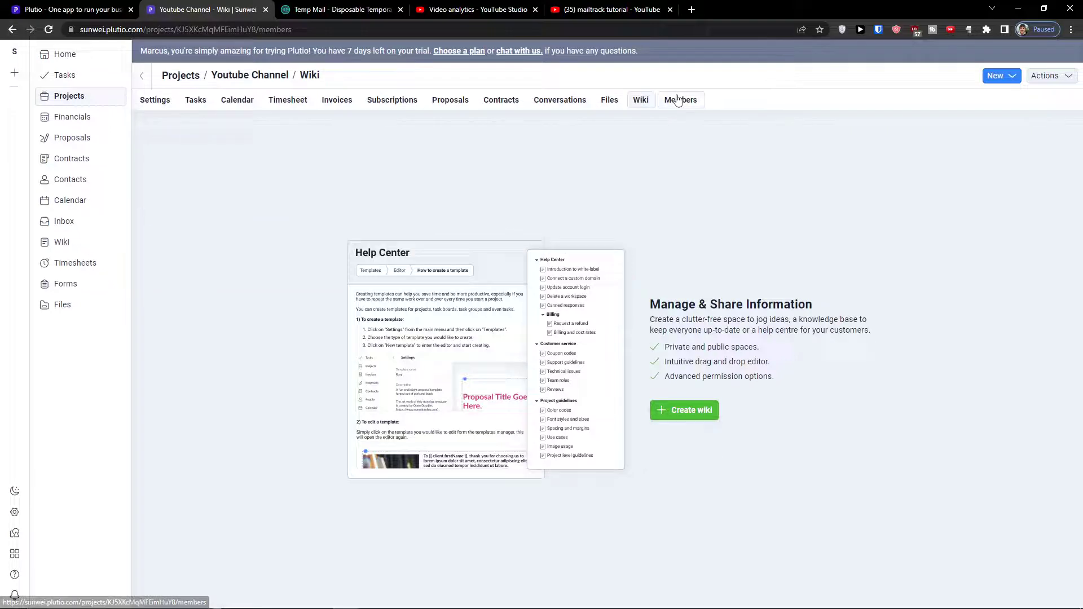
pyautogui.click(680, 99)
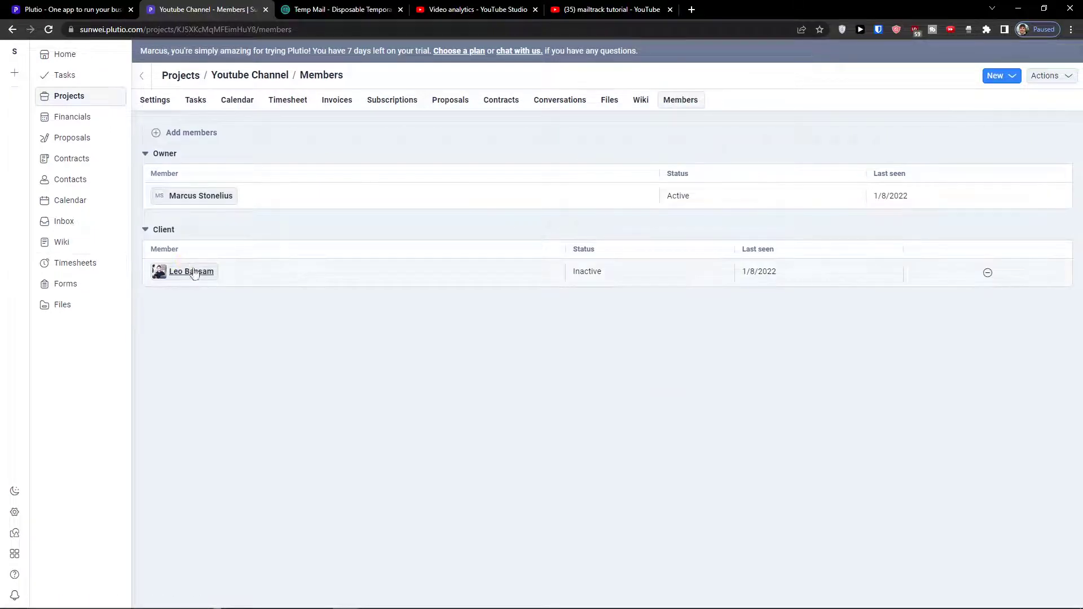
pyautogui.click(72, 116)
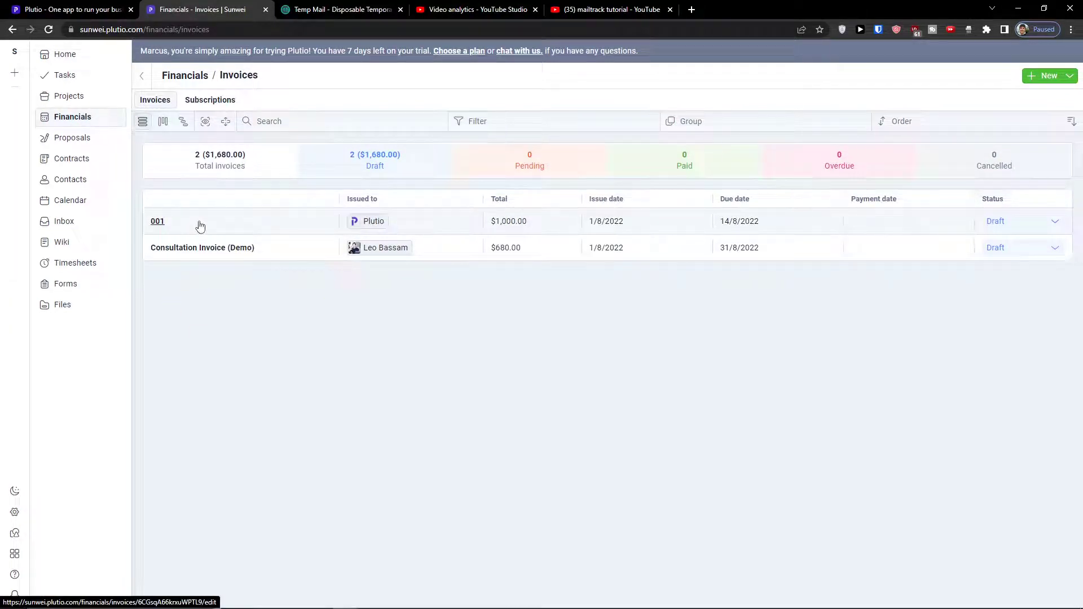
# - Start a new invoice from Financials and abandon it
pyautogui.click(1048, 76)
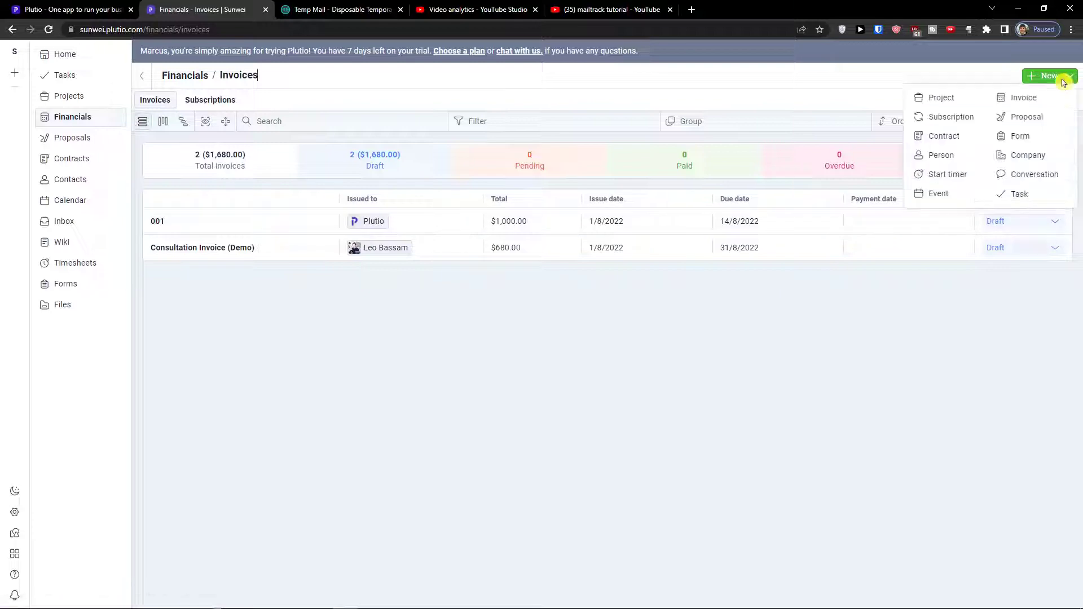
pyautogui.click(1024, 97)
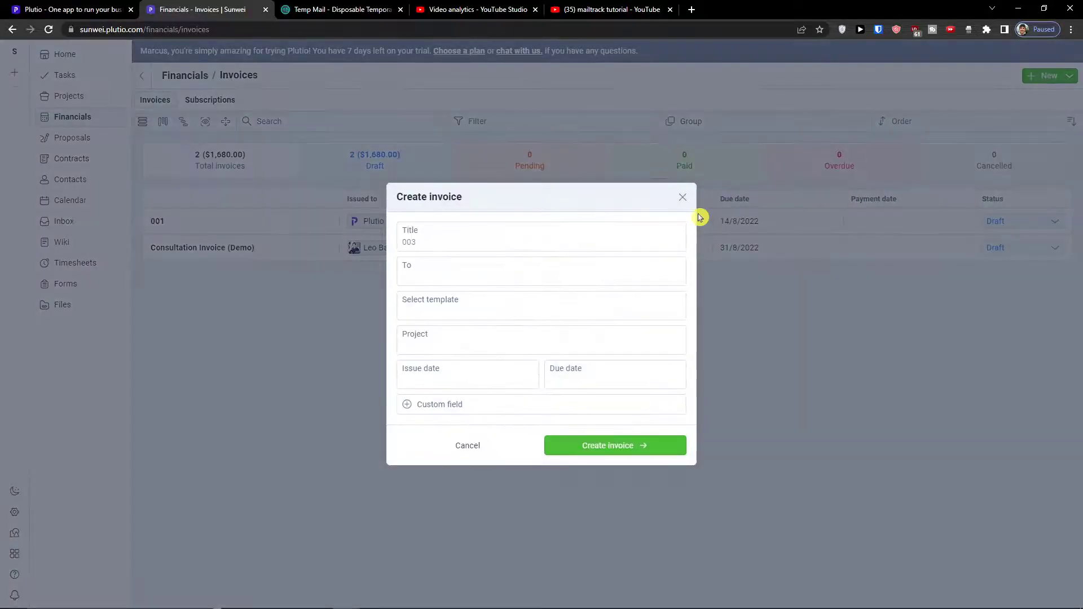
pyautogui.click(683, 197)
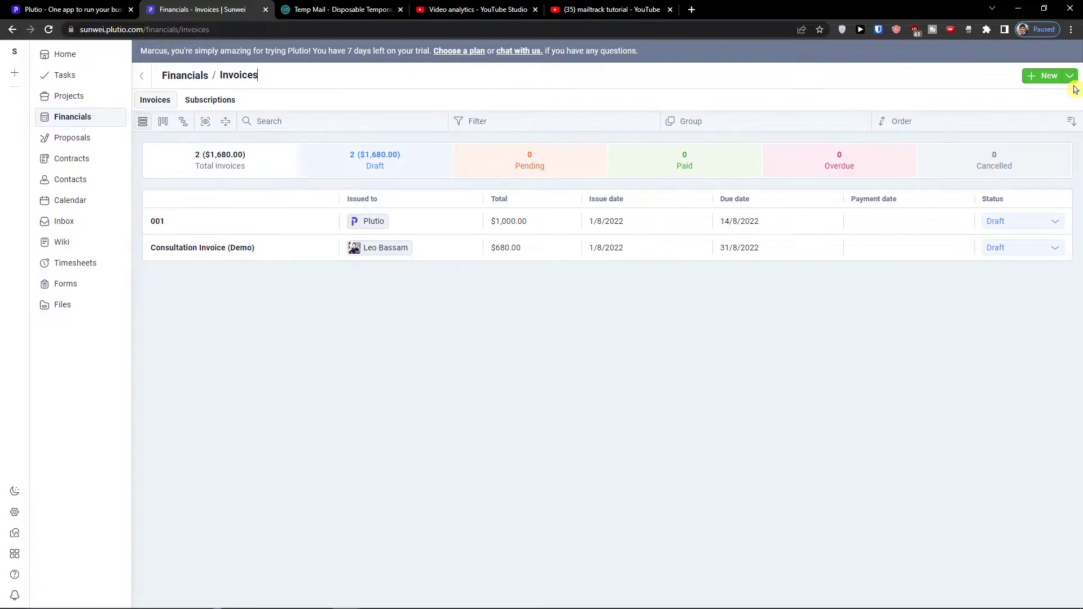
pyautogui.click(1048, 76)
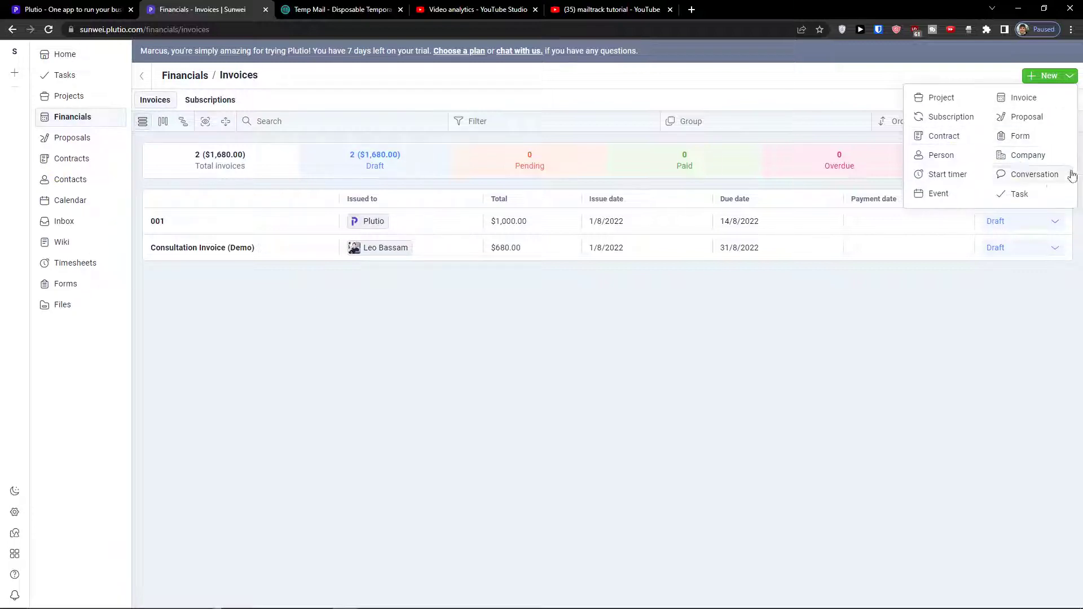
# - Review the proposals and contracts lists, abandon a new contract, and go to Contacts
pyautogui.click(72, 137)
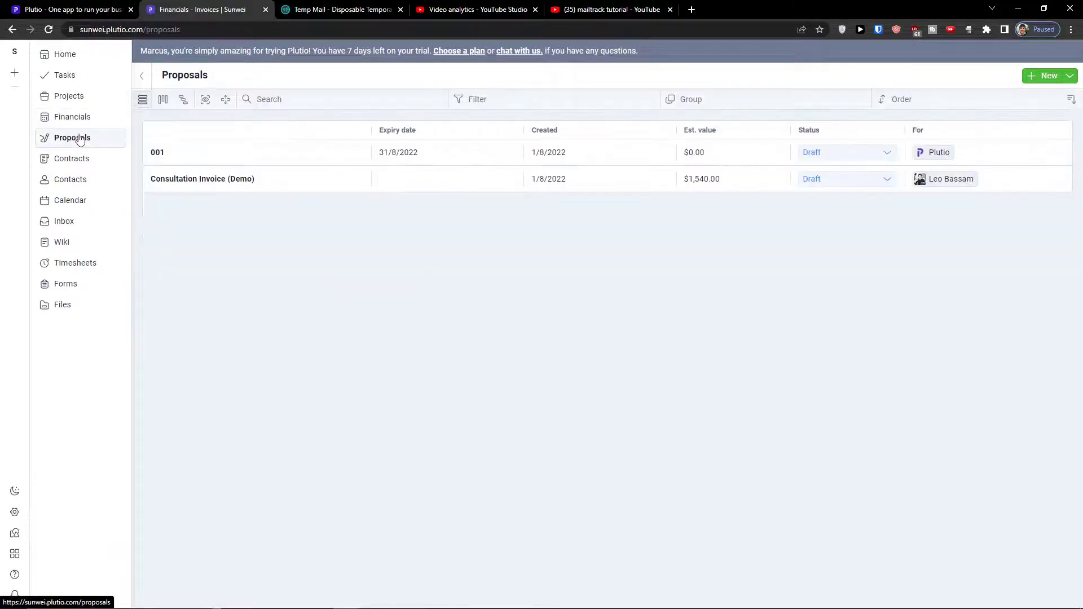
pyautogui.click(72, 138)
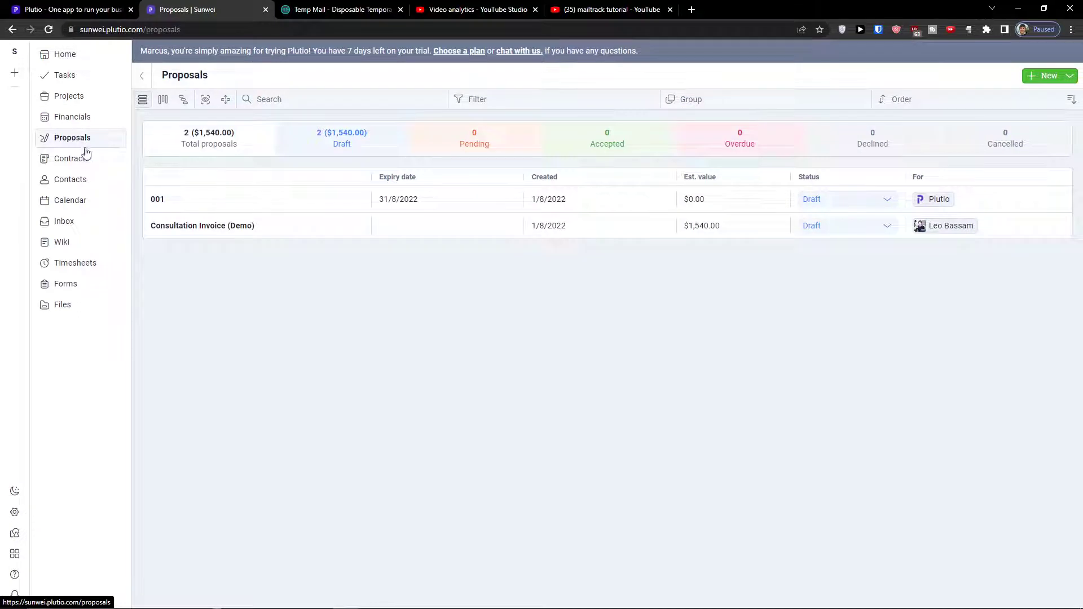
pyautogui.moveTo(72, 158)
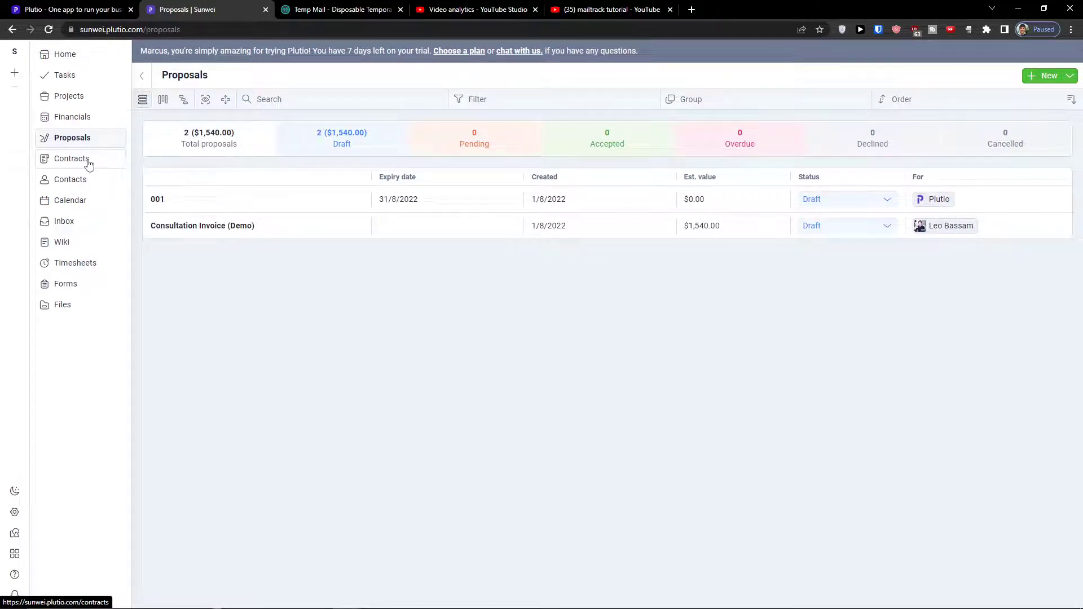
pyautogui.click(73, 158)
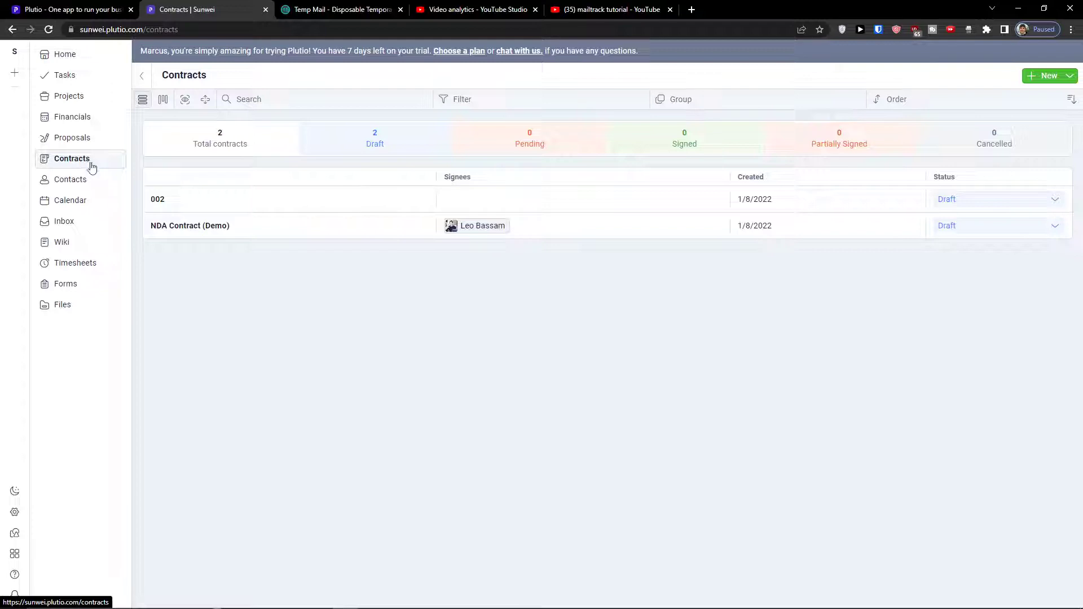
pyautogui.click(1047, 76)
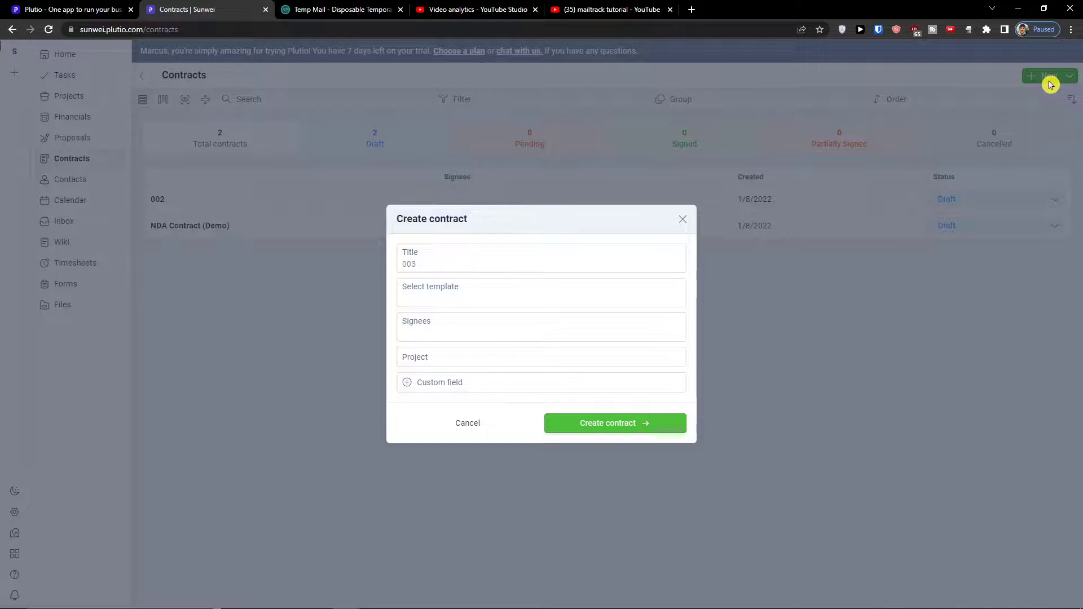
pyautogui.click(467, 423)
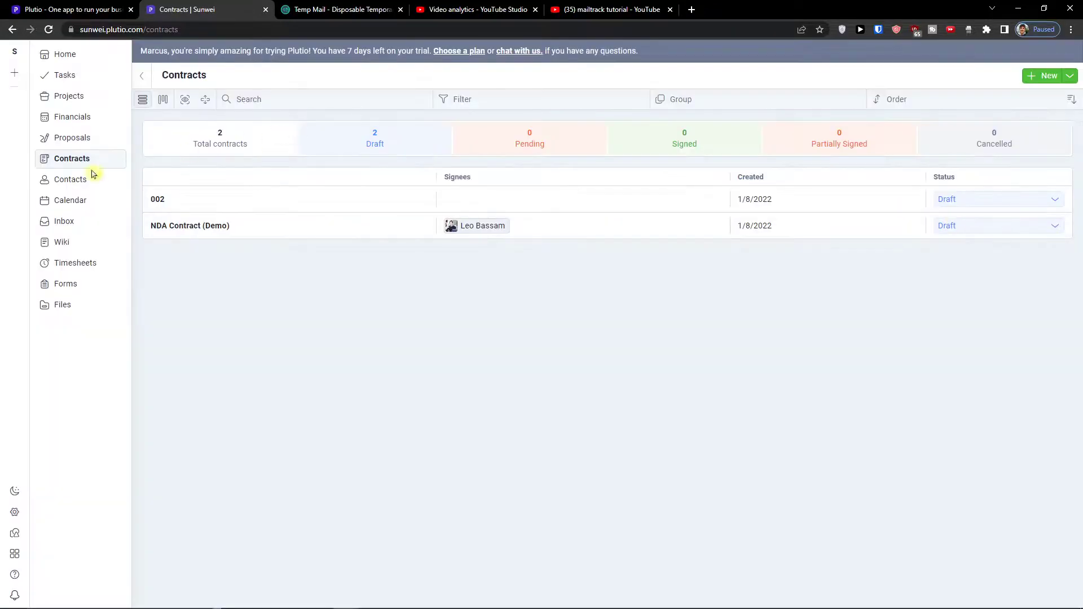
pyautogui.click(70, 180)
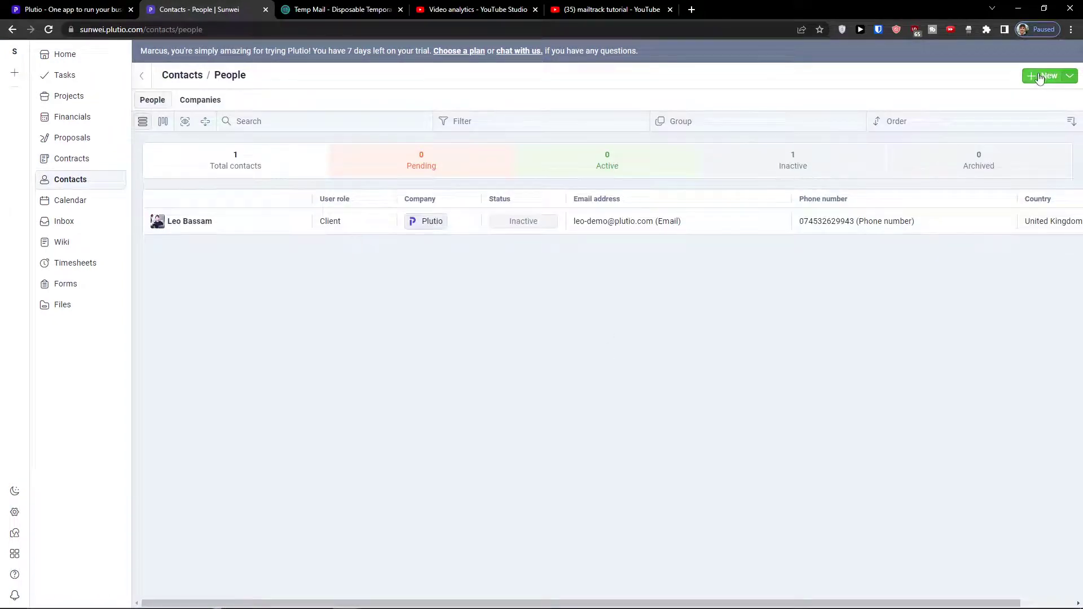
pyautogui.click(1045, 76)
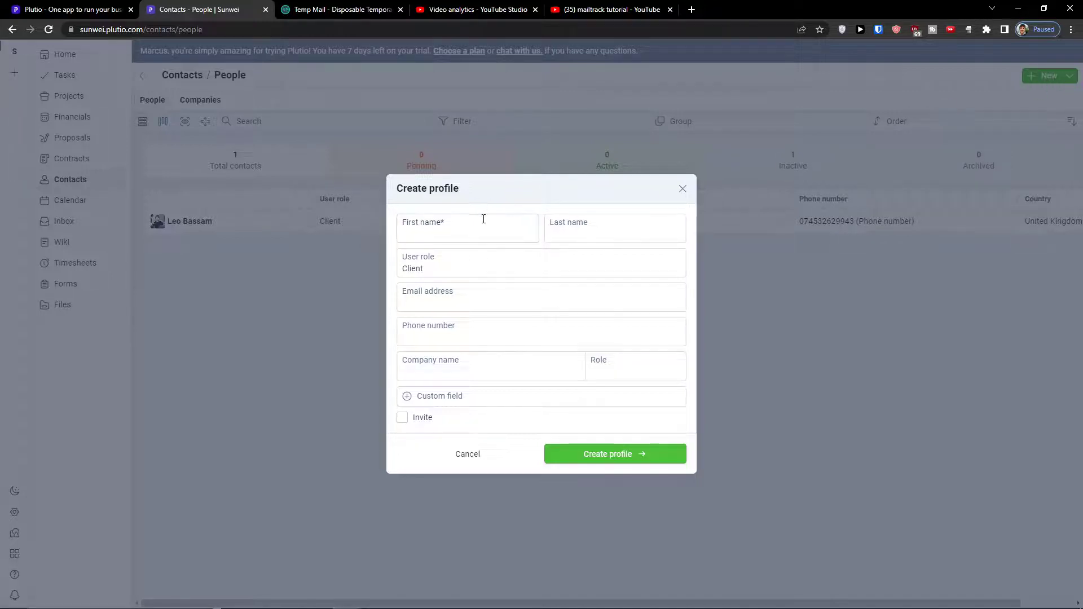
pyautogui.write('Marcus')
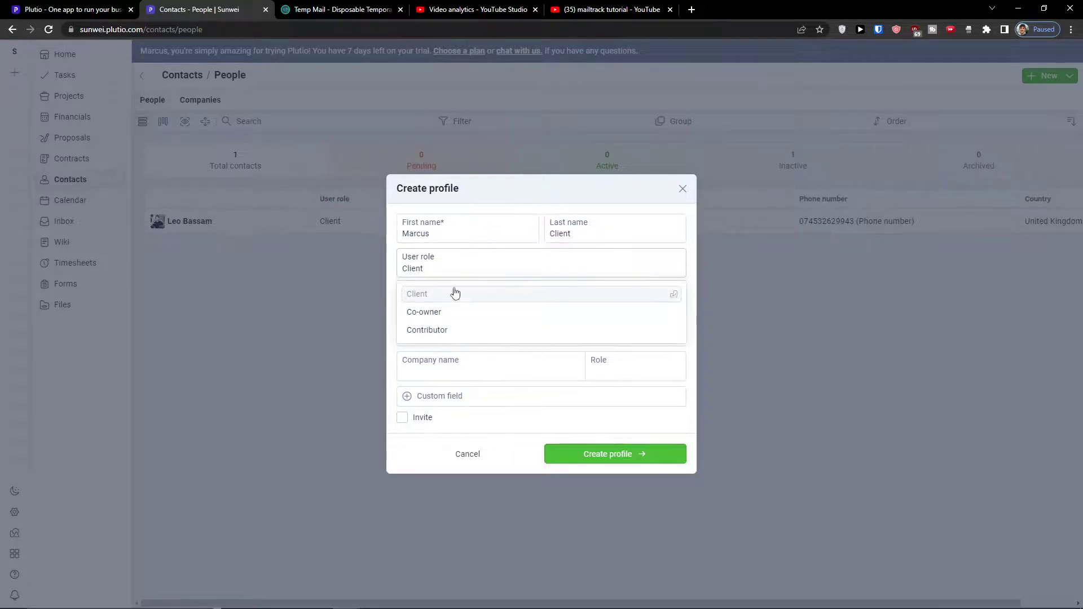
pyautogui.write('r')
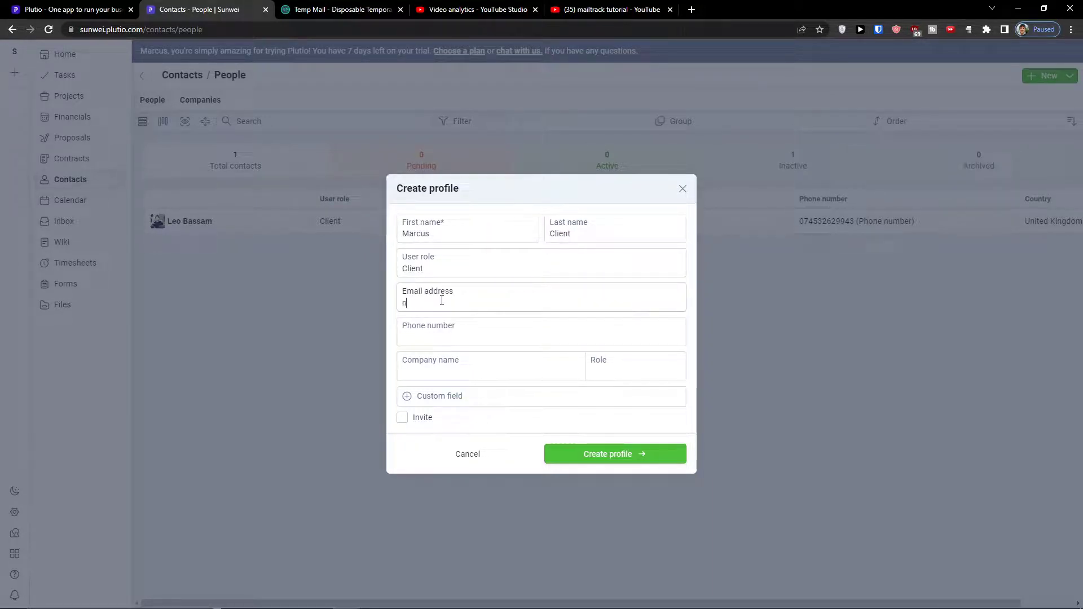
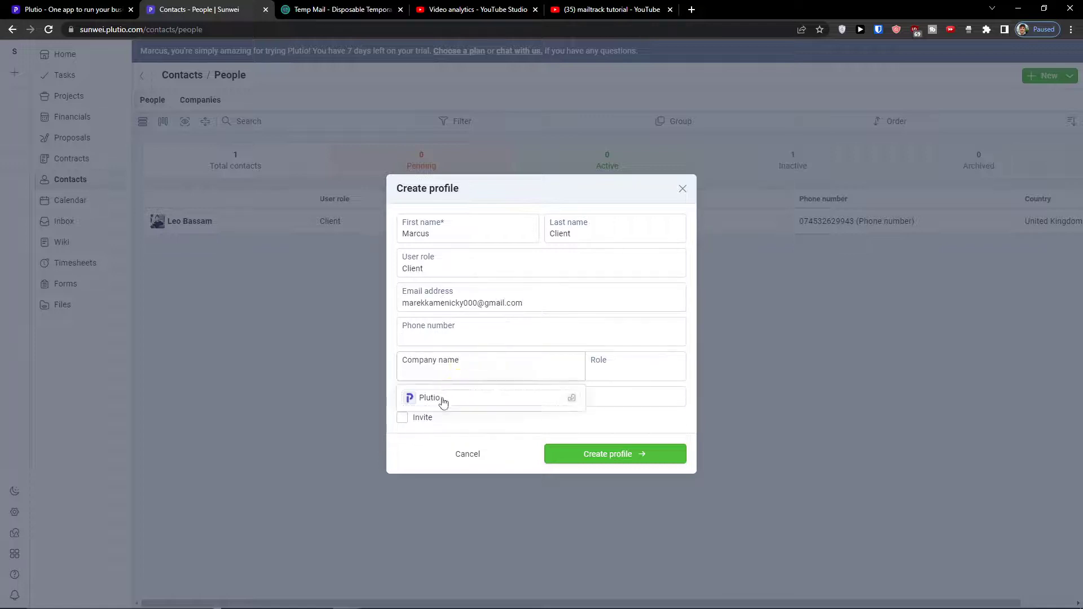
# - Set the contact's company to Plutio, create the profile and view its projects
pyautogui.click(614, 454)
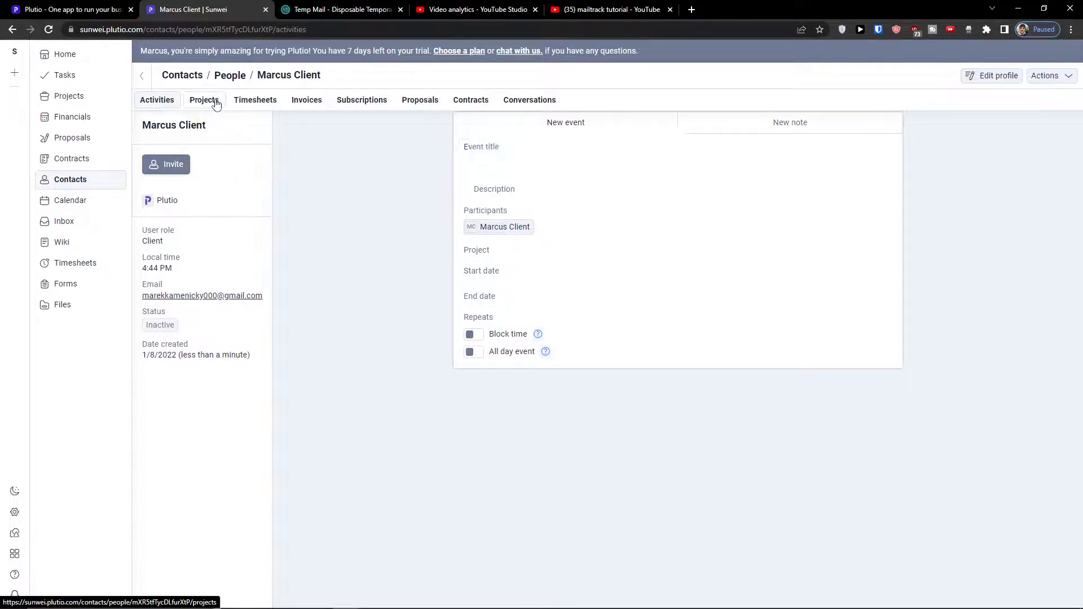
pyautogui.click(205, 100)
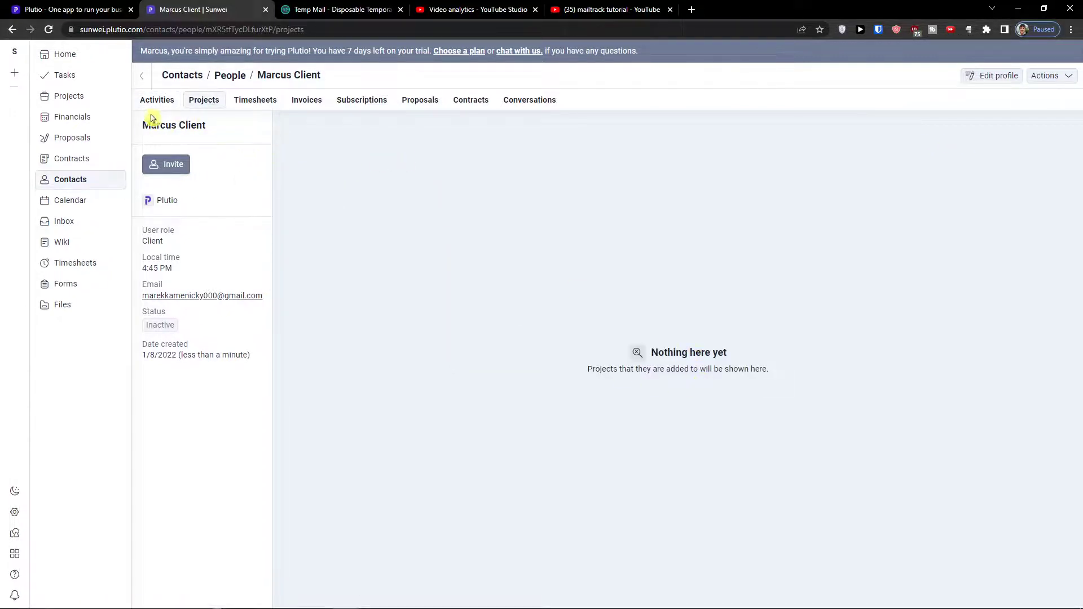
# - Return to Marcus Client's activity feed, then open the August 2022 calendar
pyautogui.click(157, 99)
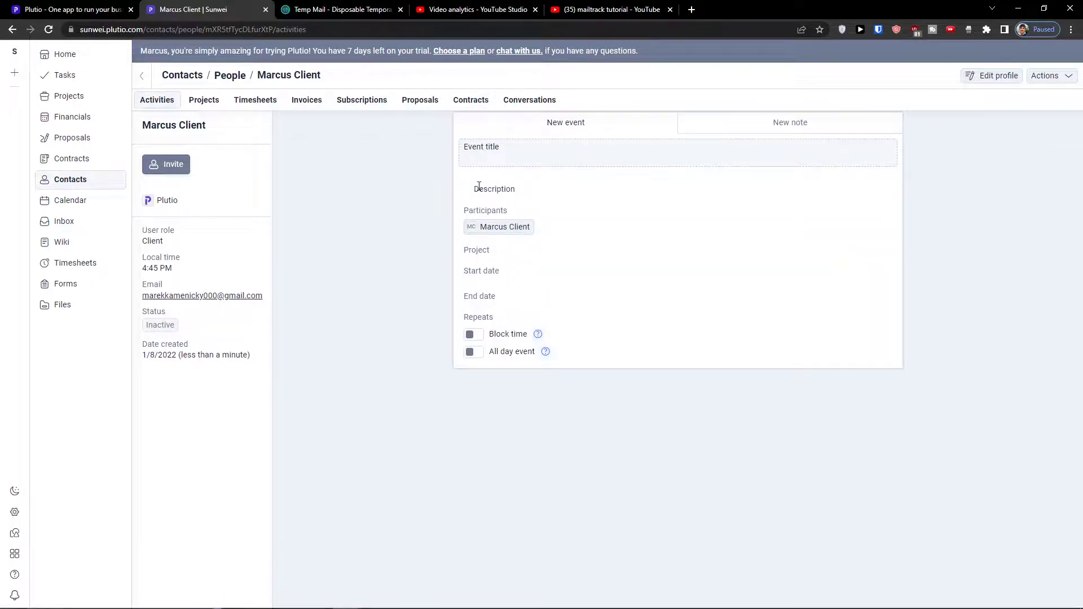
pyautogui.click(70, 201)
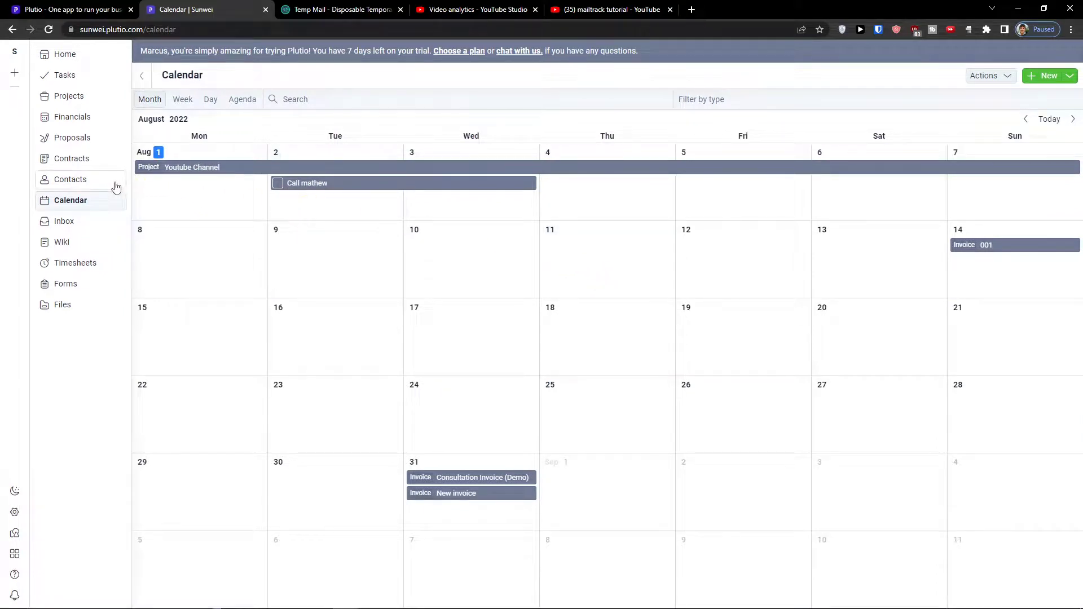
pyautogui.moveTo(895, 348)
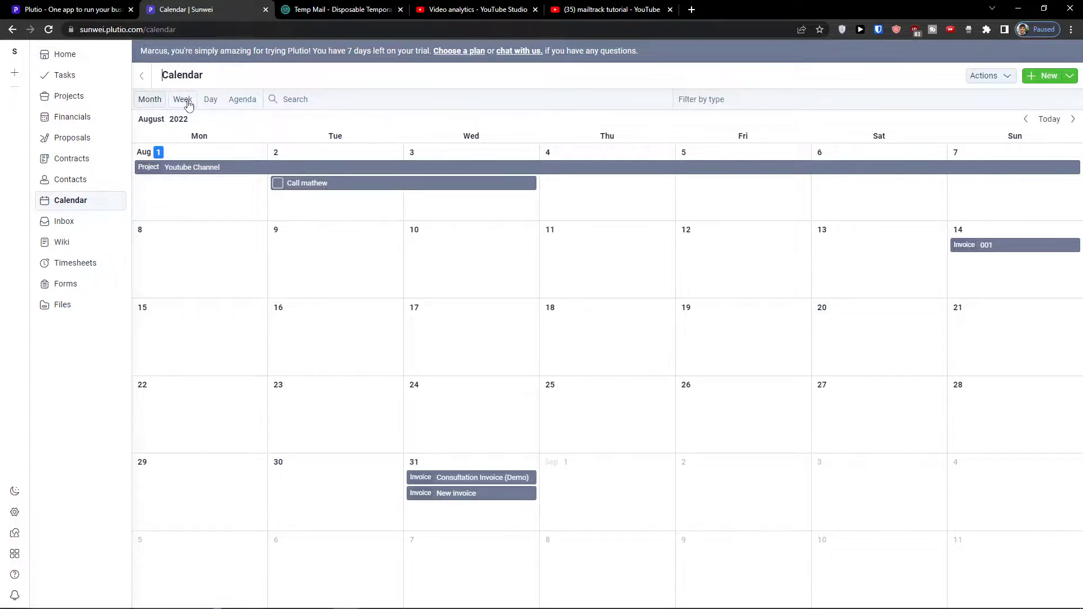
pyautogui.moveTo(88, 226)
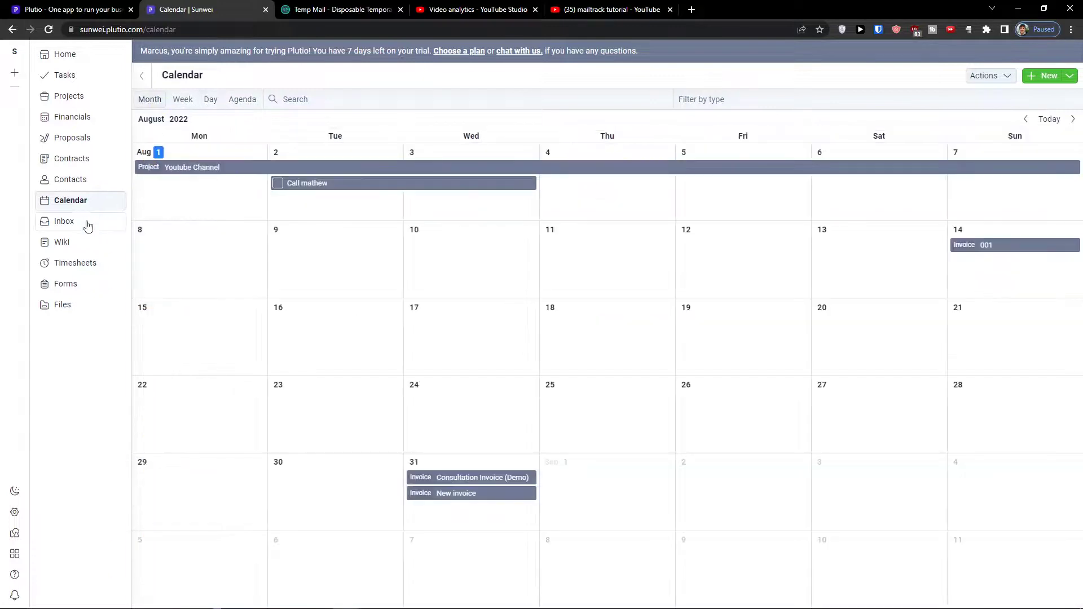
# - Pass through Inbox and Wiki to Timesheets and start a blank time entry
pyautogui.click(63, 221)
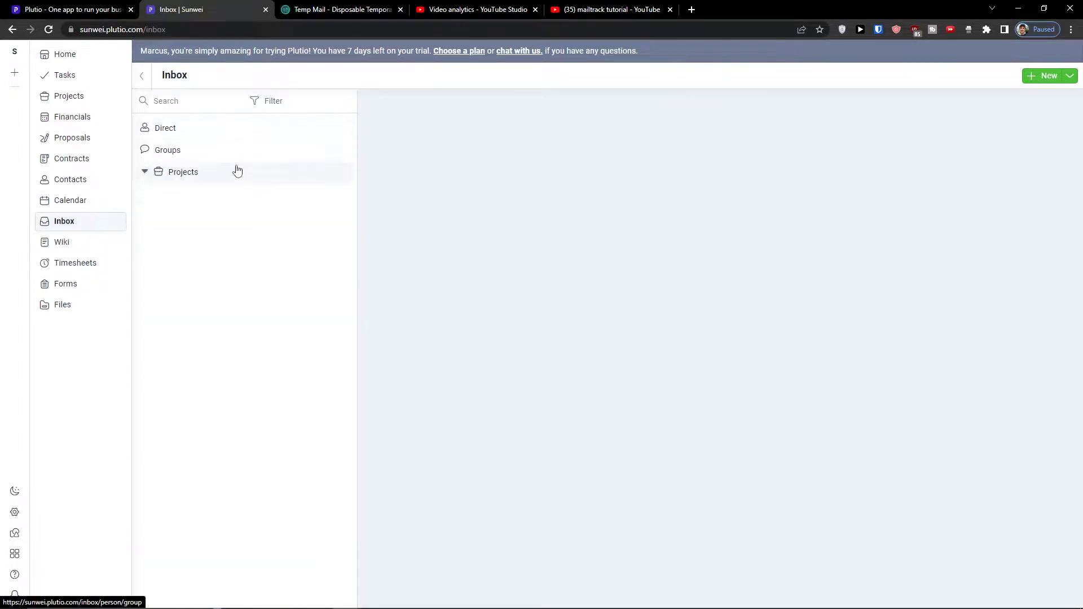
pyautogui.click(61, 242)
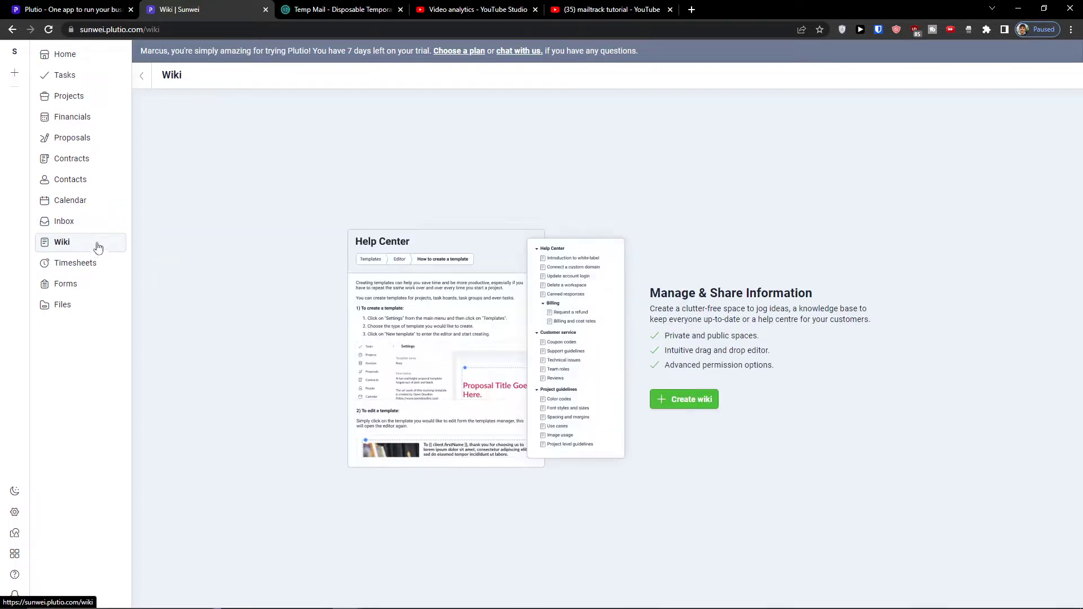
pyautogui.click(75, 263)
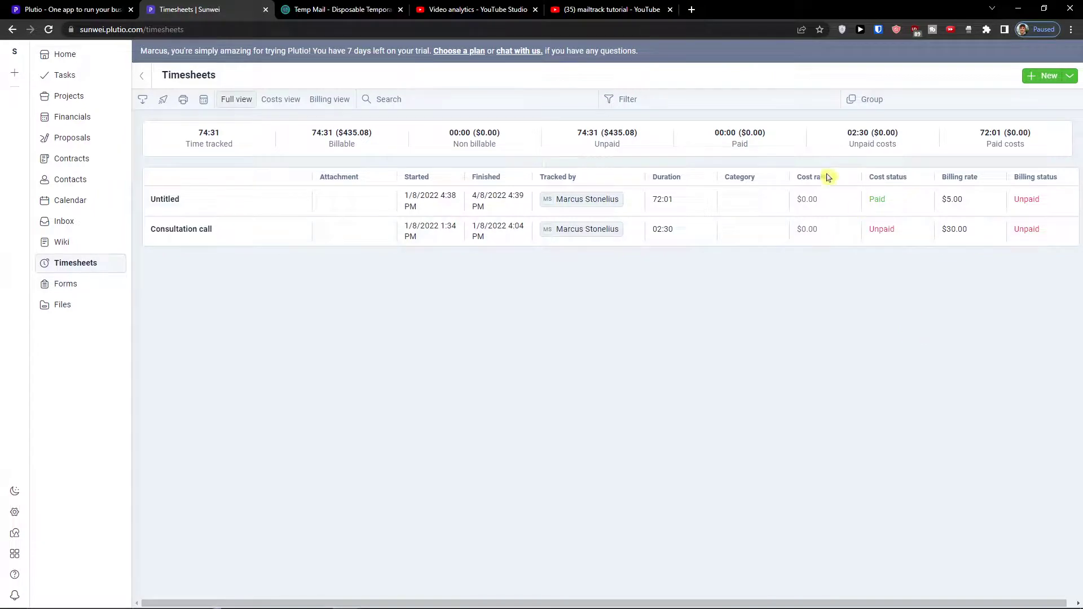
pyautogui.click(1045, 76)
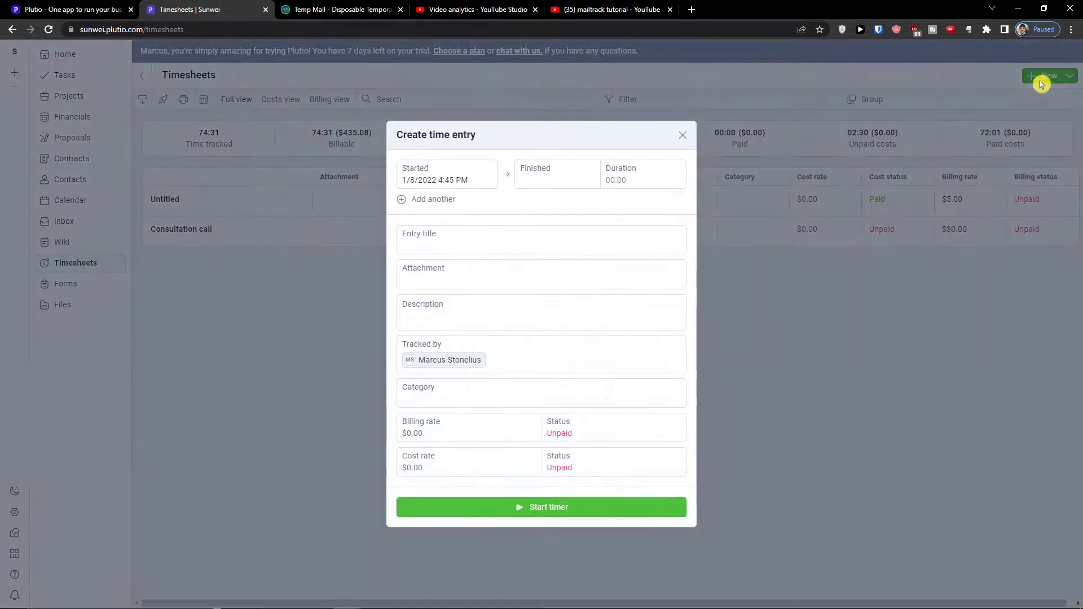
# - Set the entry's finish time and title it 'youtube video'
pyautogui.click(436, 180)
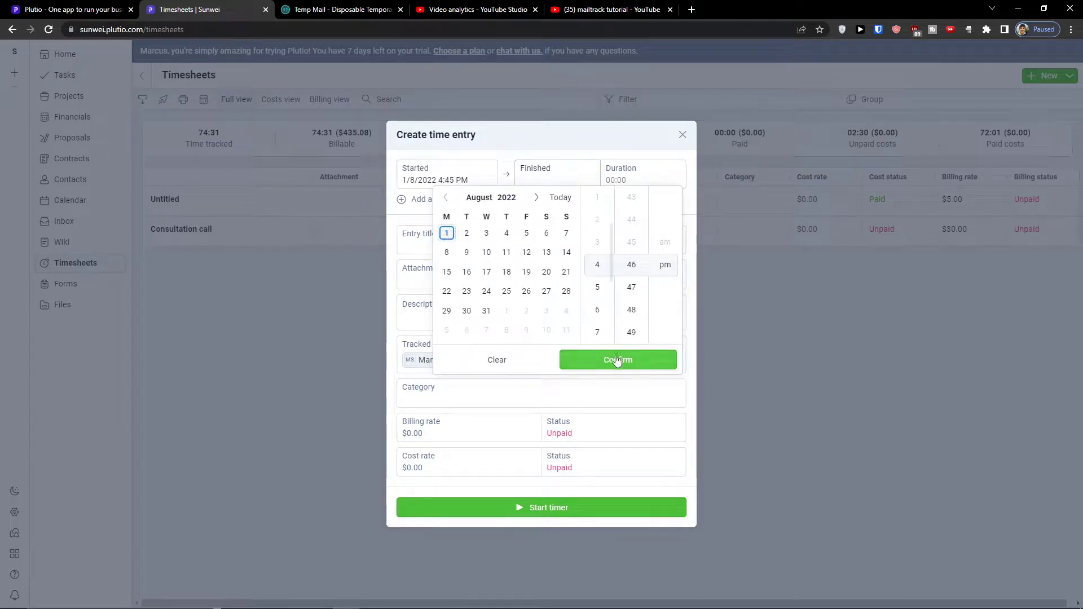
pyautogui.click(617, 360)
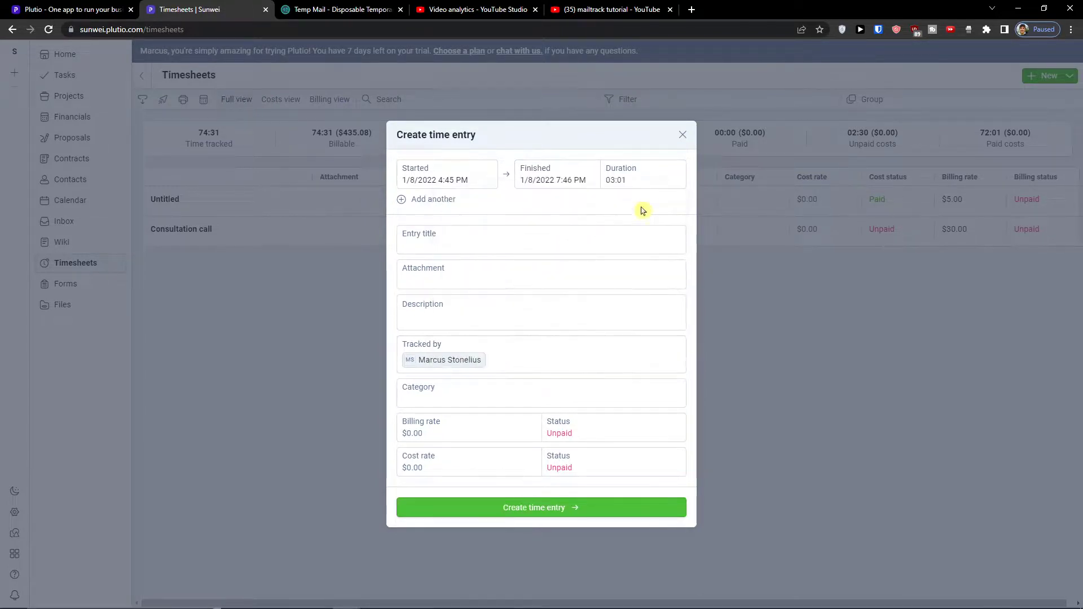
pyautogui.click(555, 239)
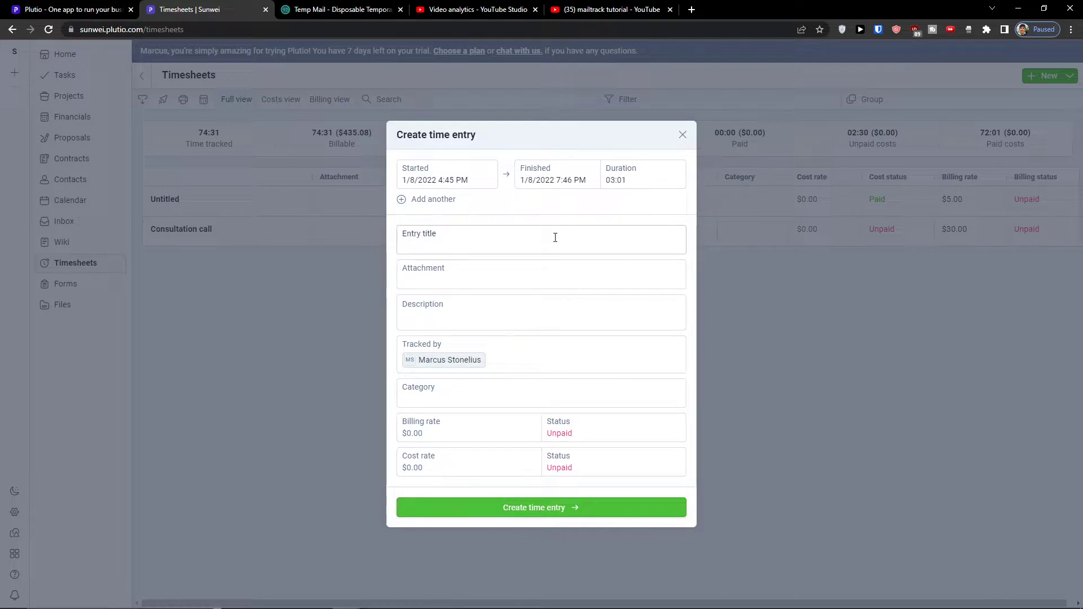
pyautogui.write('youtube video')
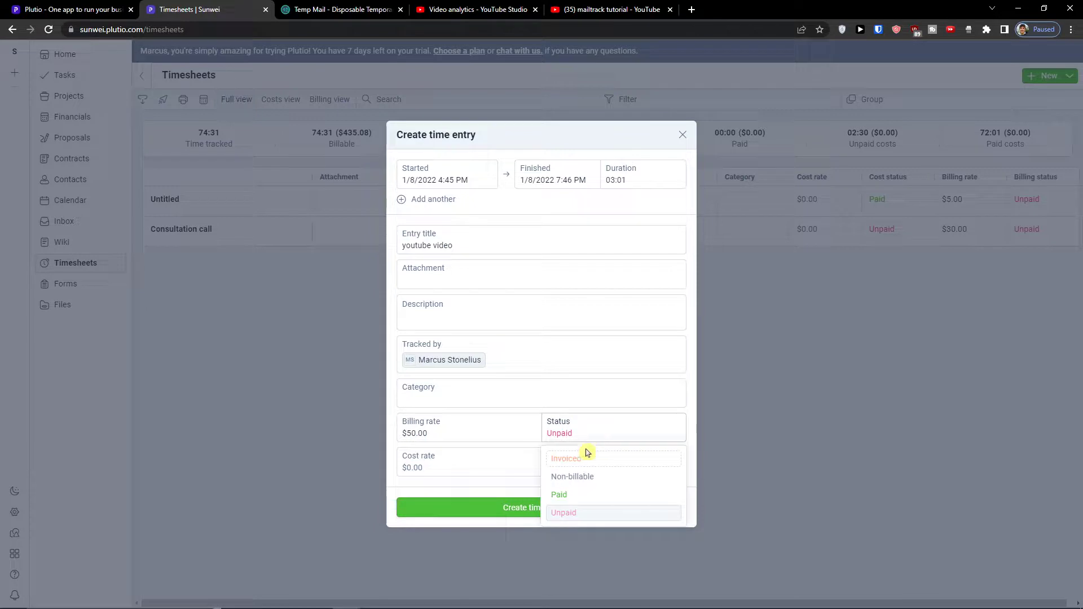
# - Enter a $25 cost rate and create the time entry
pyautogui.click(563, 513)
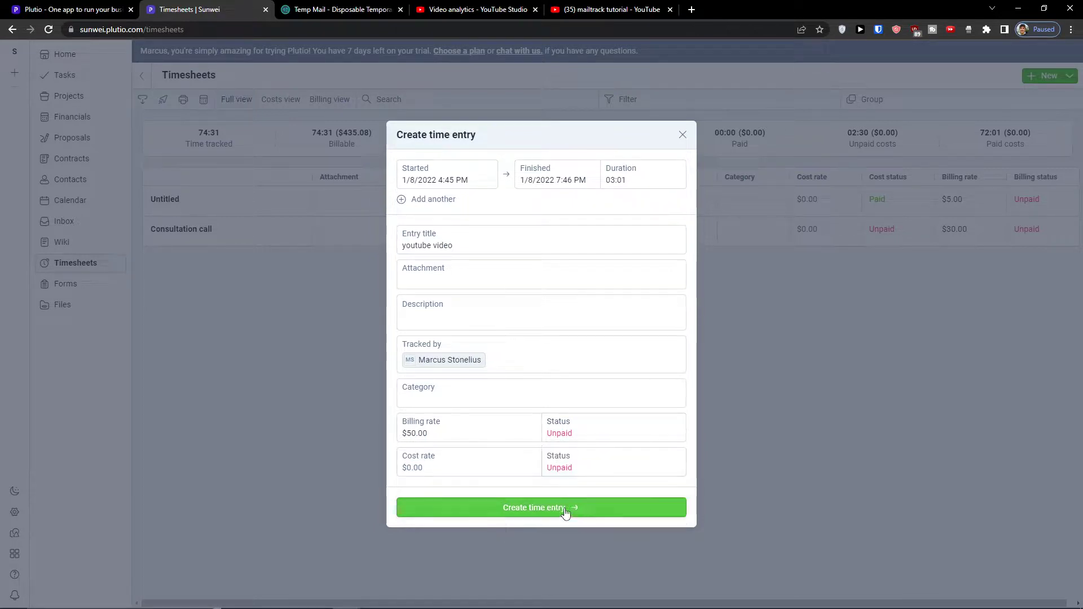
pyautogui.write('025')
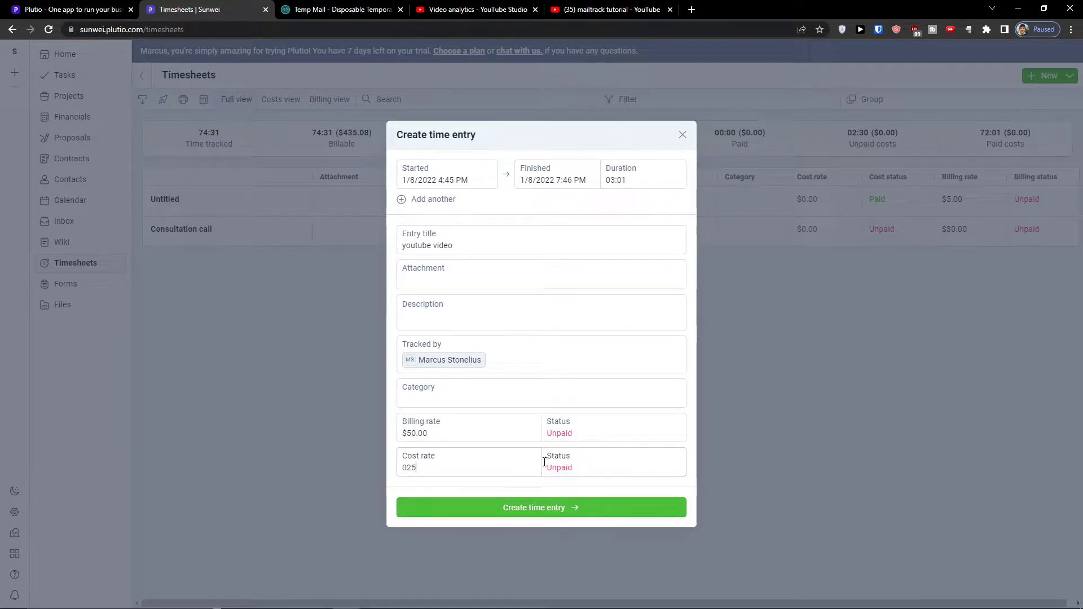
pyautogui.press('Backspace')
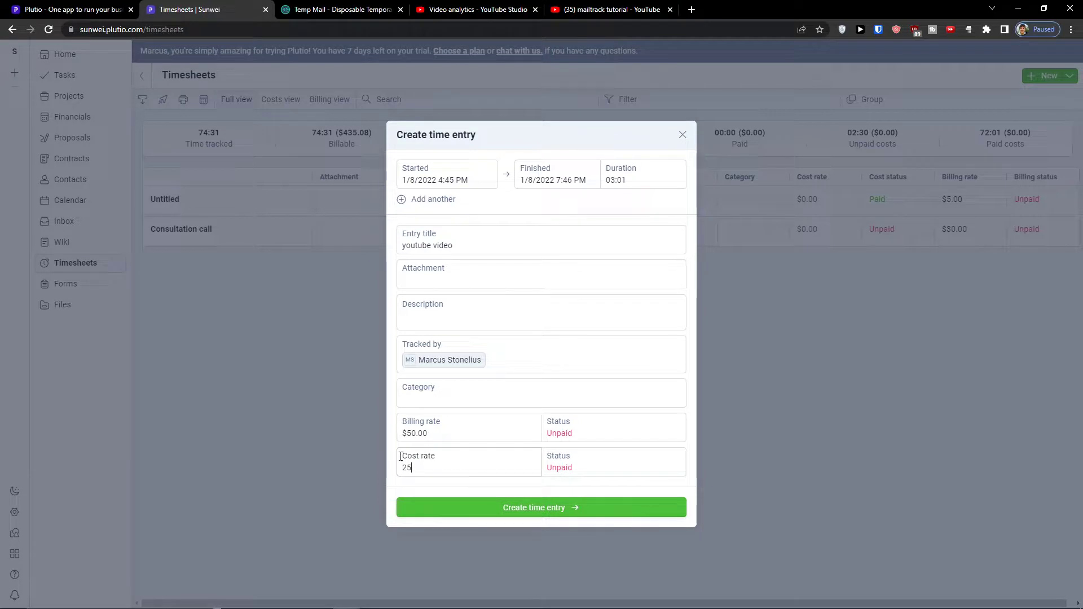
pyautogui.click(540, 507)
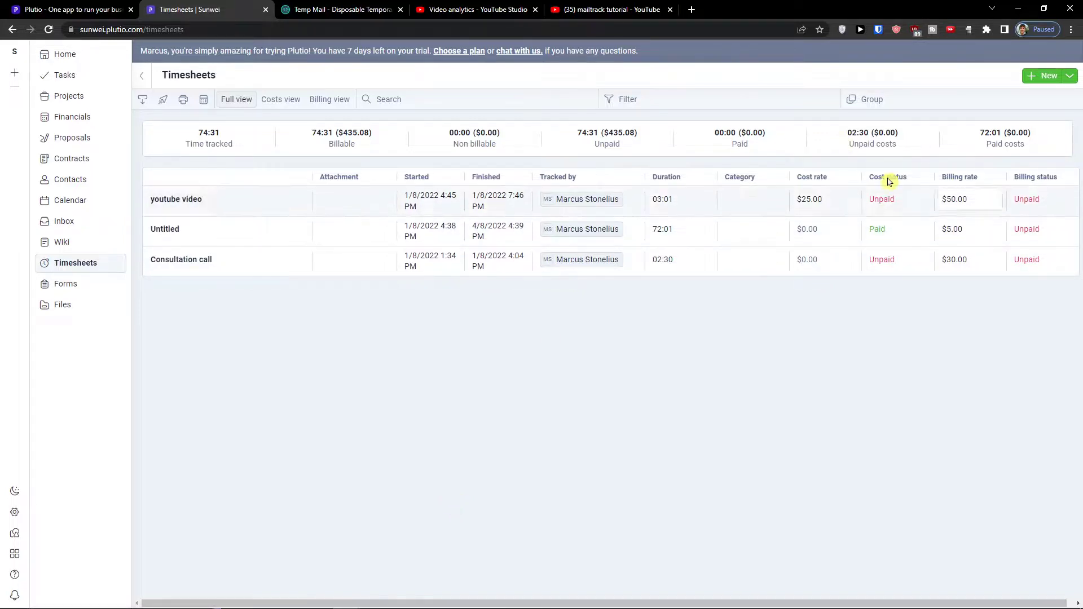
# - Set the youtube video entry's cost and billing statuses to Paid, then go to Forms
pyautogui.click(896, 199)
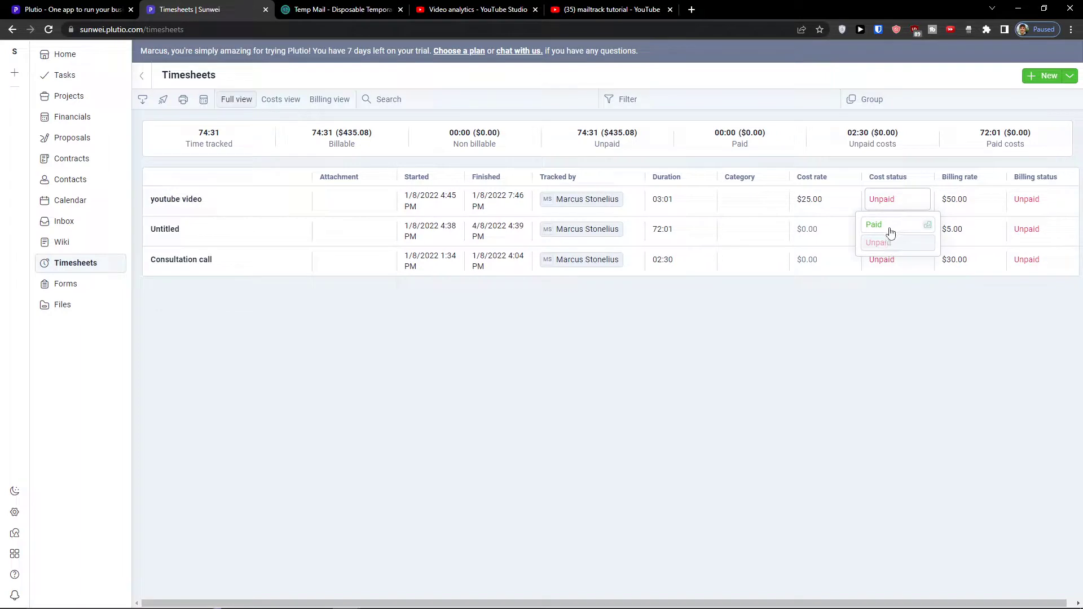
pyautogui.click(874, 224)
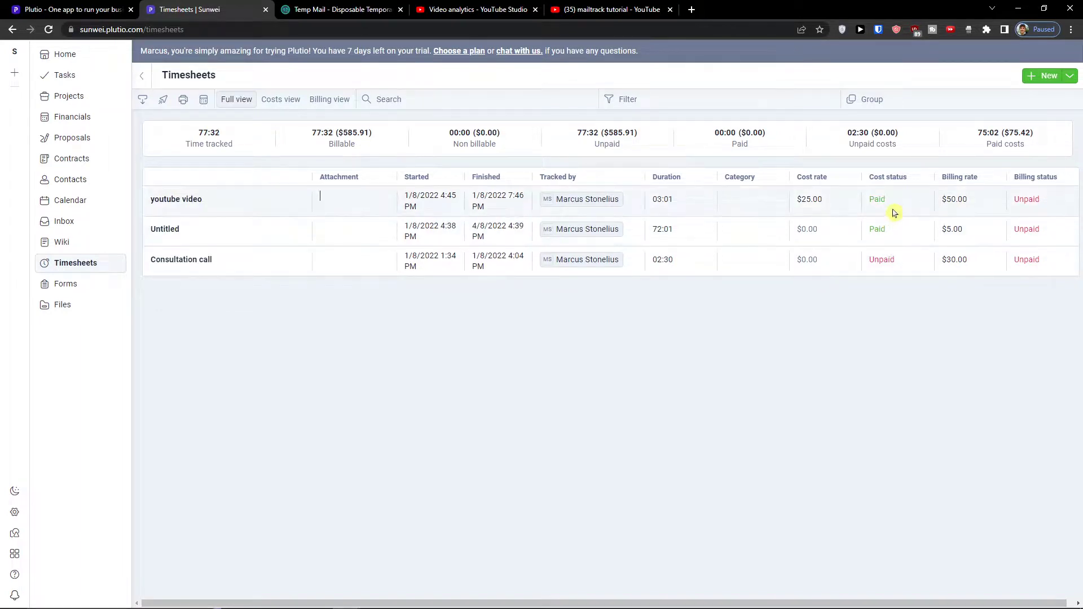
pyautogui.click(1027, 199)
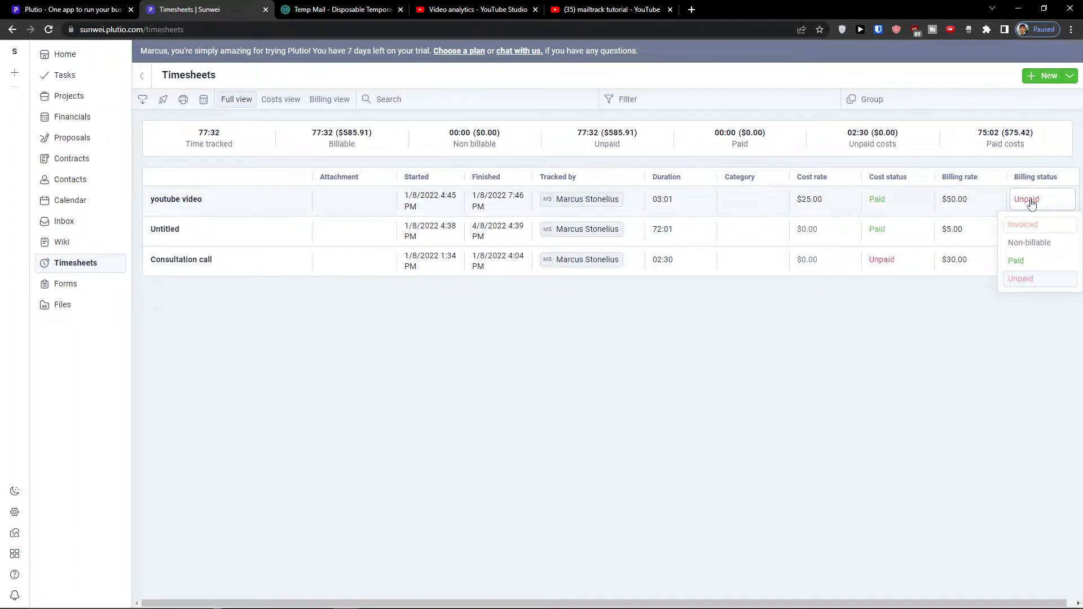
pyautogui.click(1017, 261)
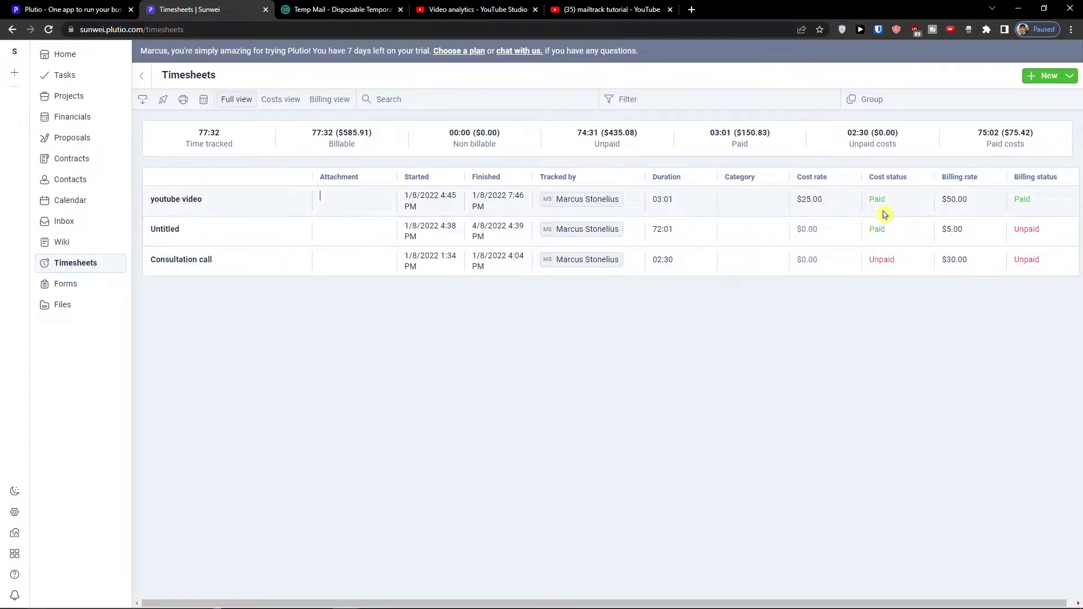
pyautogui.click(65, 284)
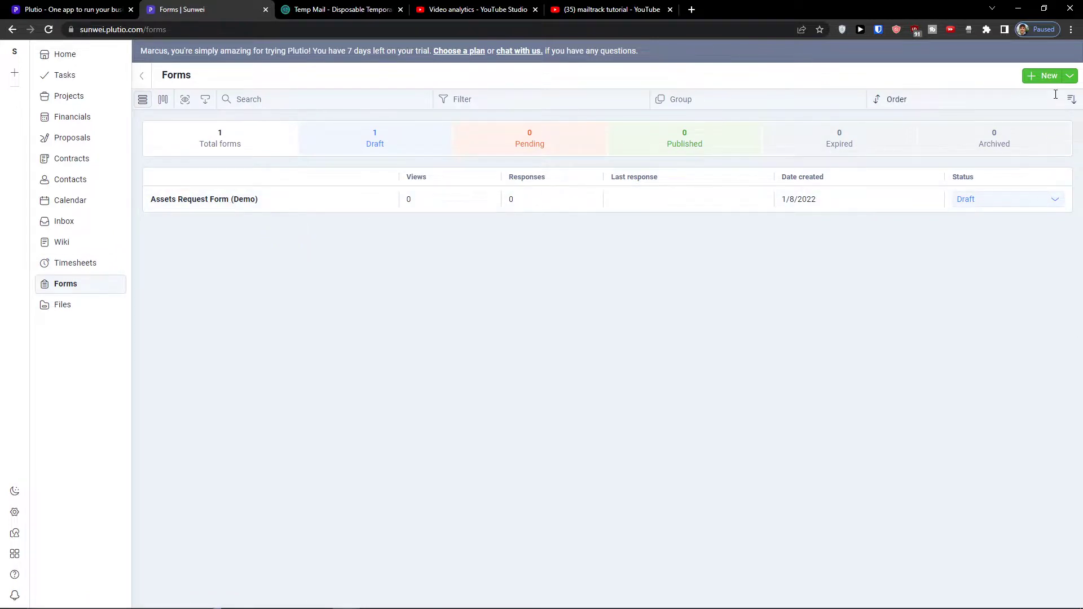
# - Create Form 002 without a template and add a short-text input block
pyautogui.click(1049, 76)
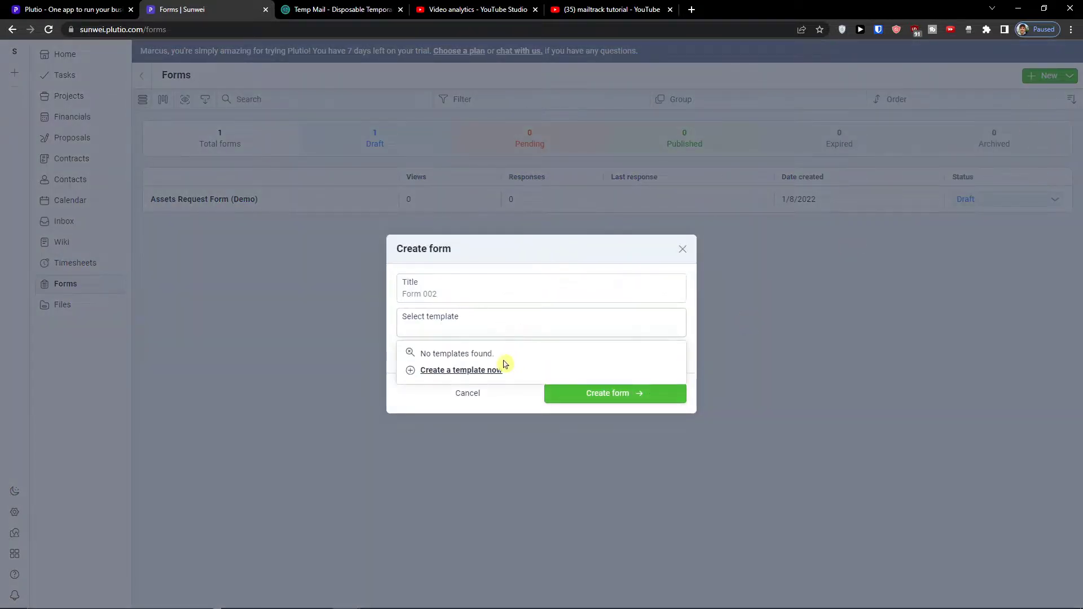
pyautogui.click(614, 393)
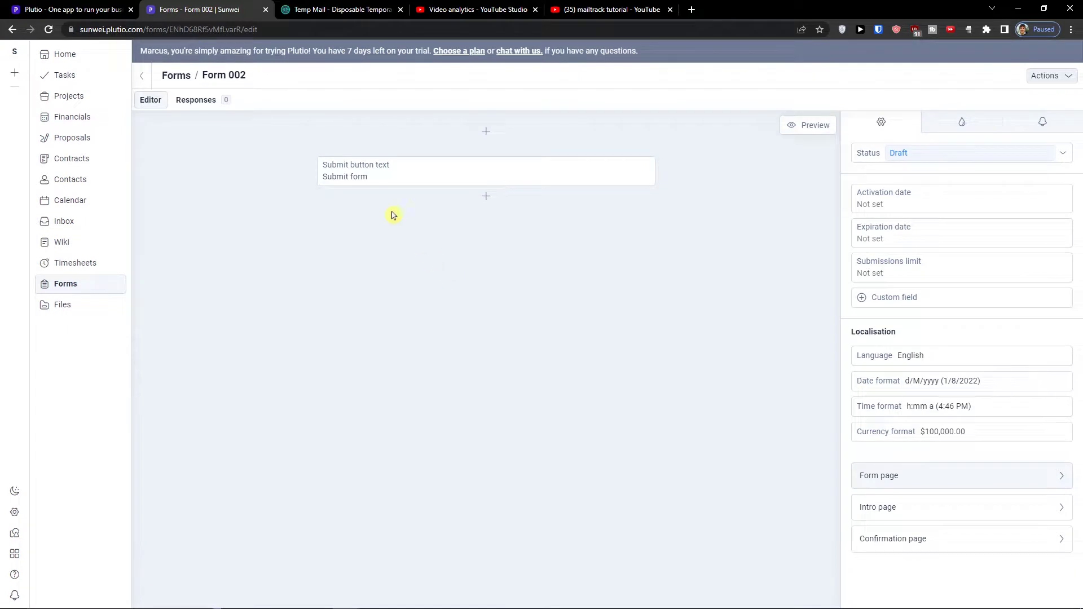
pyautogui.click(486, 131)
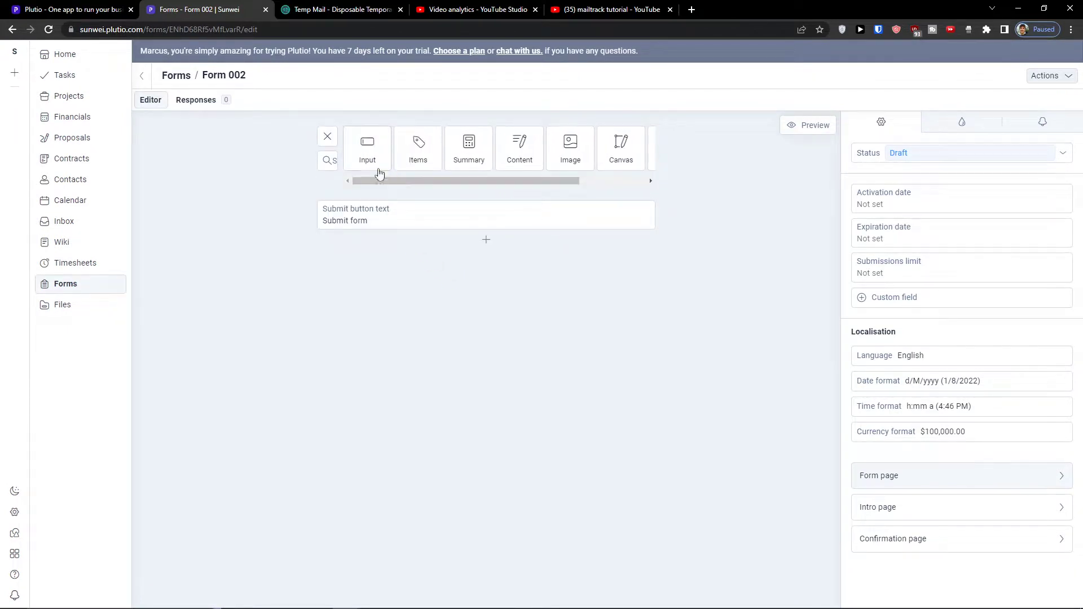
pyautogui.click(367, 146)
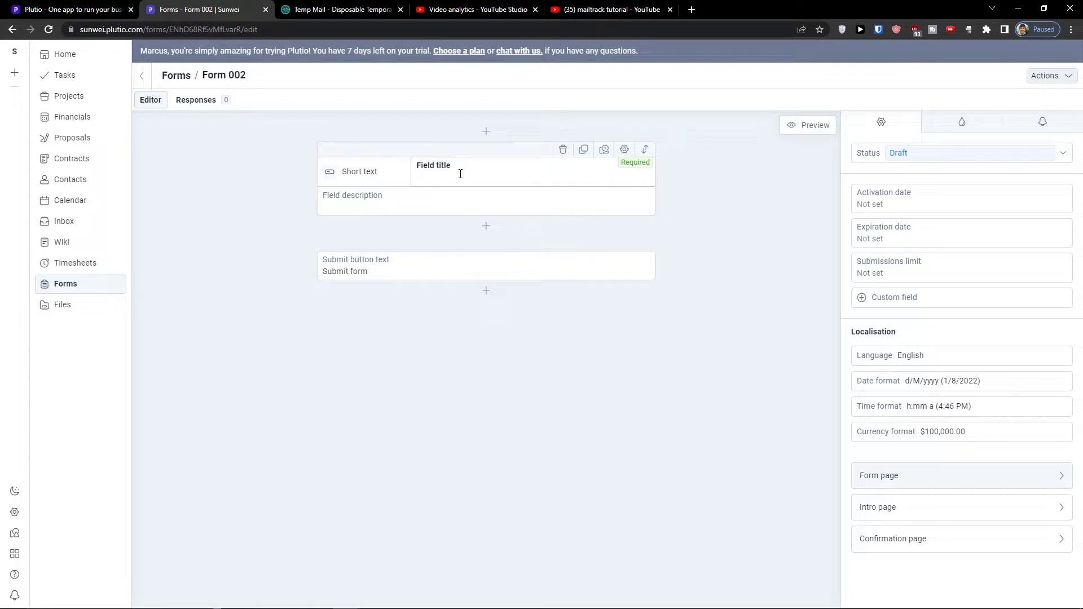
# - Title the question 'How much money you want?', preview the form, and go to Files
pyautogui.write('G')
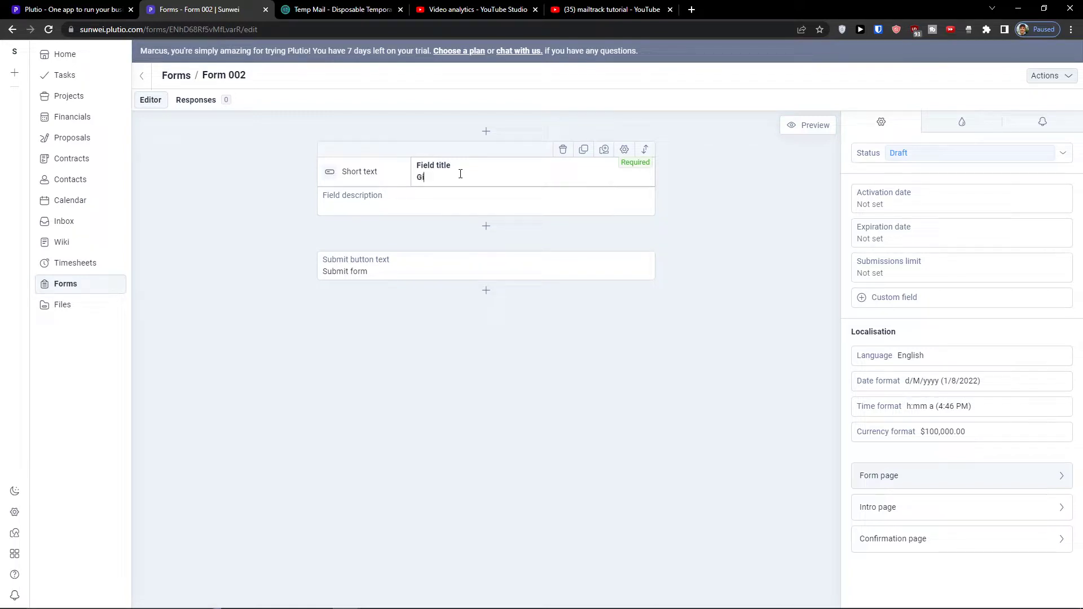
pyautogui.write('How much money yo')
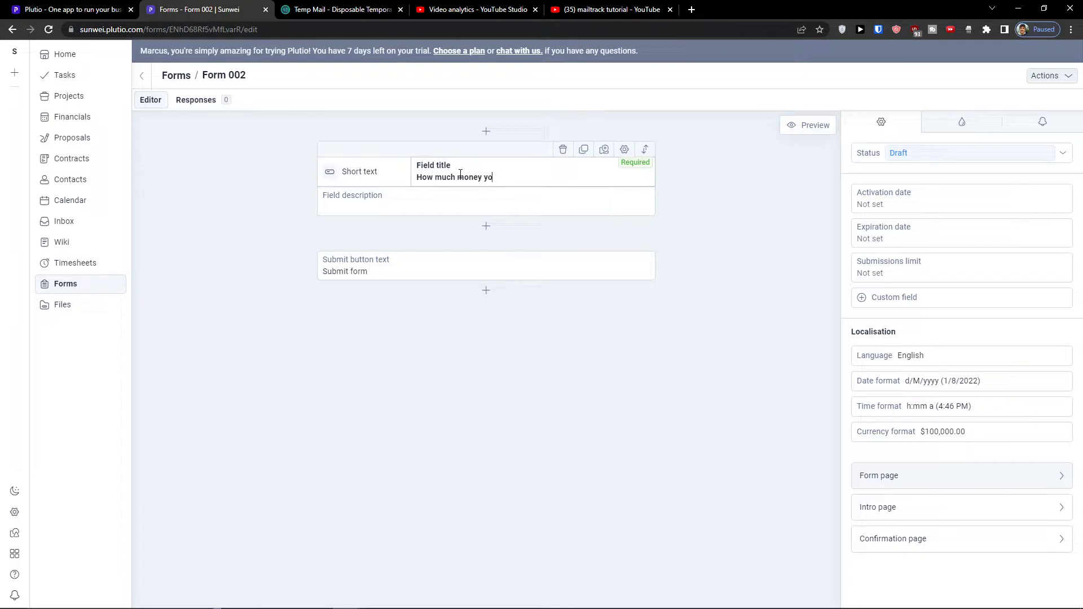
pyautogui.write('u want?')
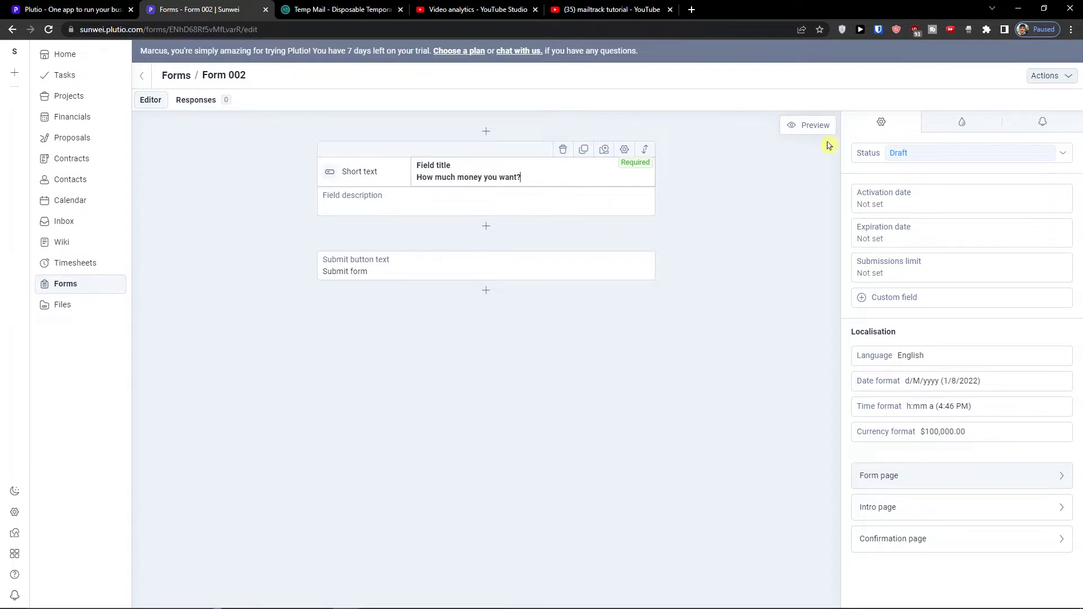
pyautogui.click(807, 126)
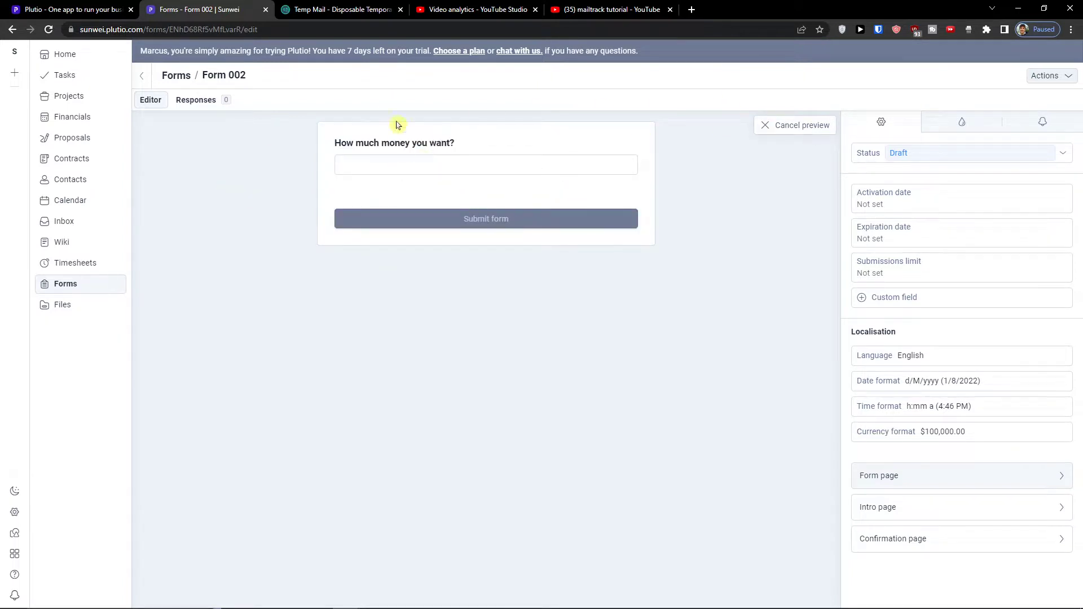
pyautogui.click(62, 305)
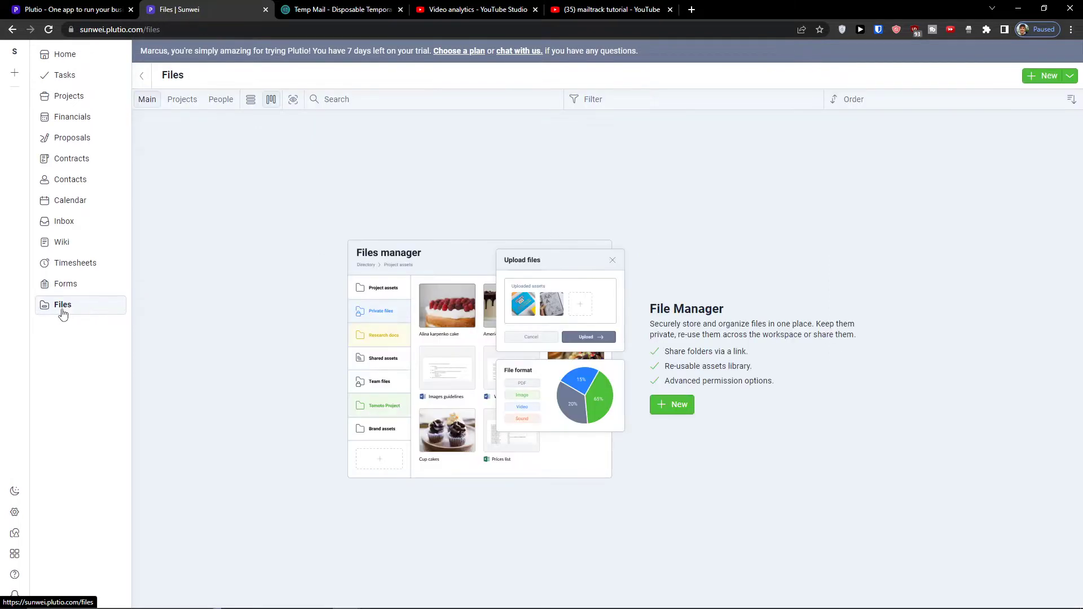
pyautogui.moveTo(553, 342)
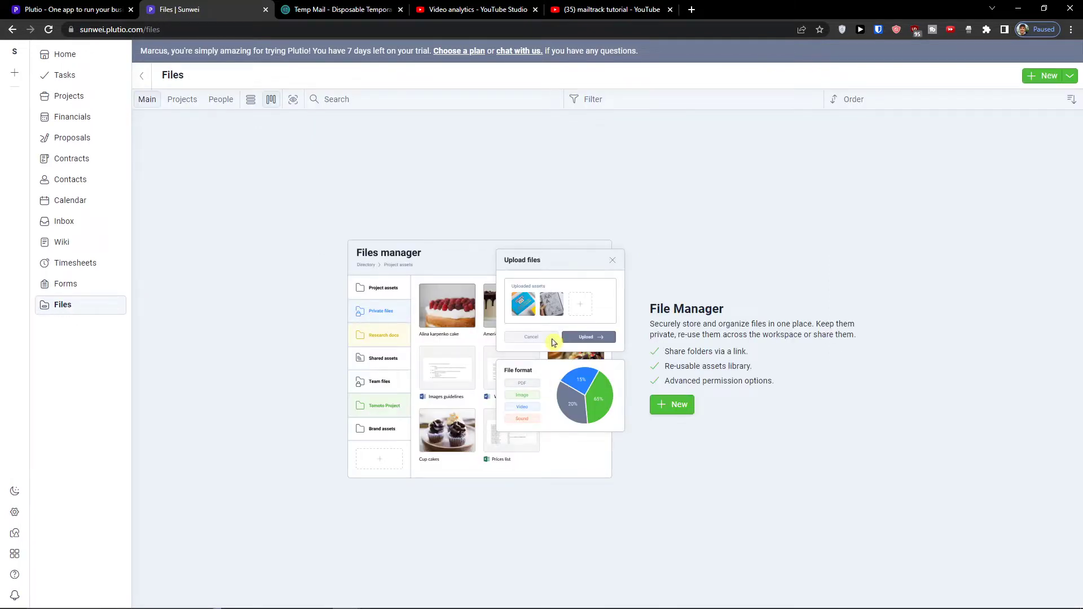